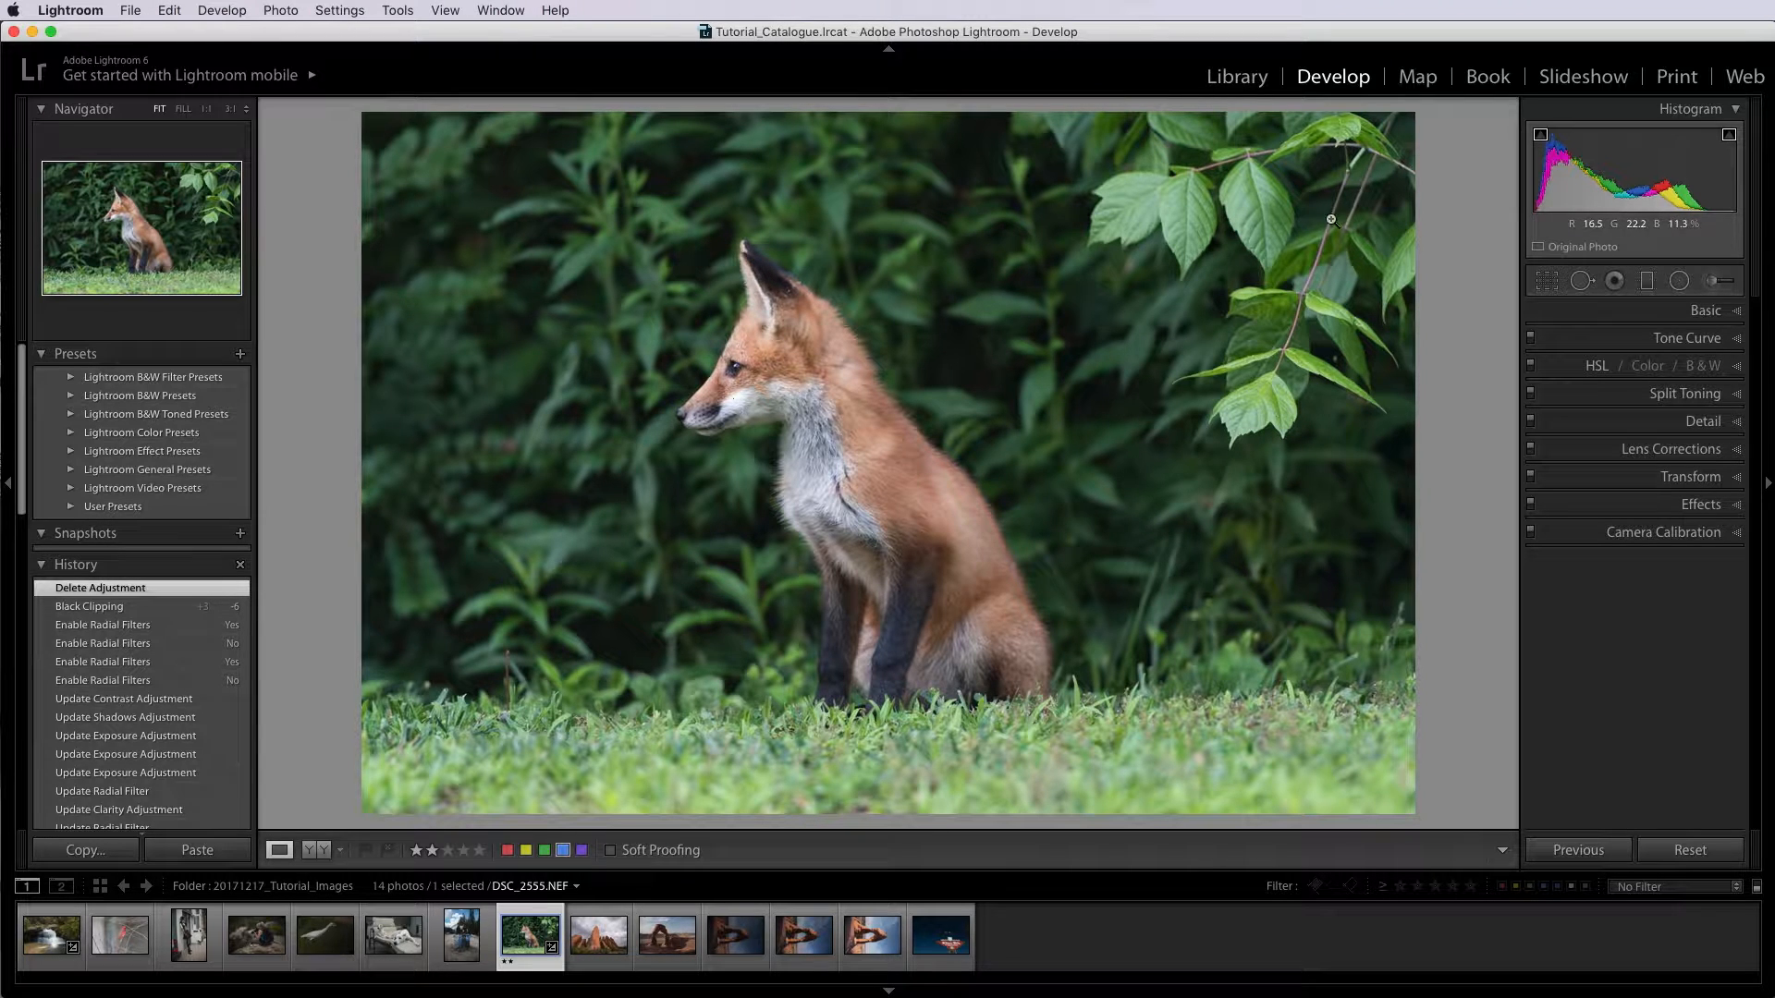
pyautogui.moveTo(1010, 585)
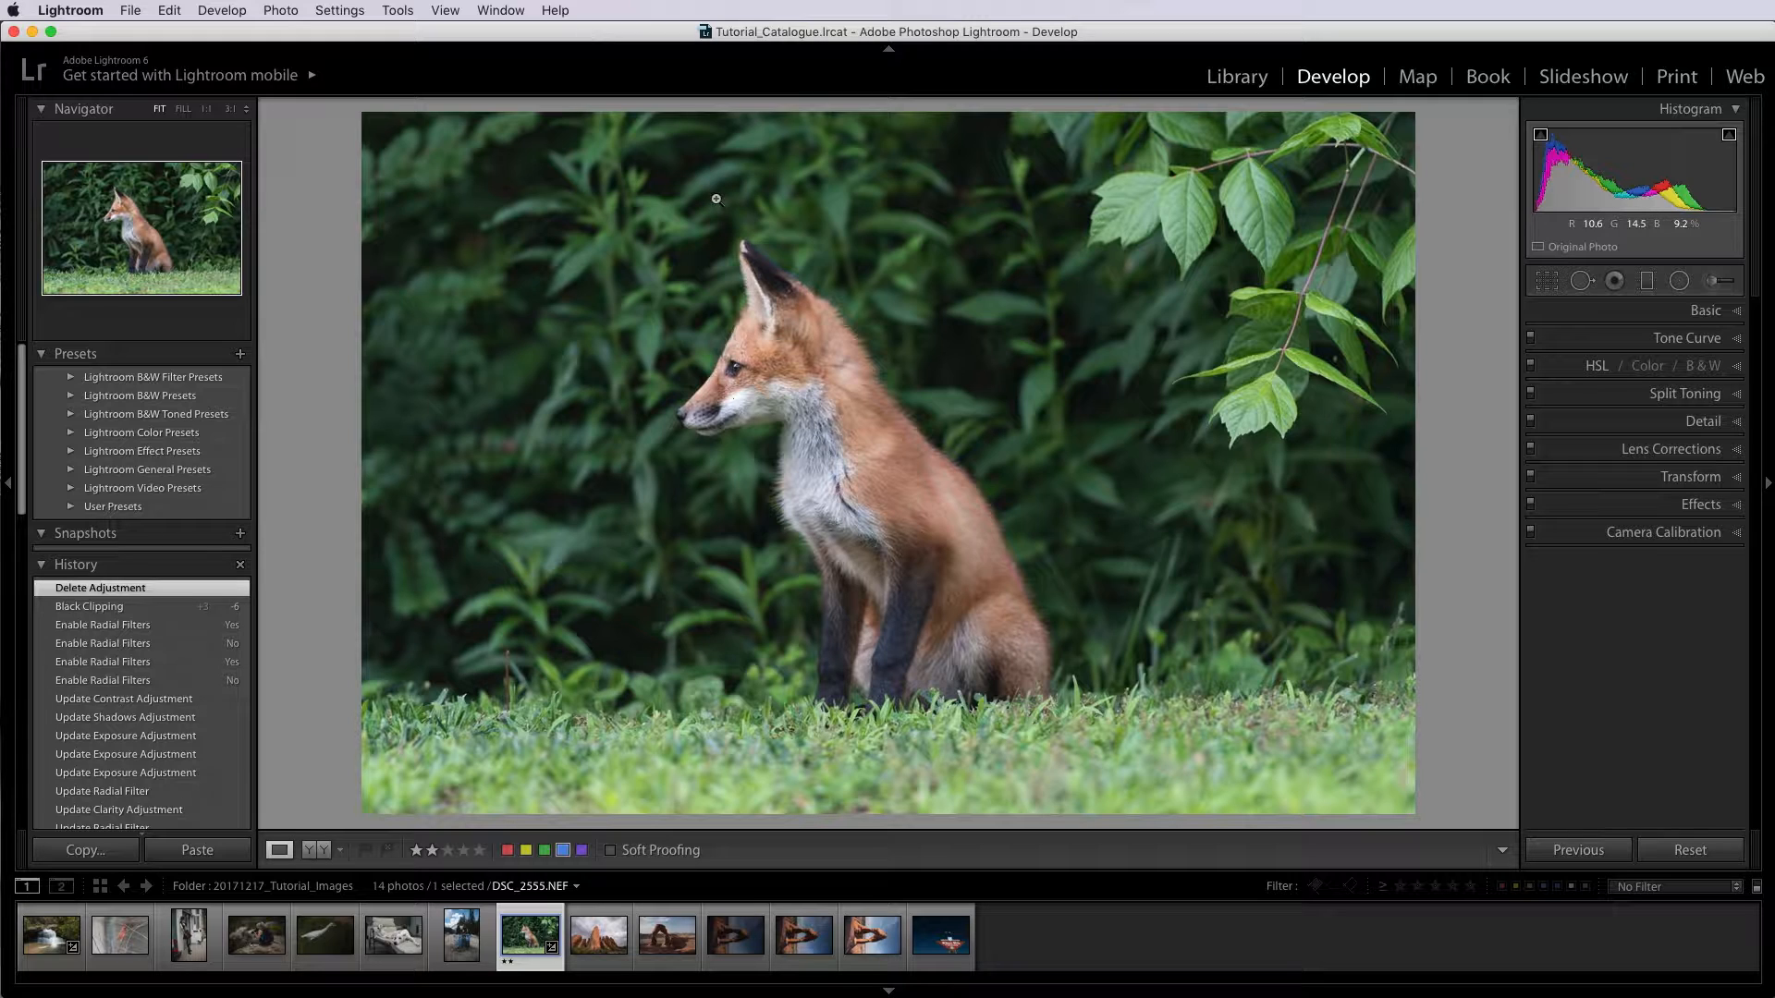
# Expand the Basic panel to show the fox photo's white balance, tone and presence values
pyautogui.click(1706, 313)
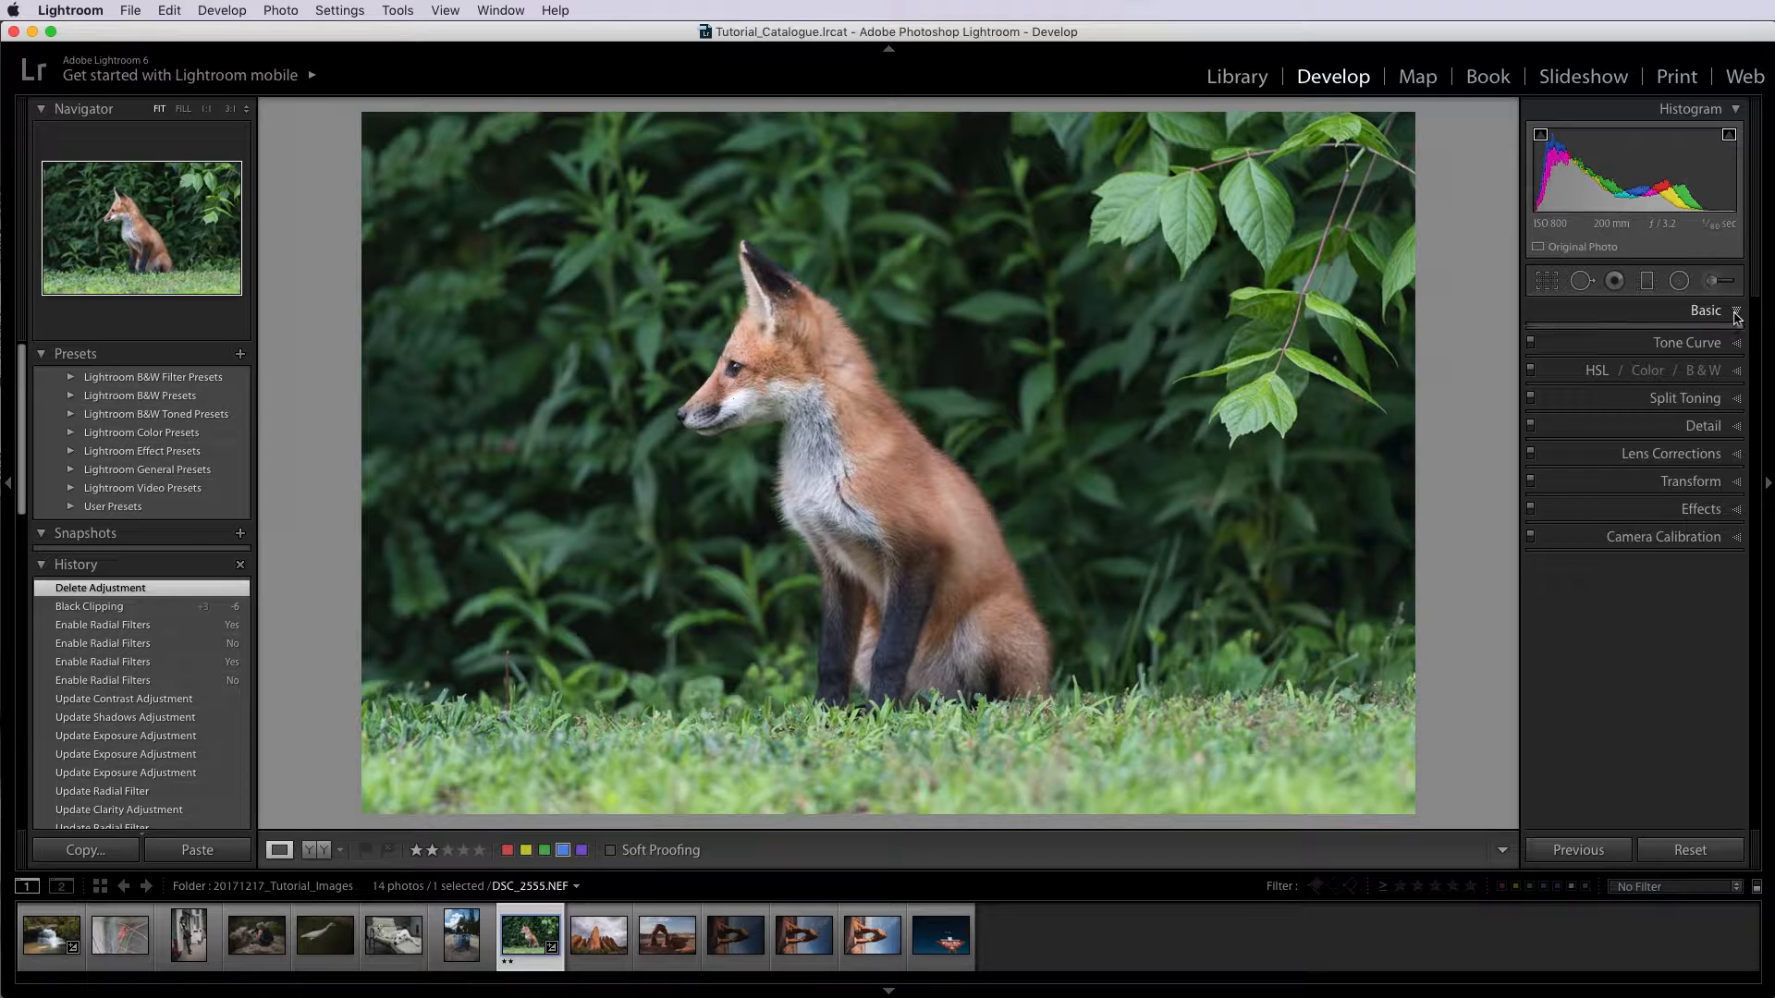
pyautogui.click(1708, 311)
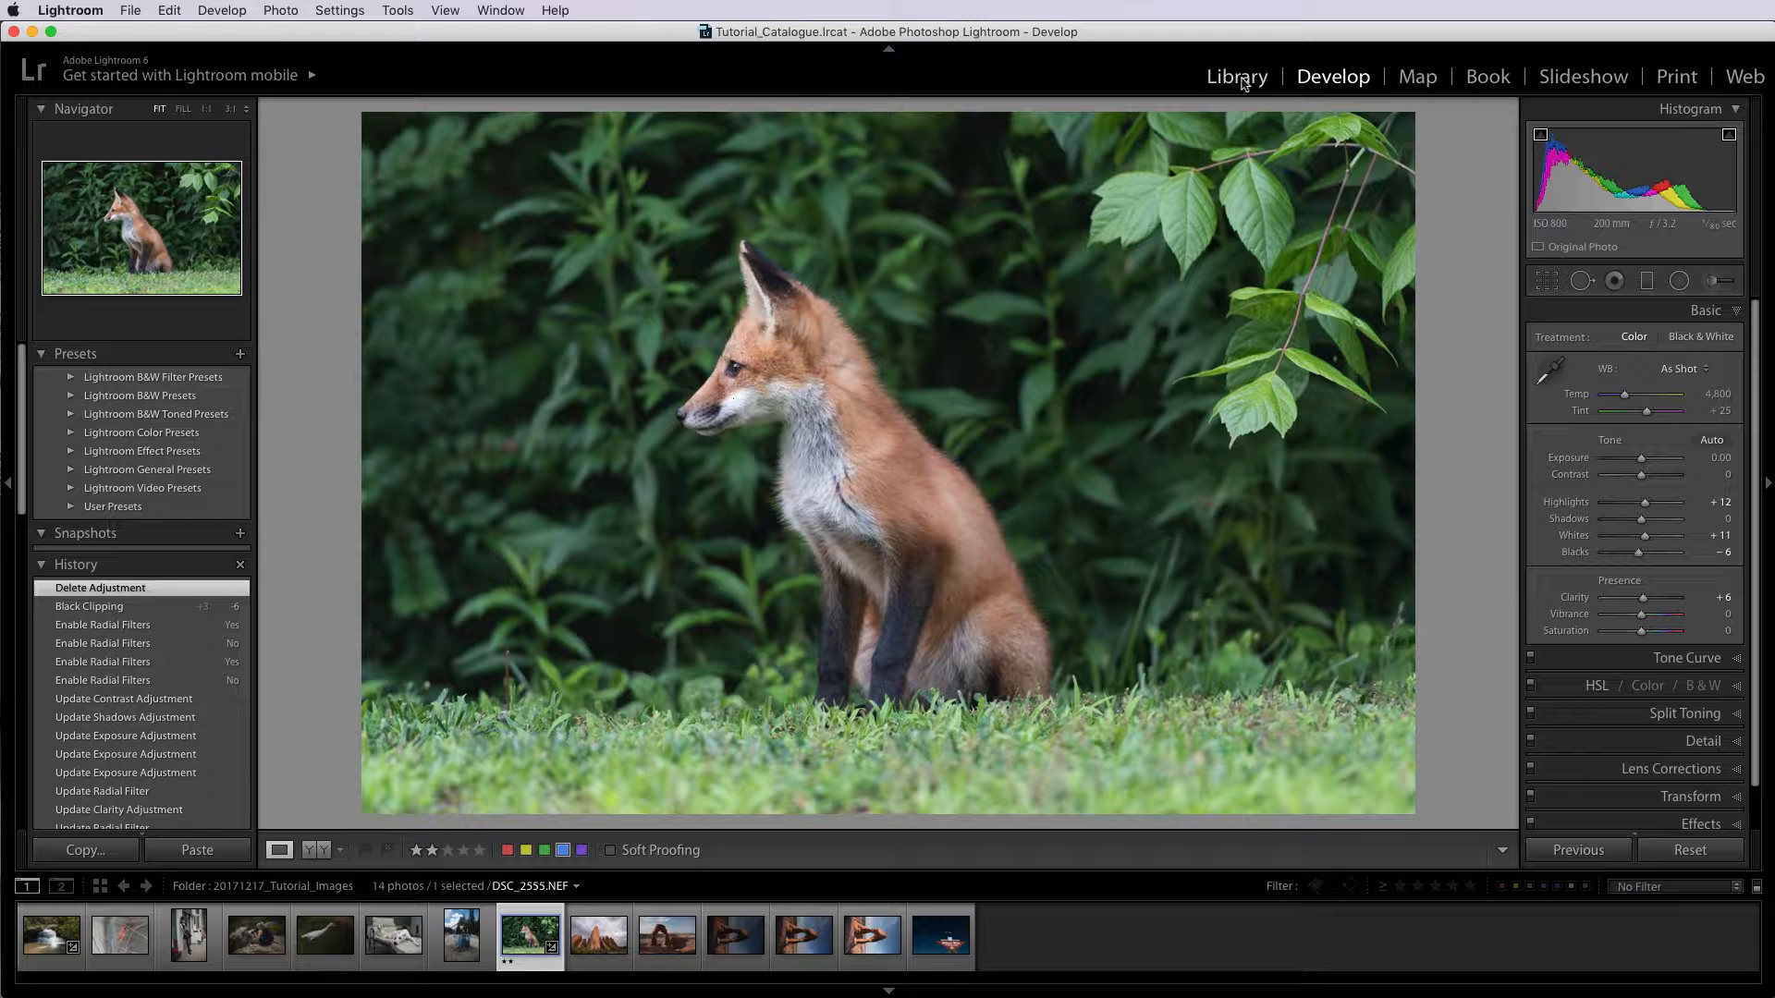
# Switch to the Library module and open the Export One File dialog for the fox photo
pyautogui.click(1236, 76)
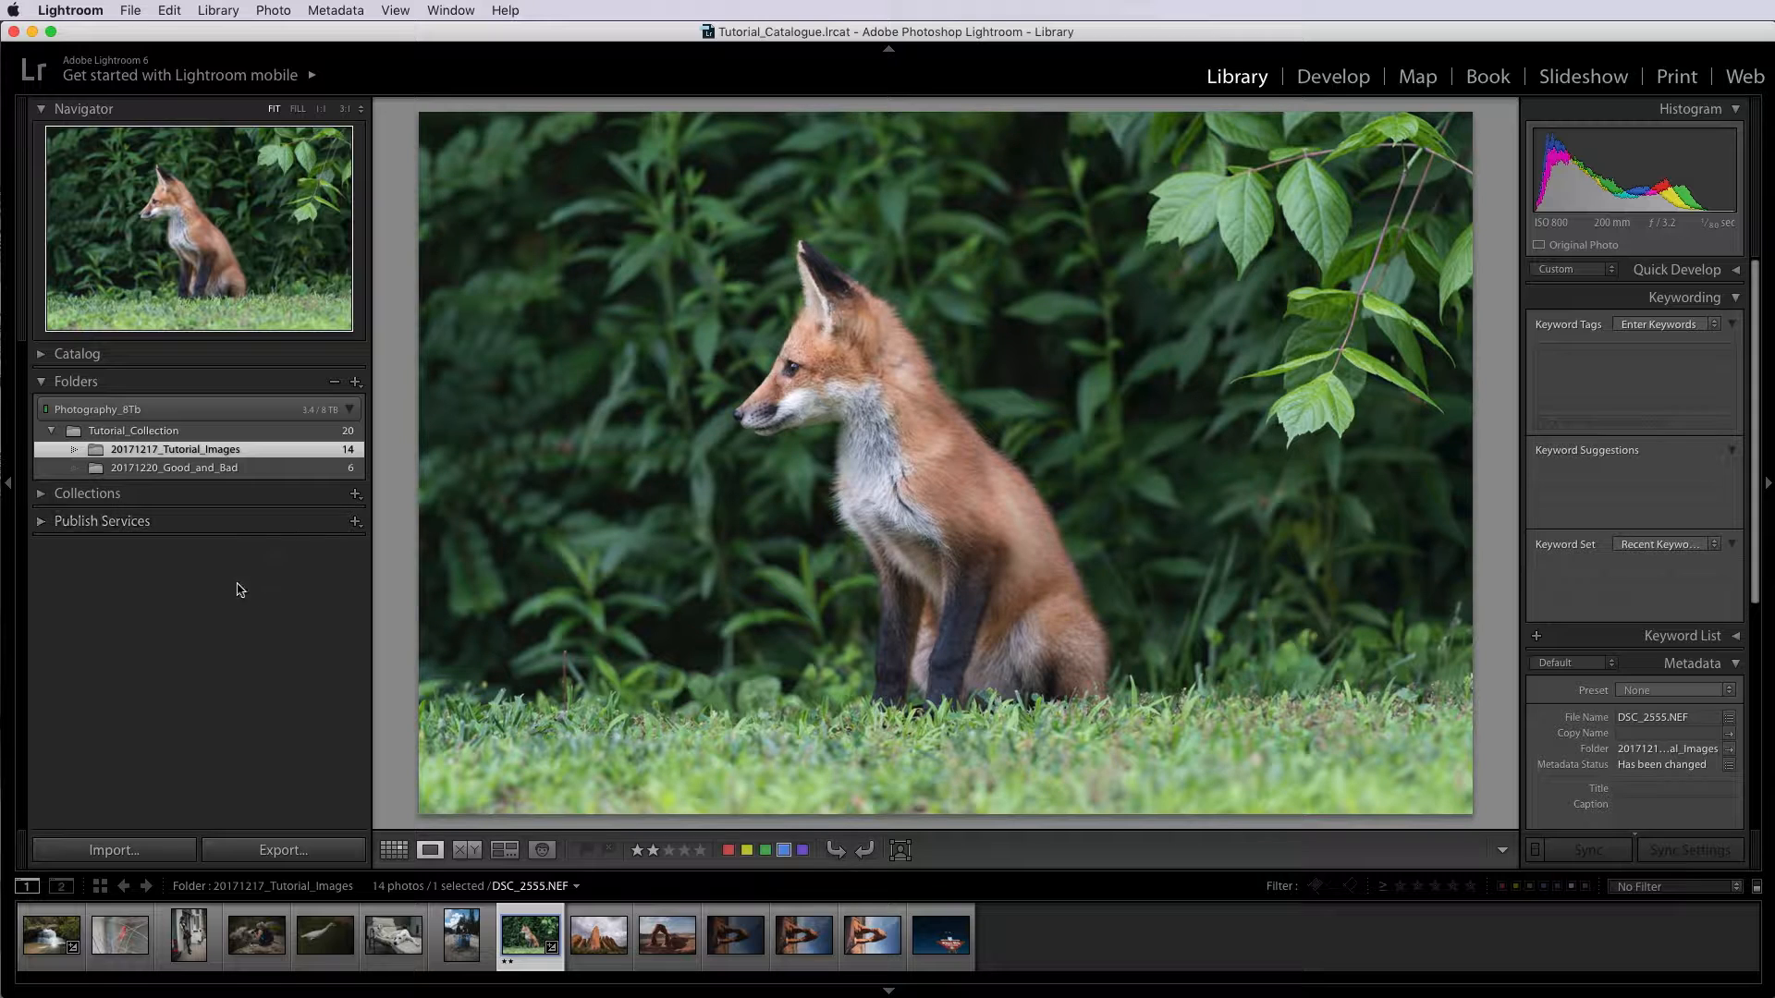
pyautogui.moveTo(167, 641)
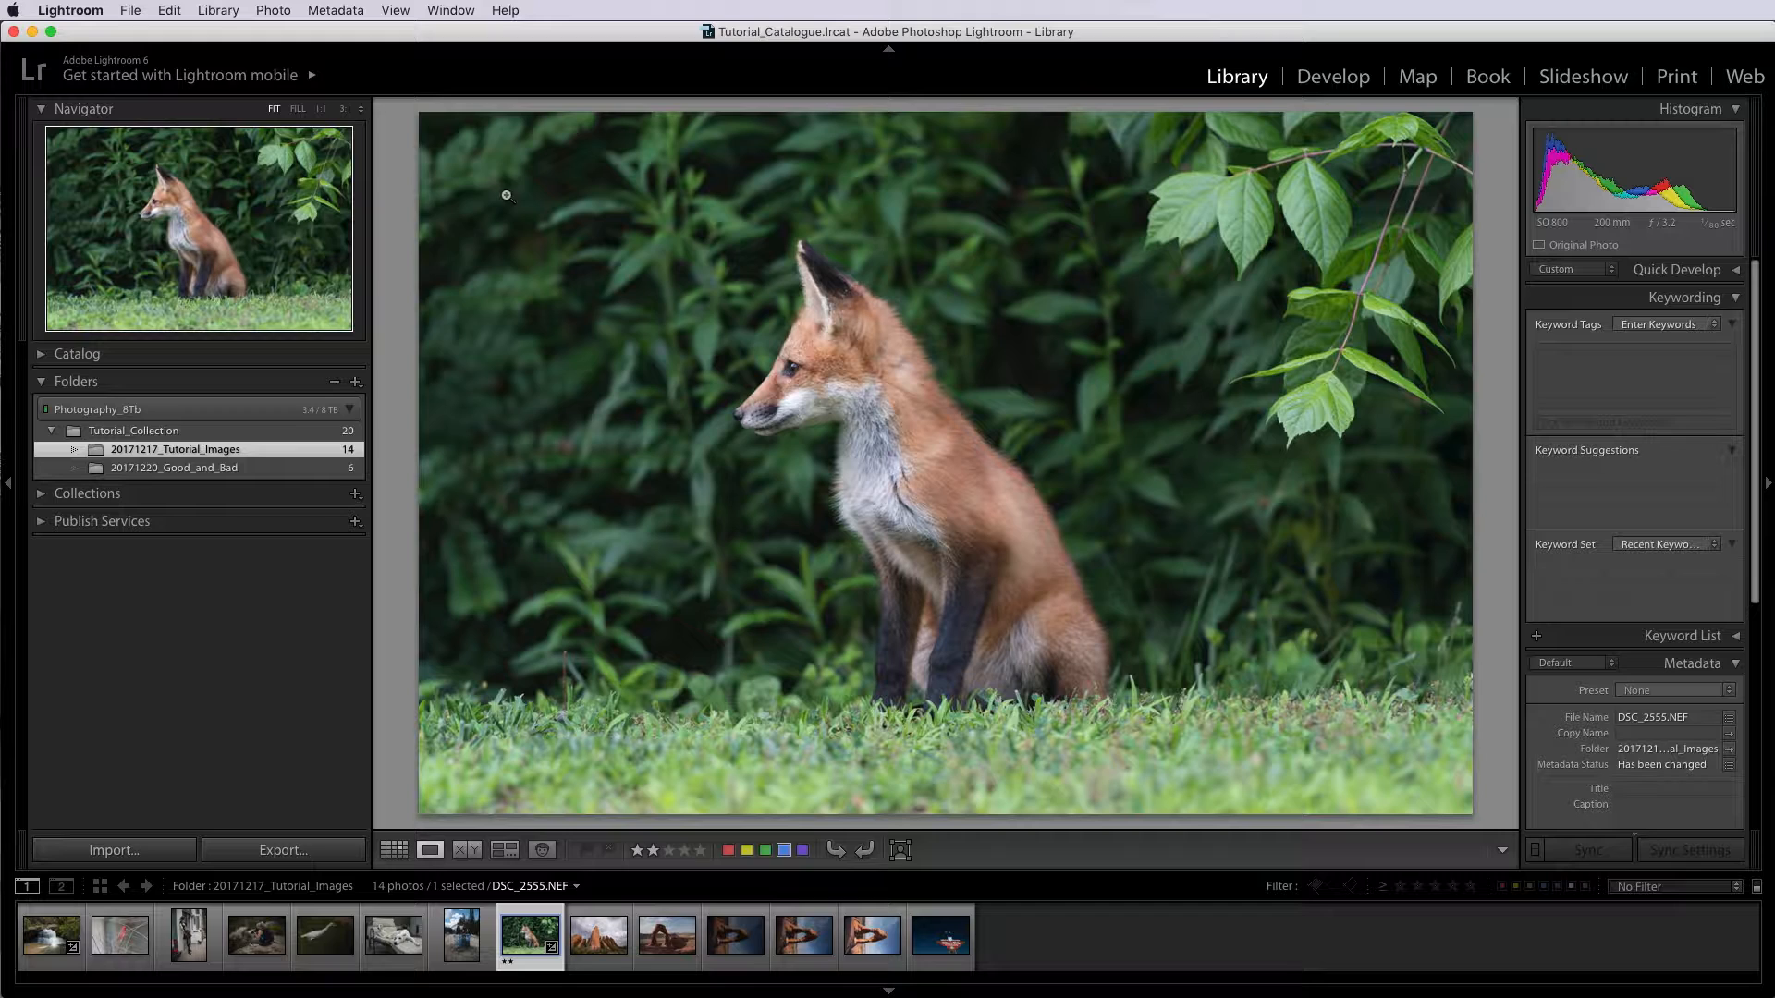
pyautogui.moveTo(1027, 443)
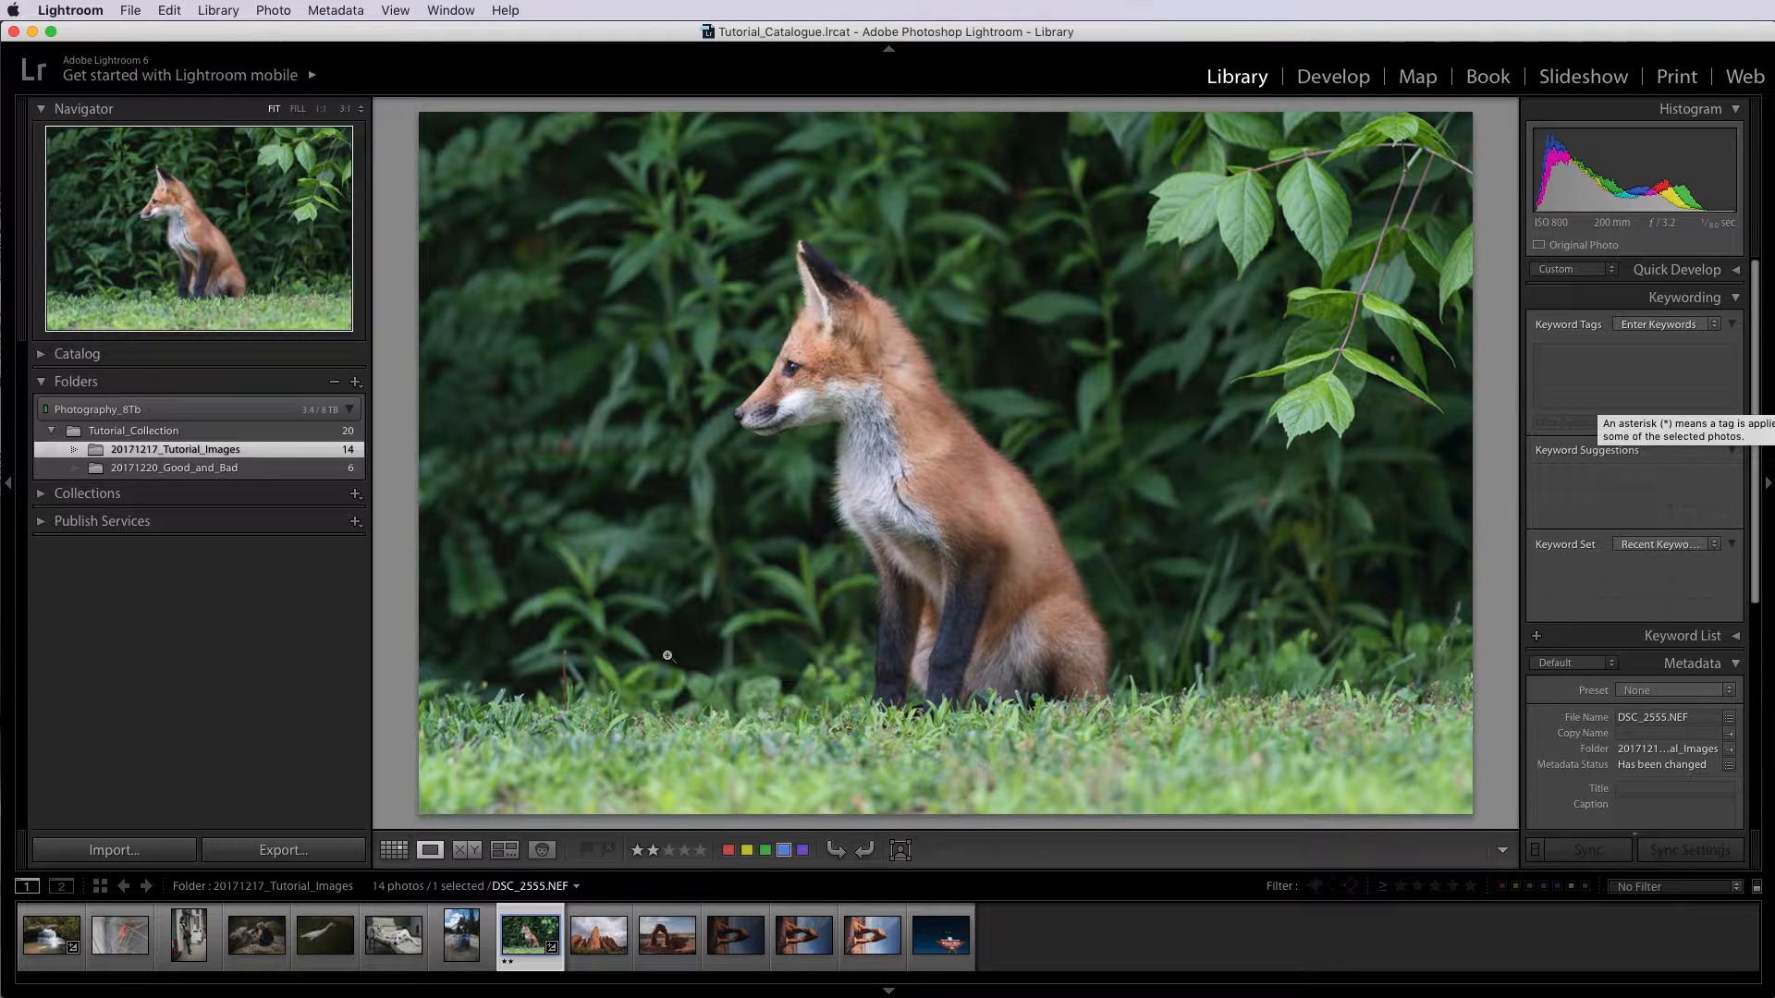
pyautogui.click(283, 850)
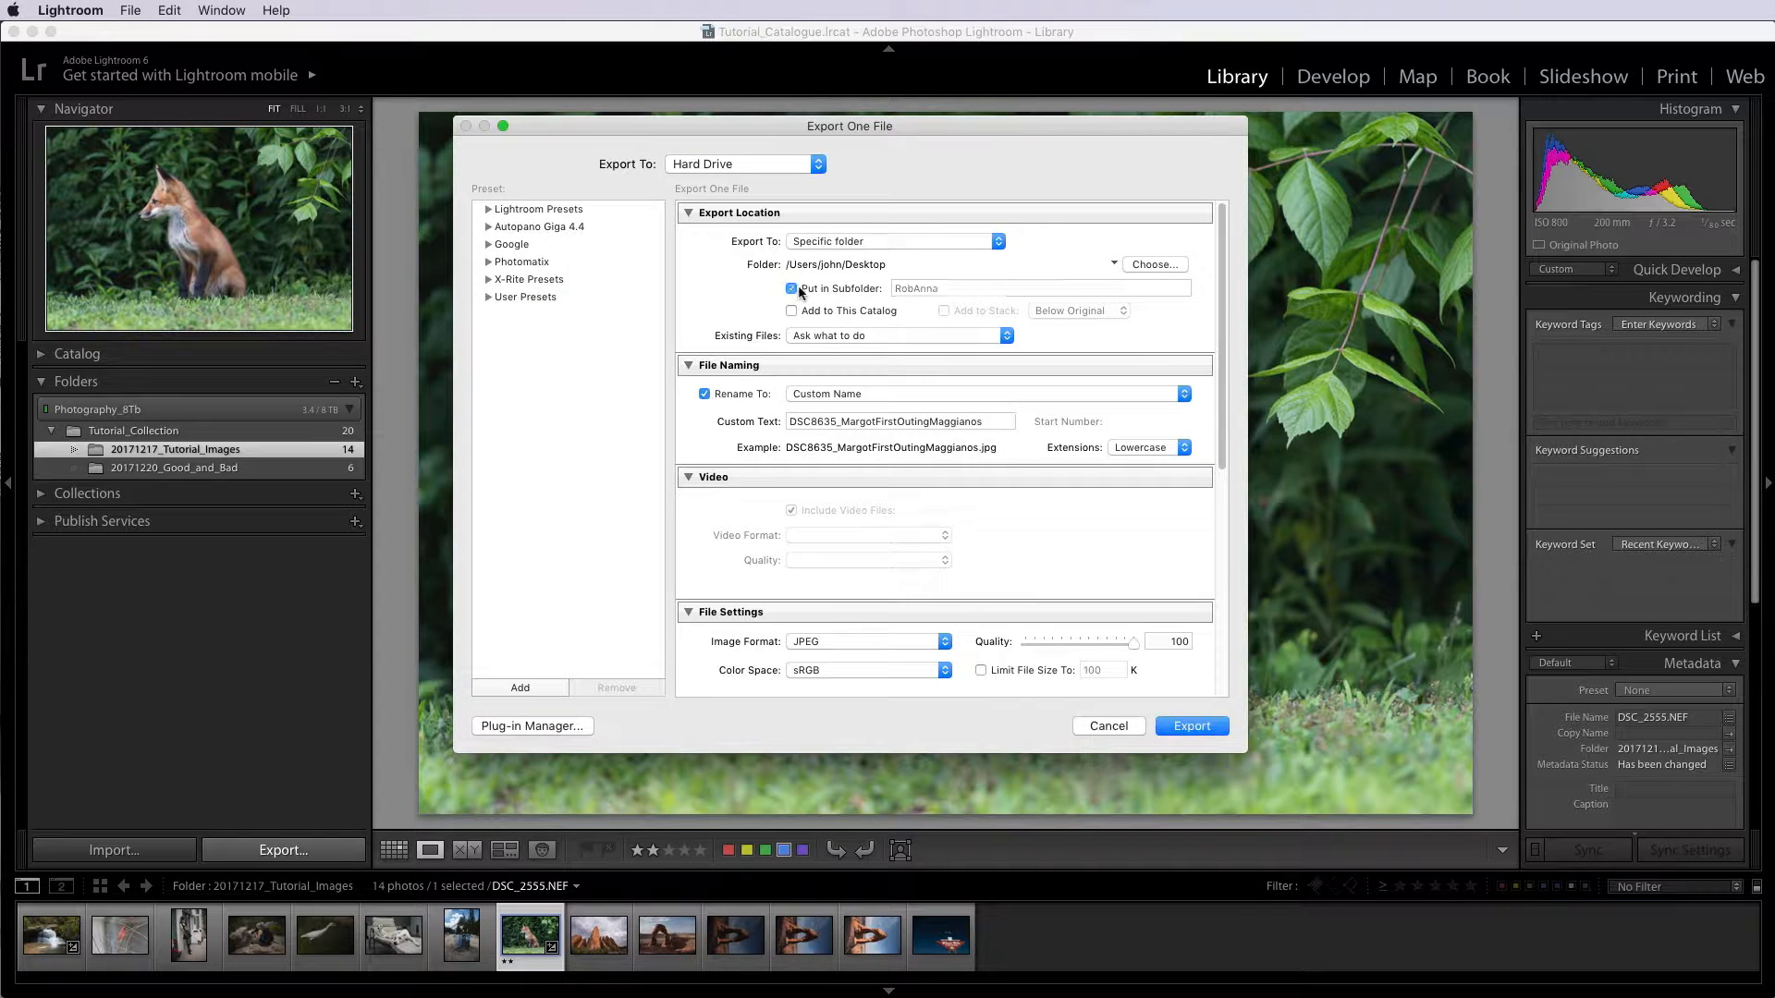
# Uncheck Put in Subfolder so the export saves directly to the Desktop
pyautogui.click(791, 289)
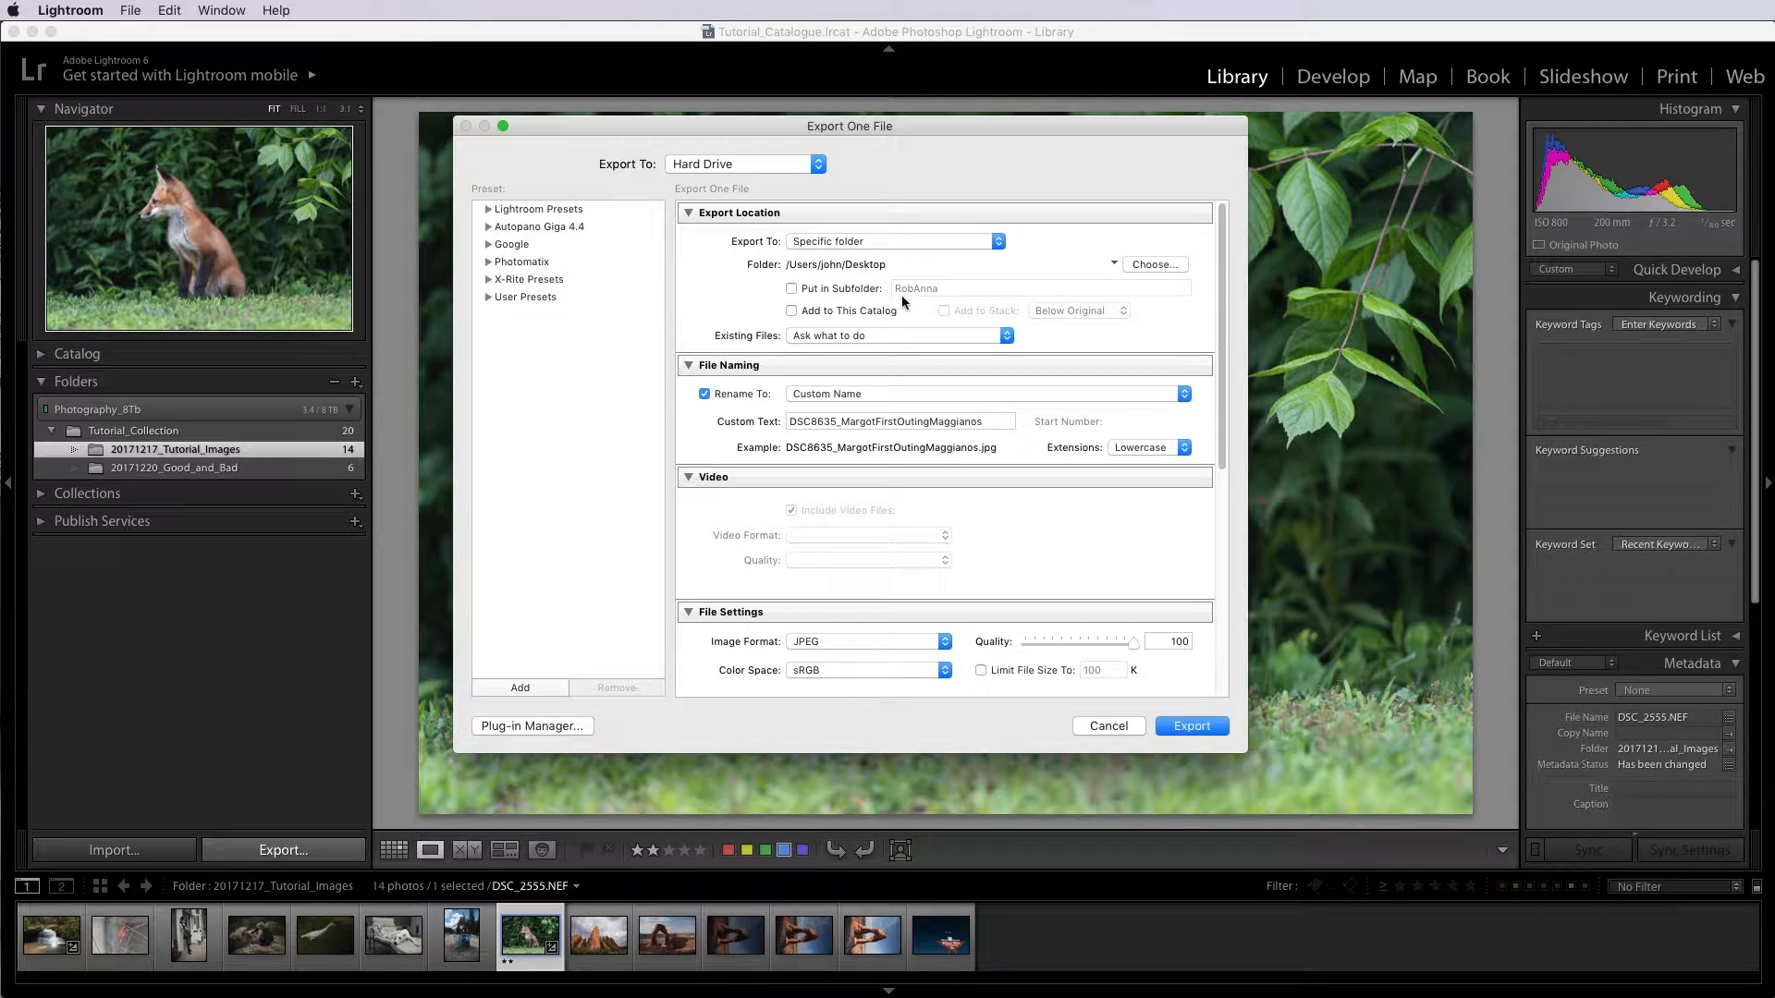
pyautogui.moveTo(872, 275)
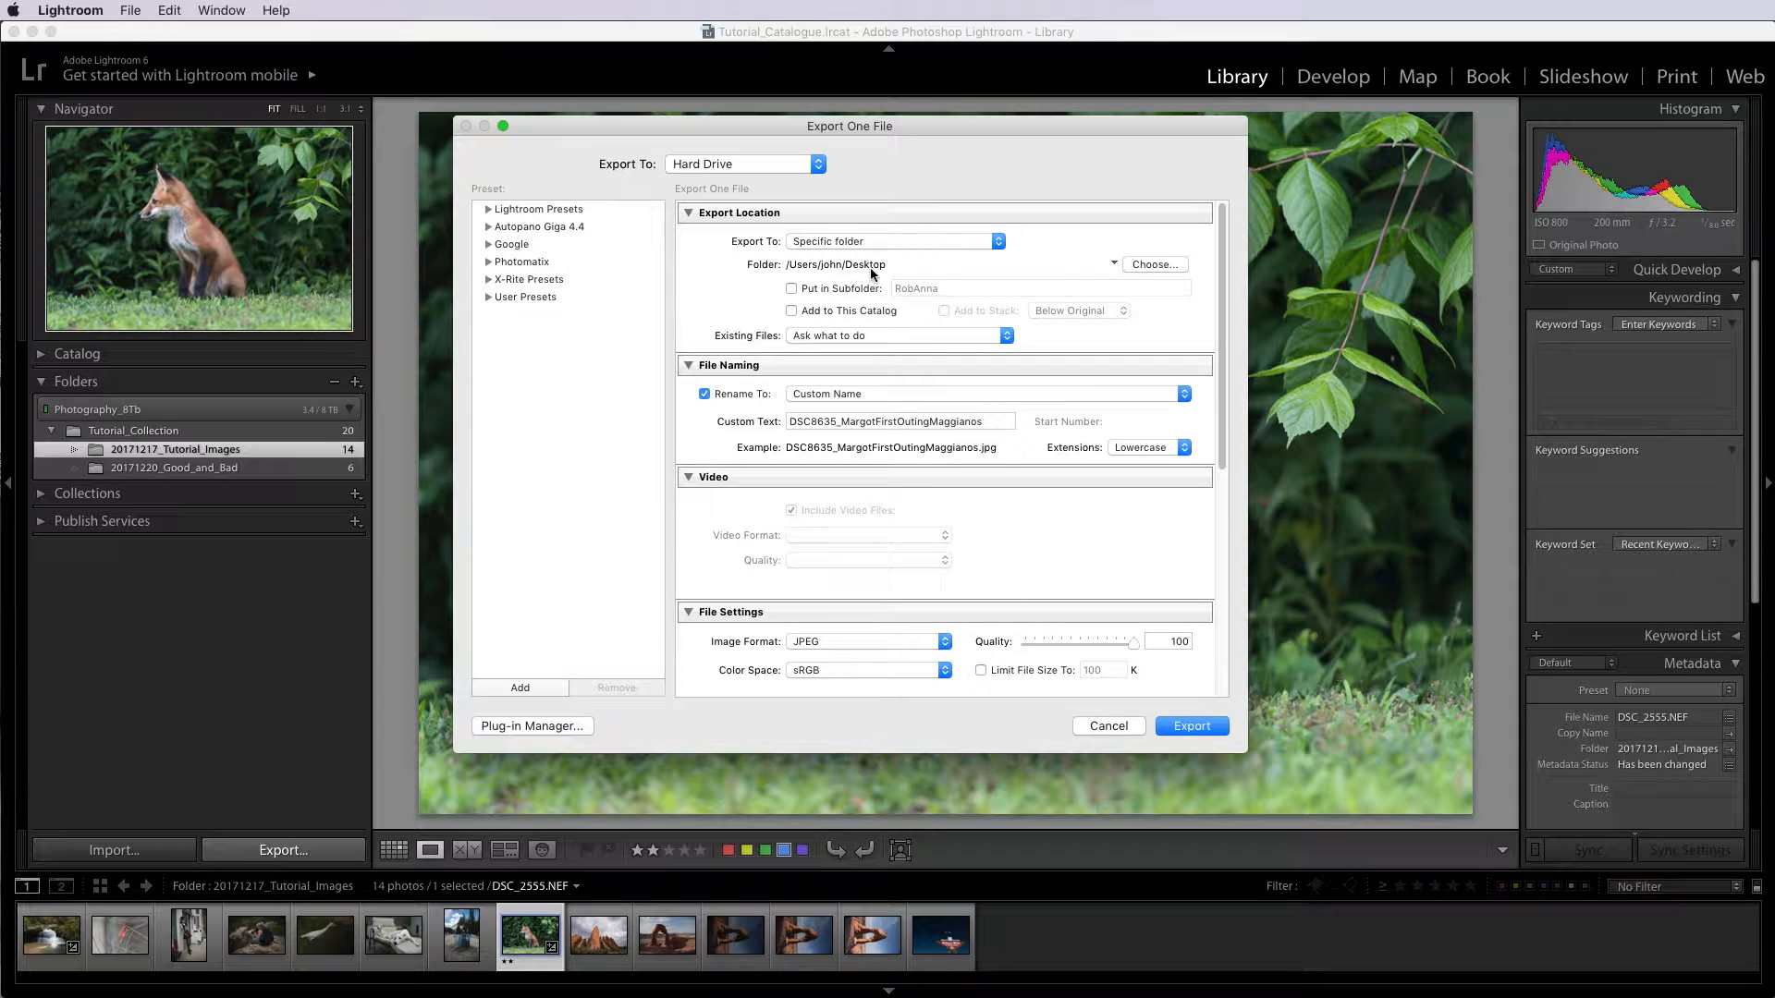
pyautogui.moveTo(874, 271)
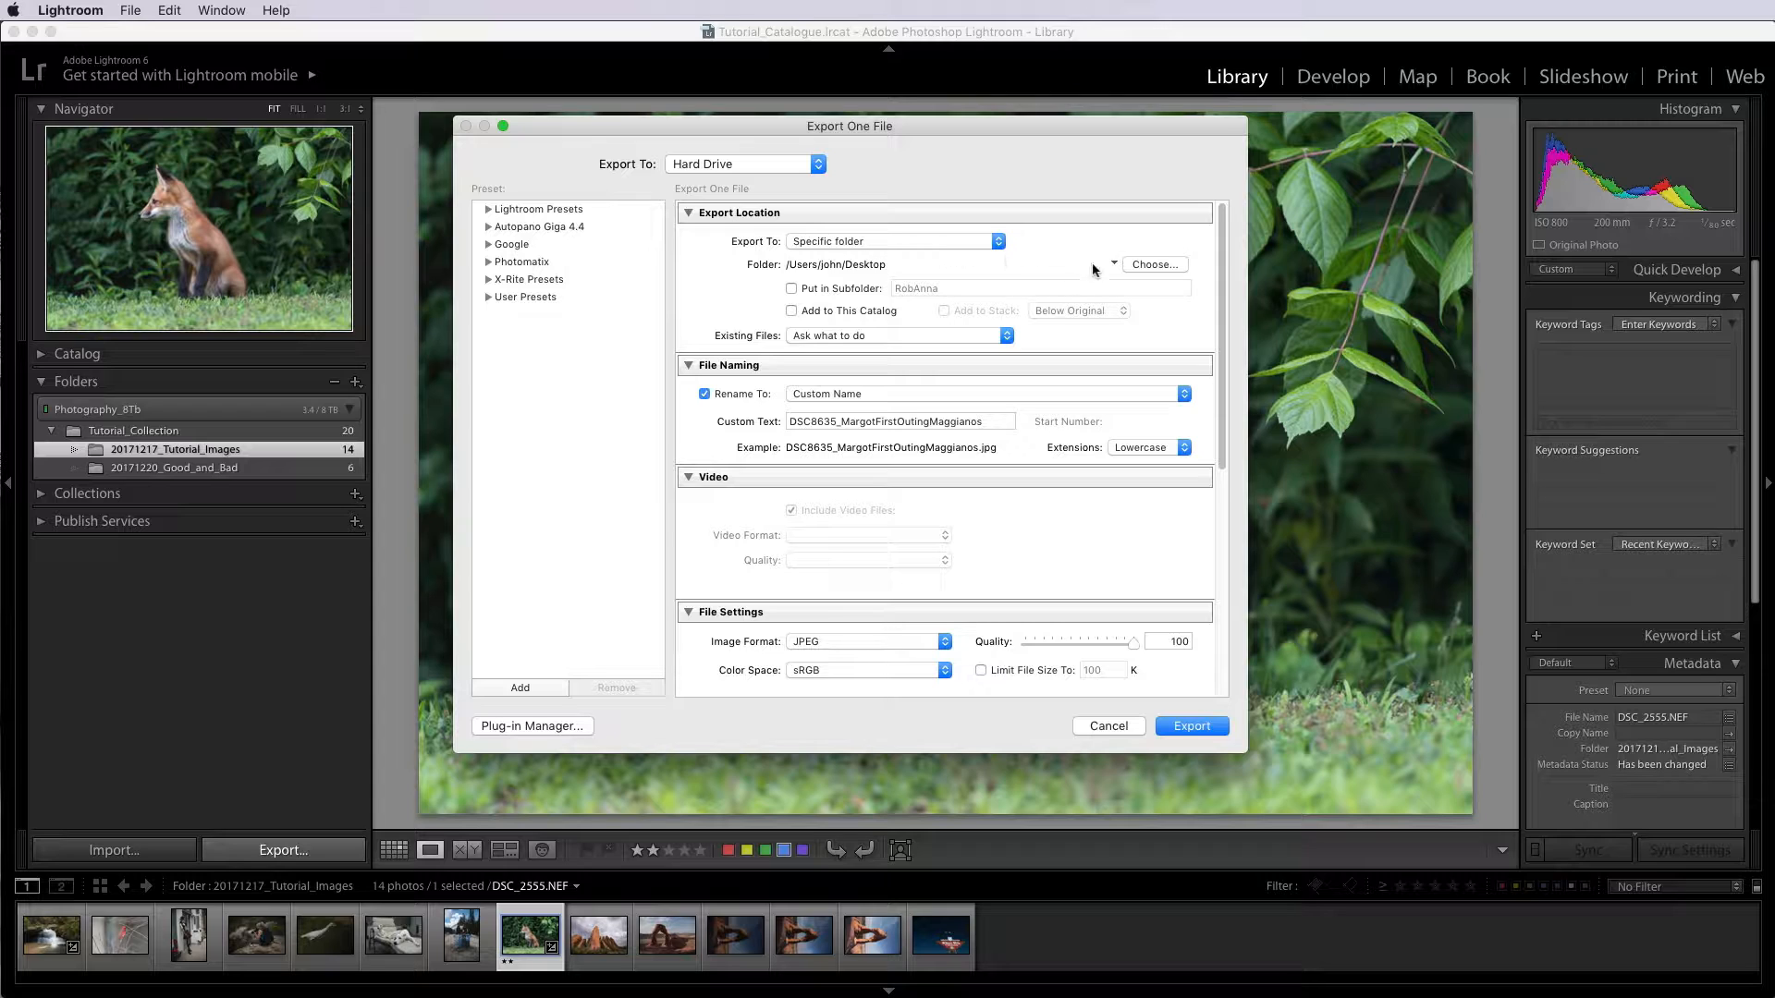
pyautogui.moveTo(1155, 269)
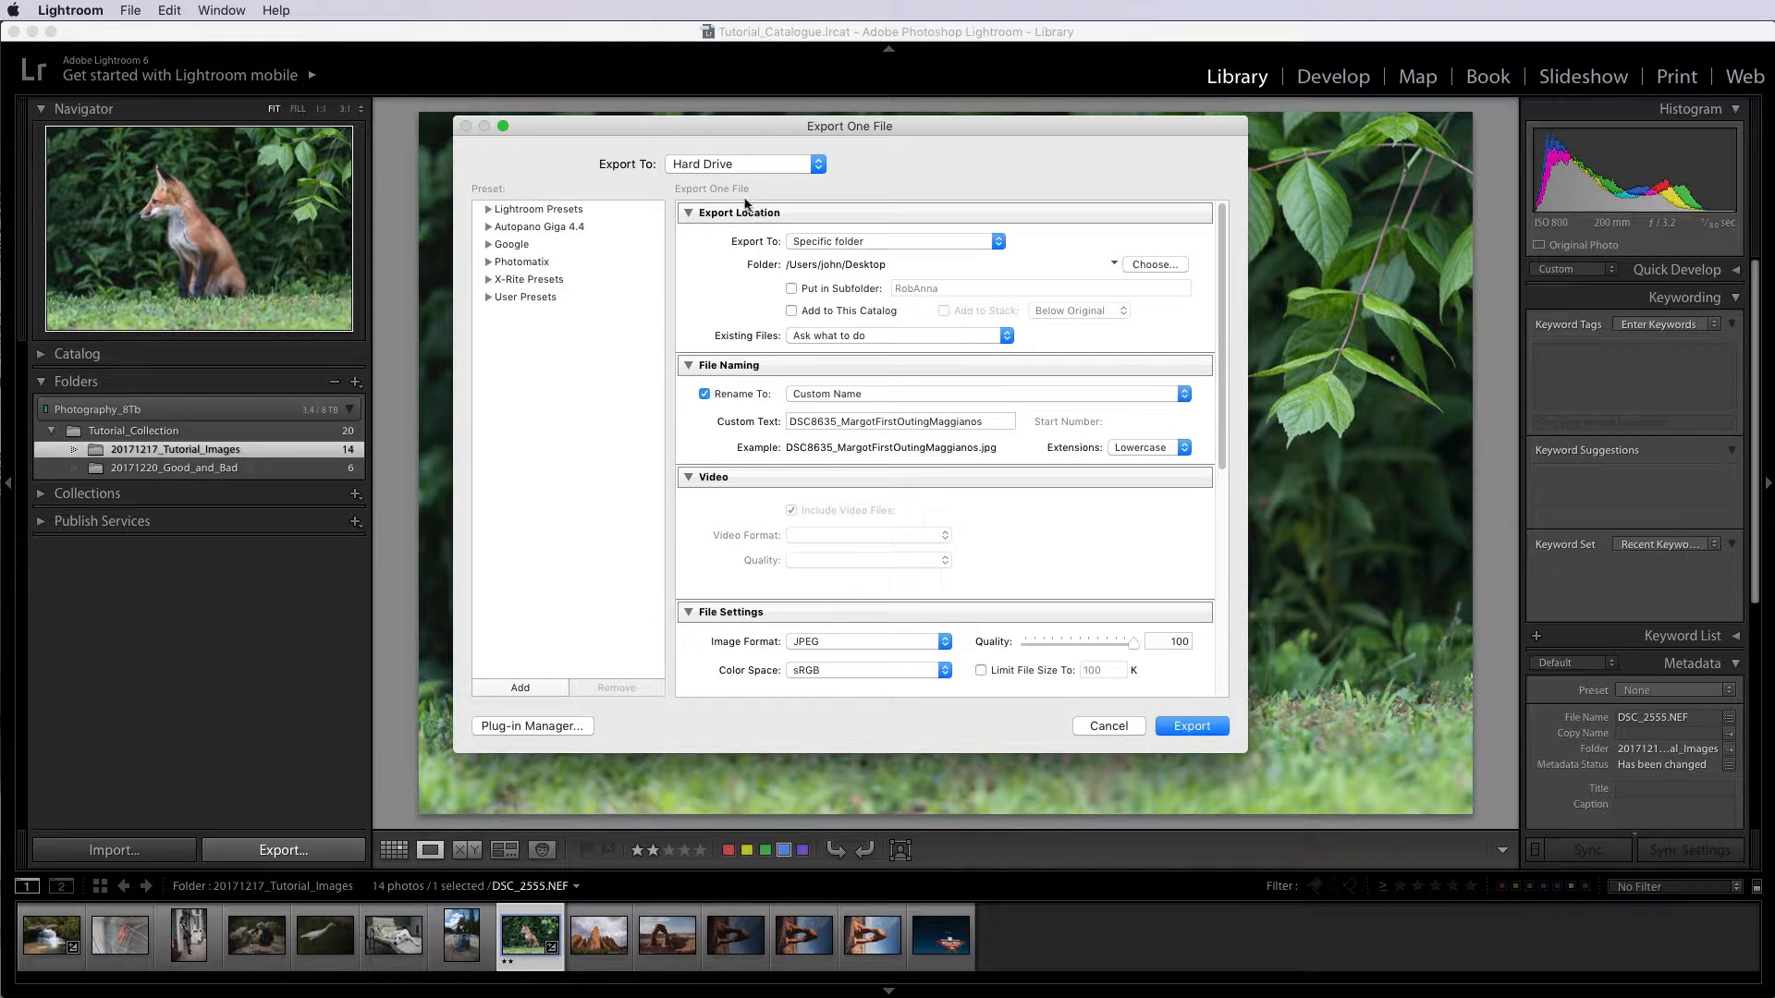
pyautogui.moveTo(1168, 240)
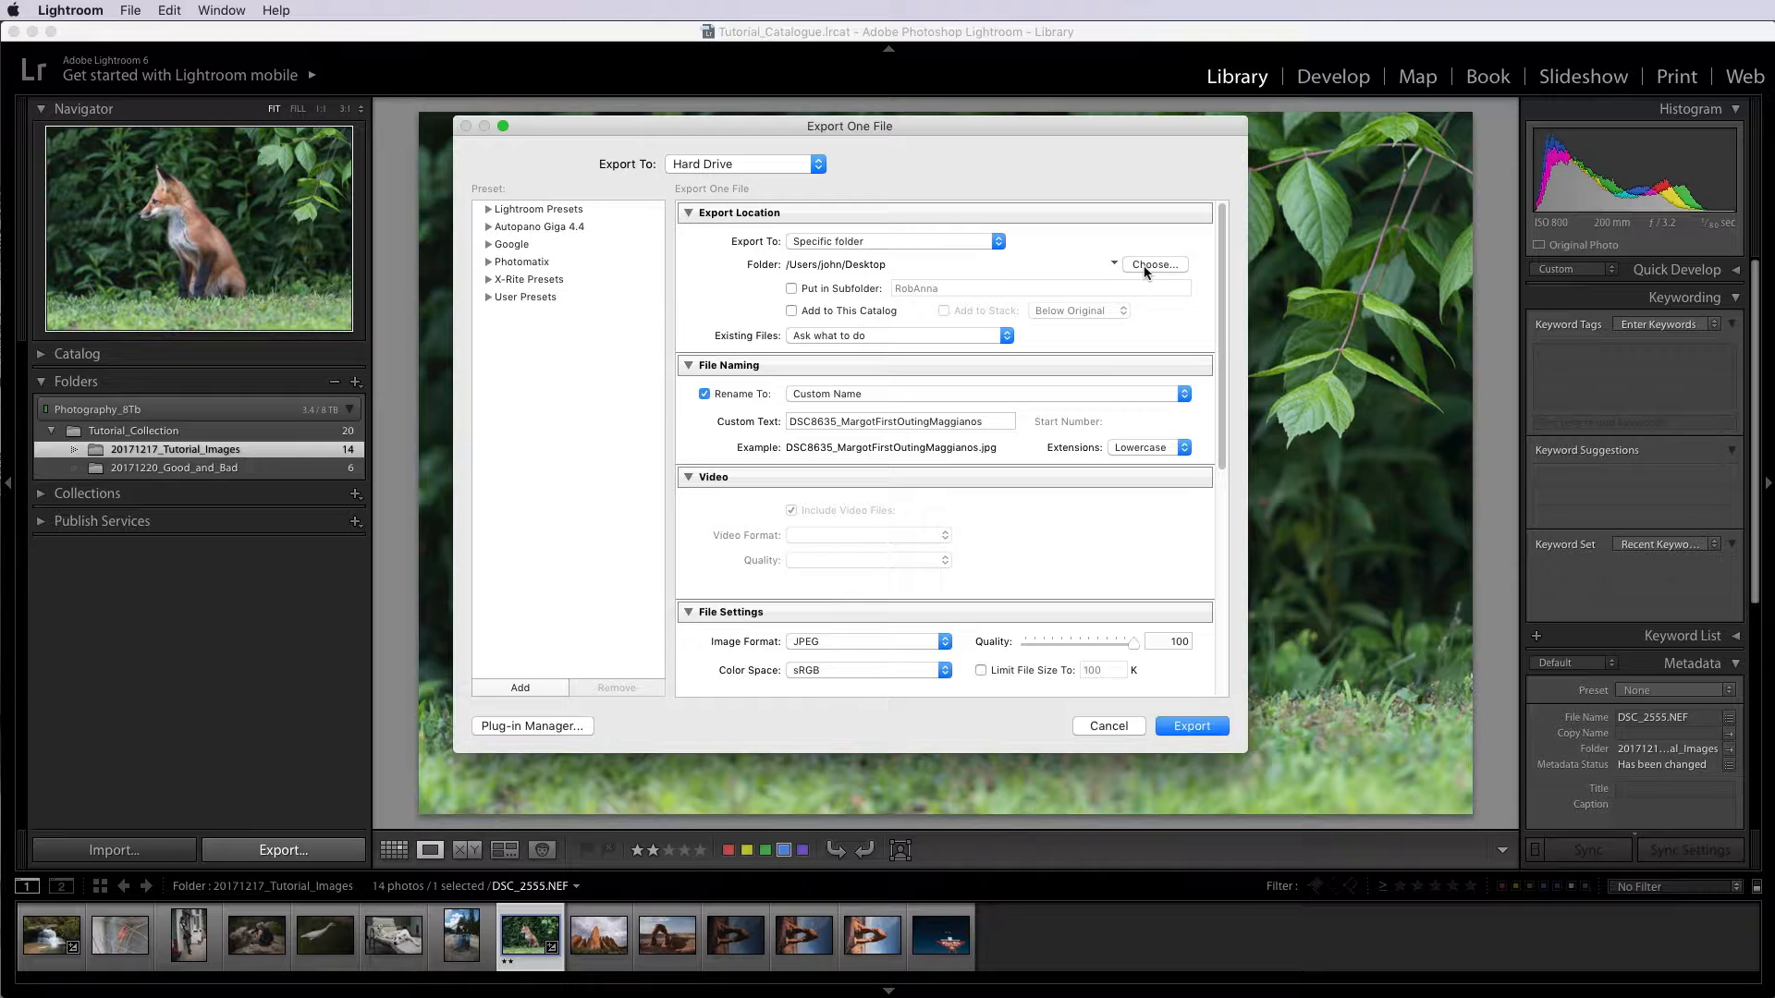
pyautogui.moveTo(770, 397)
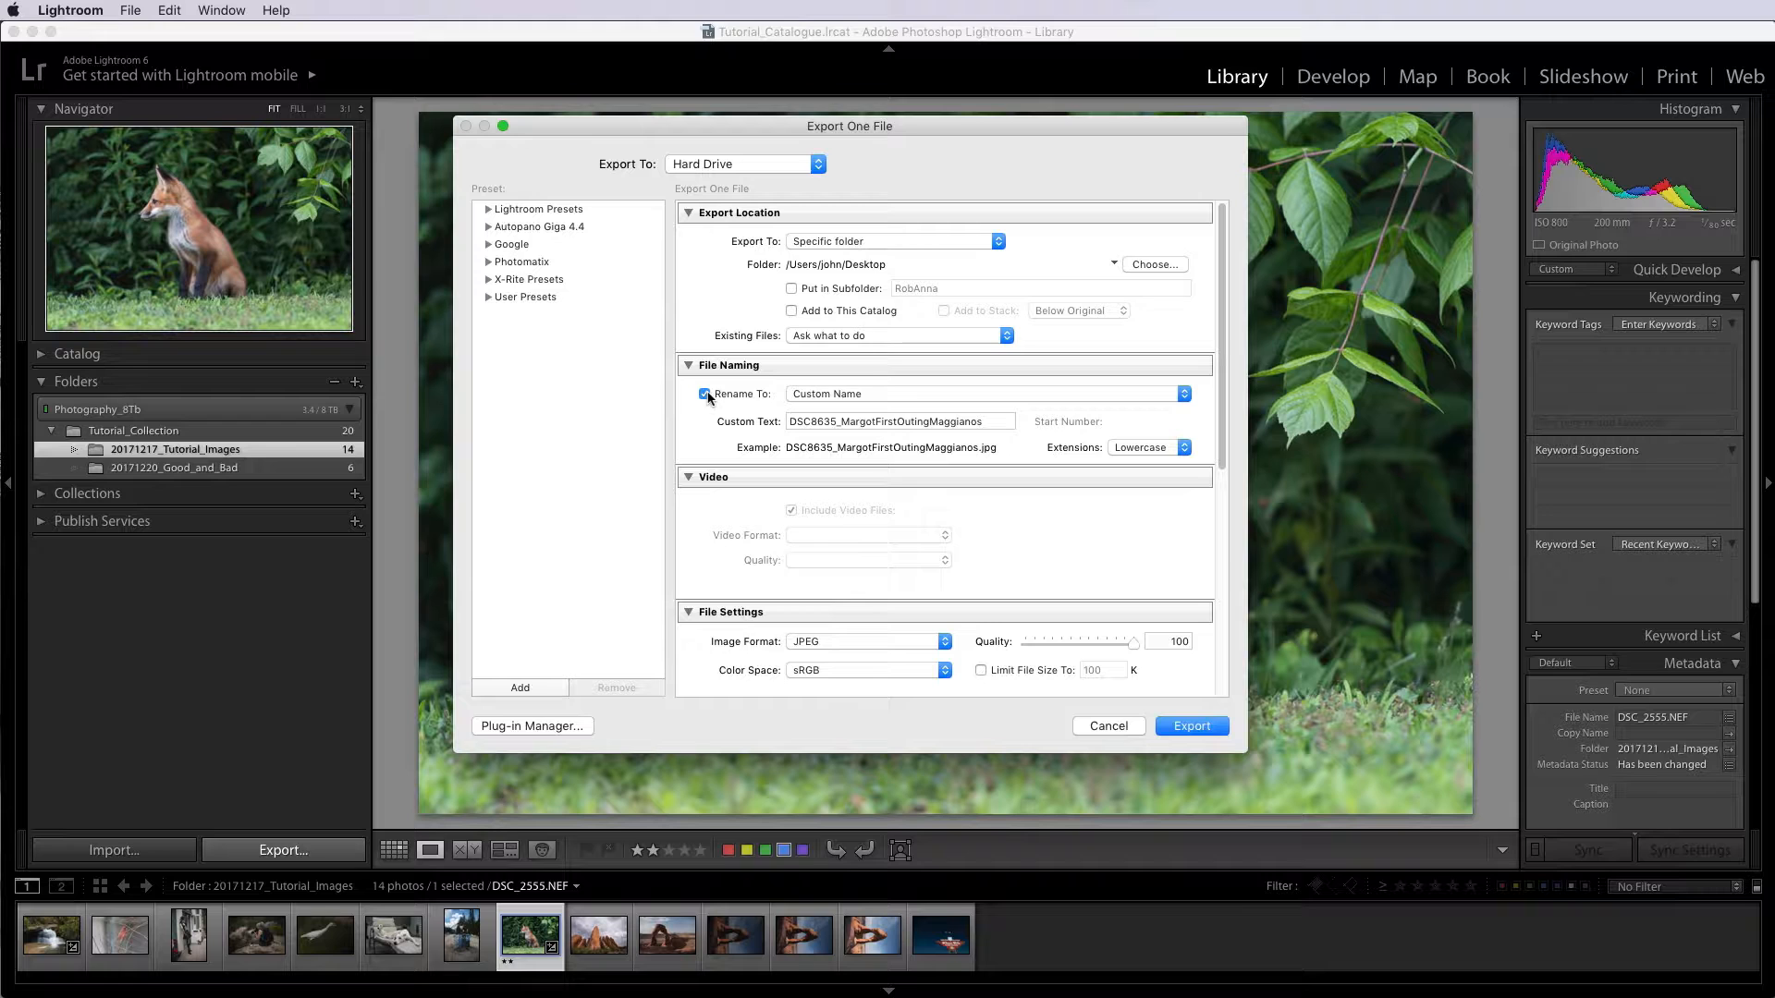
# Keep the Custom Name file naming scheme and clear the existing custom text
pyautogui.click(704, 393)
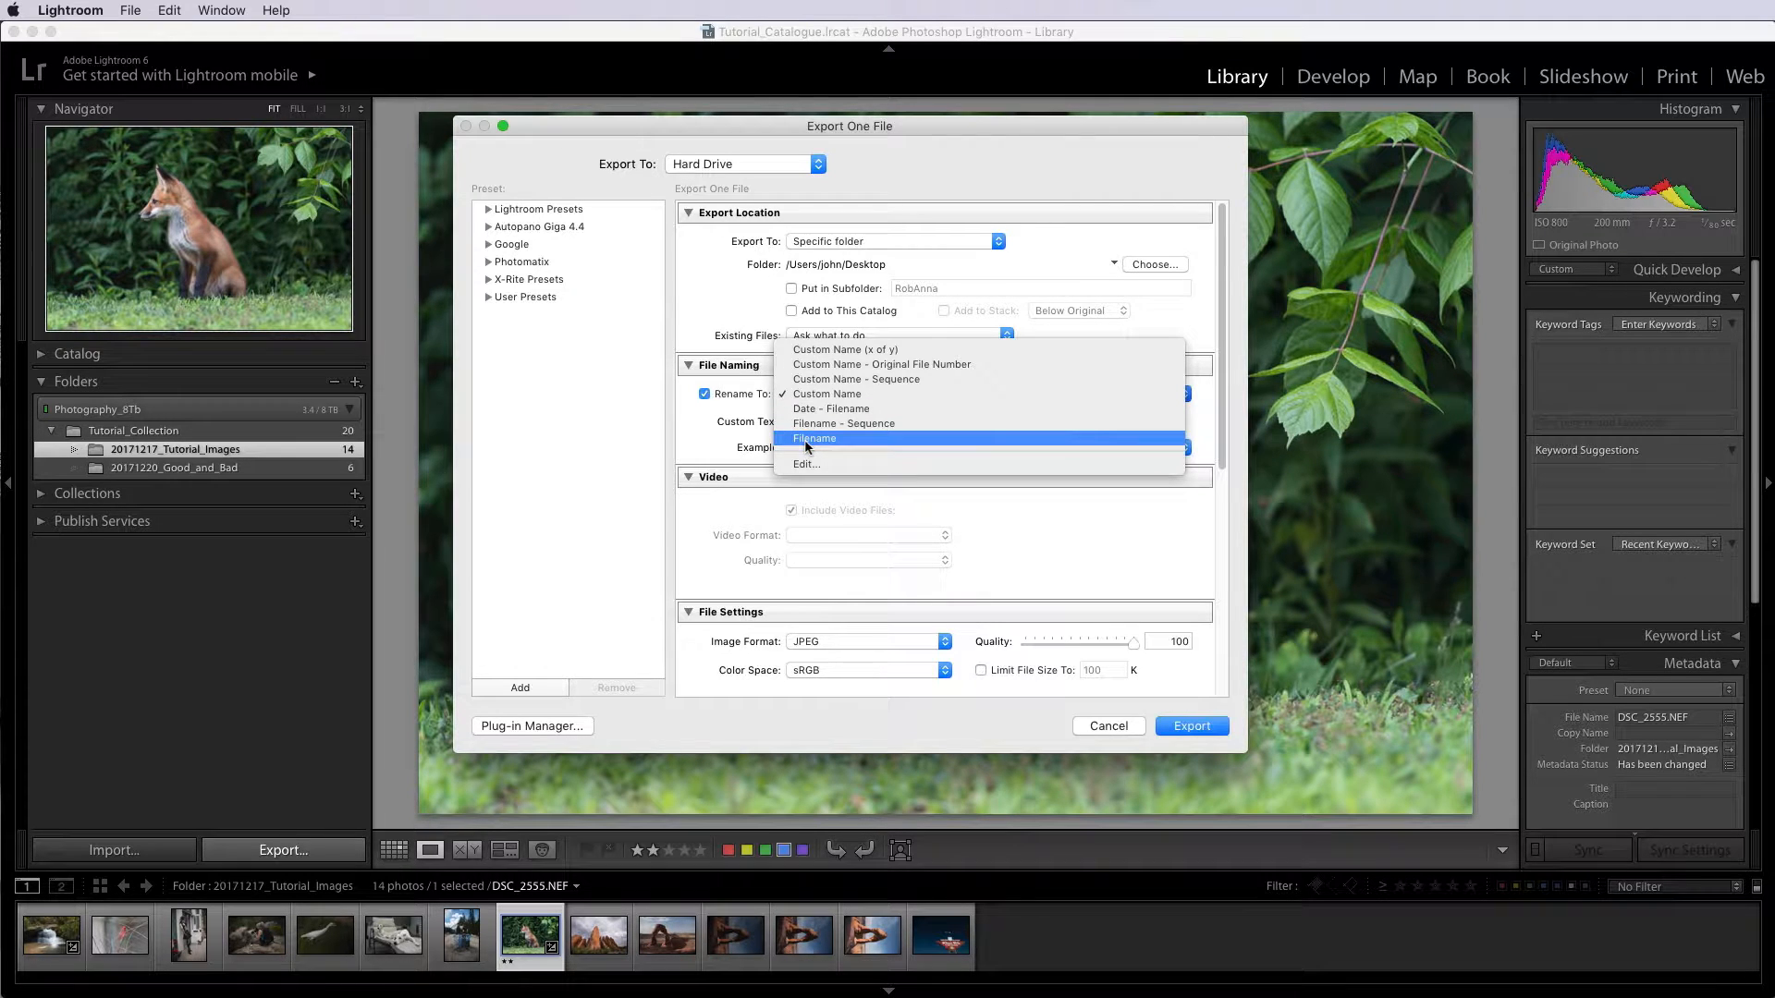
pyautogui.click(827, 393)
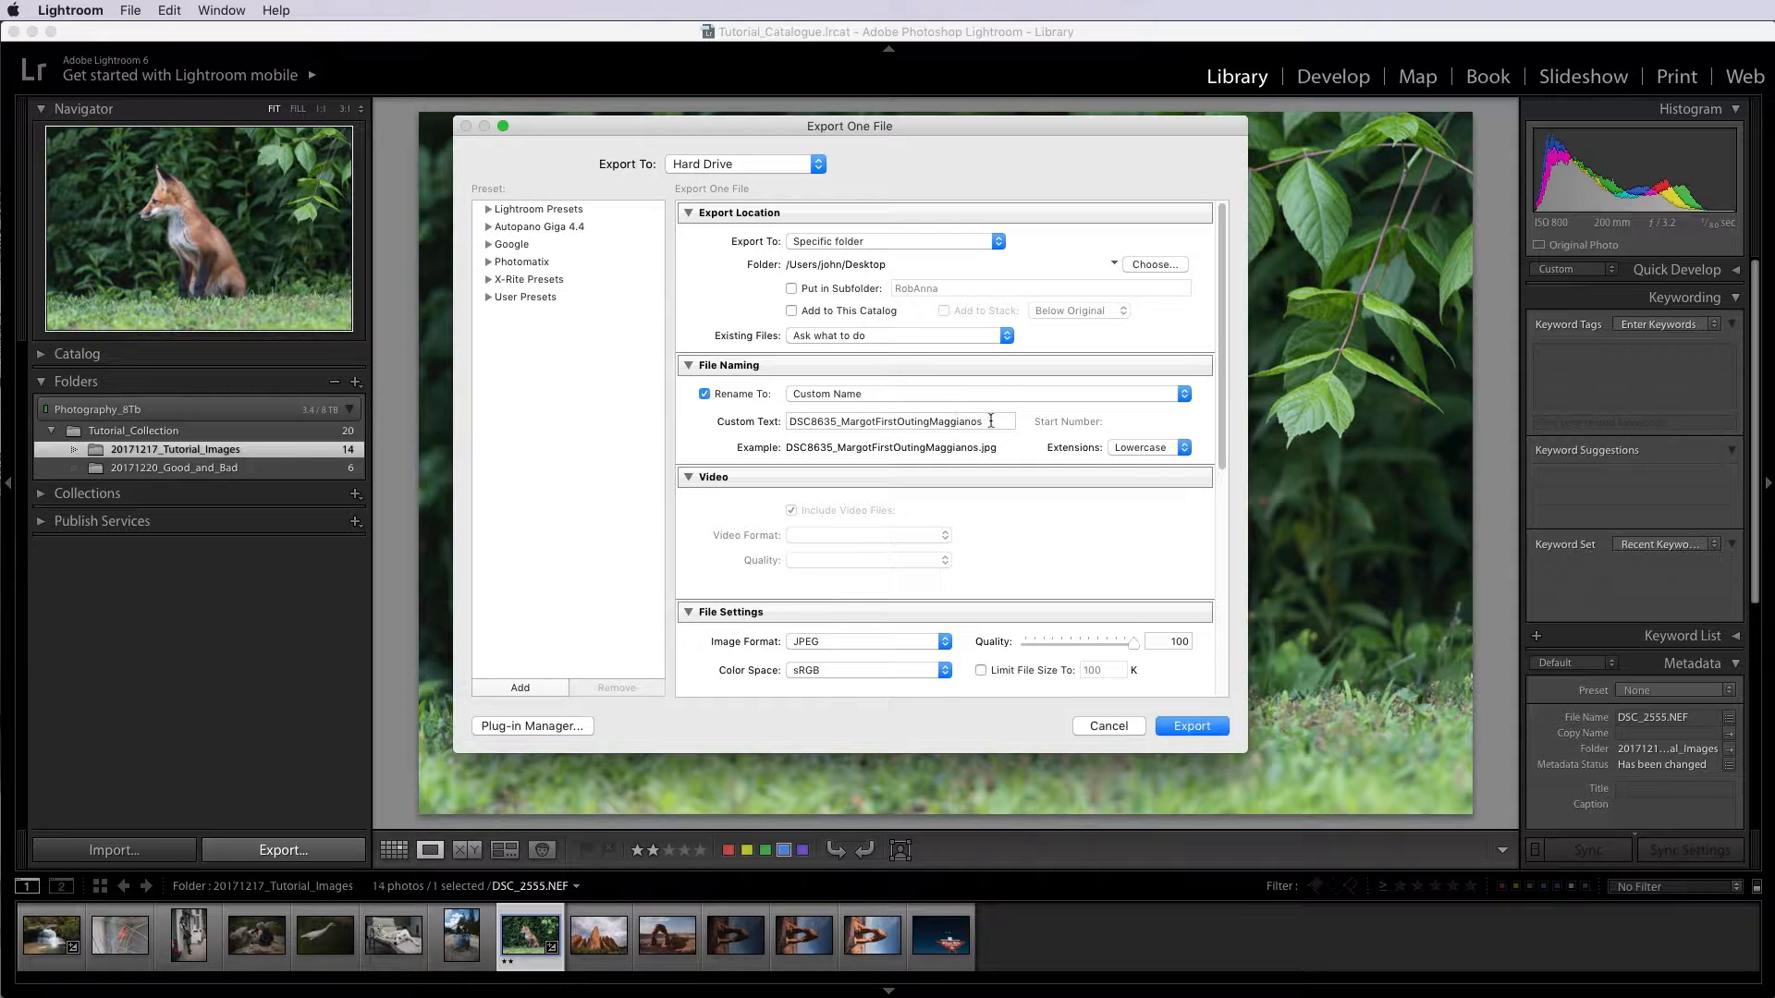
pyautogui.click(900, 421)
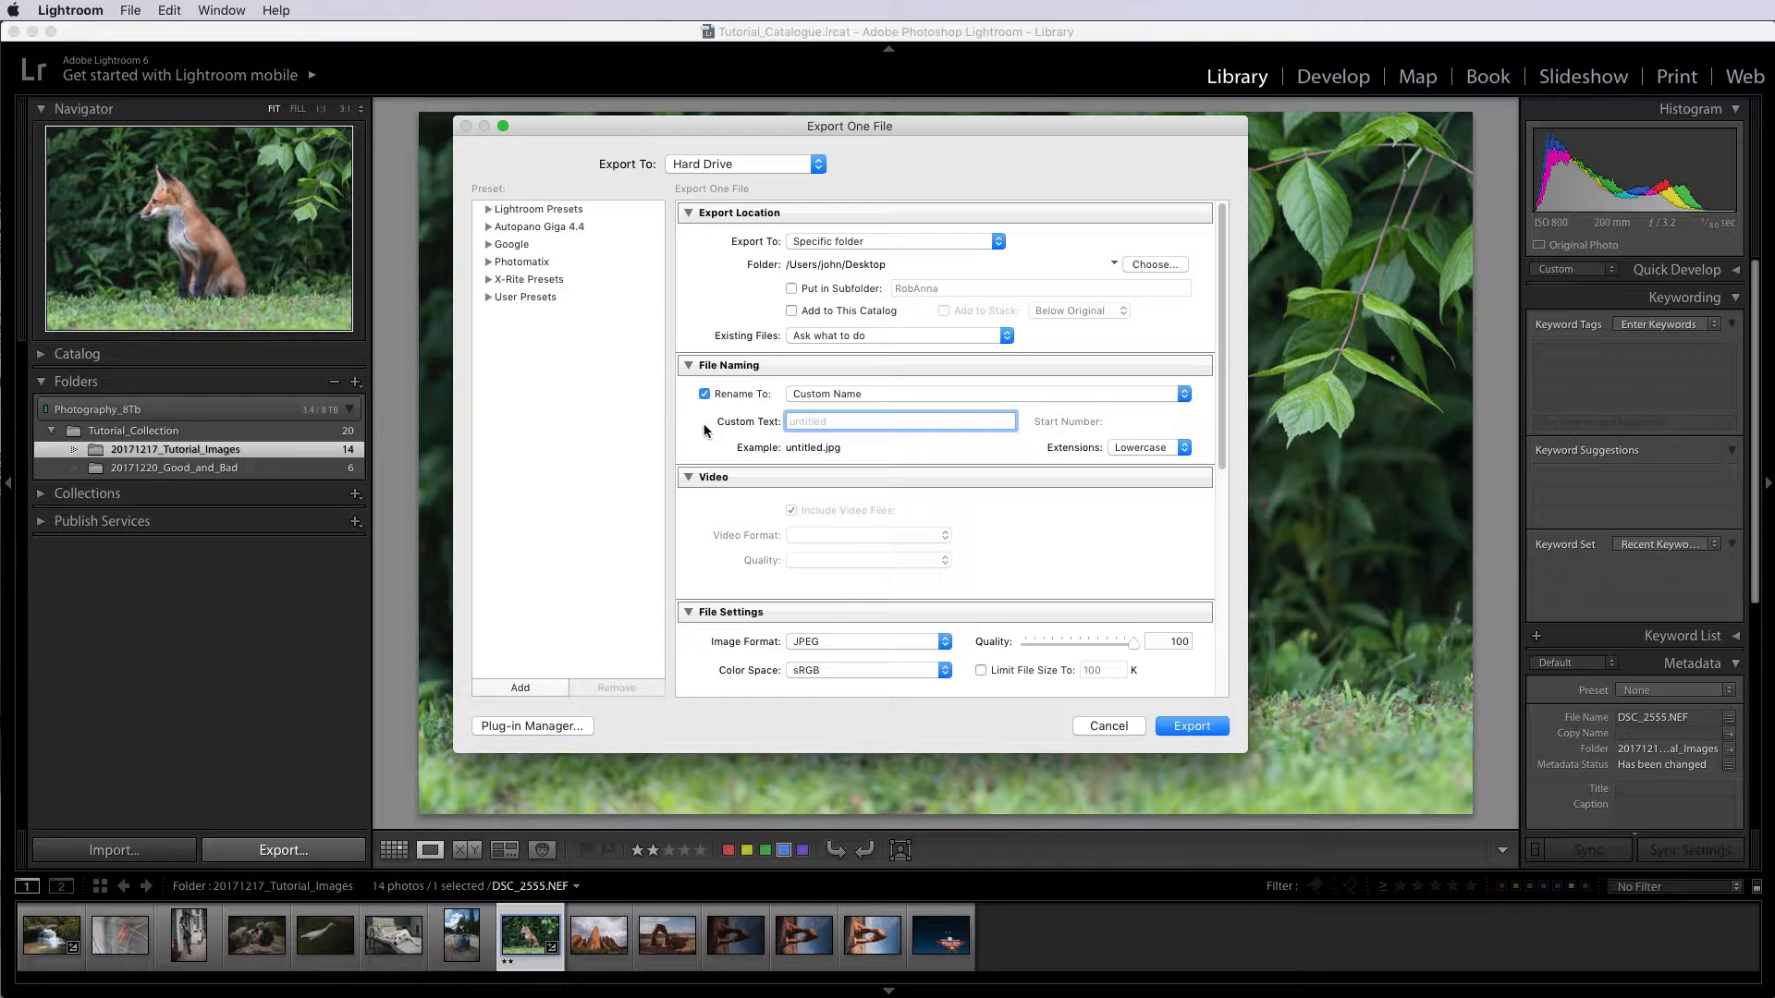
pyautogui.click(899, 422)
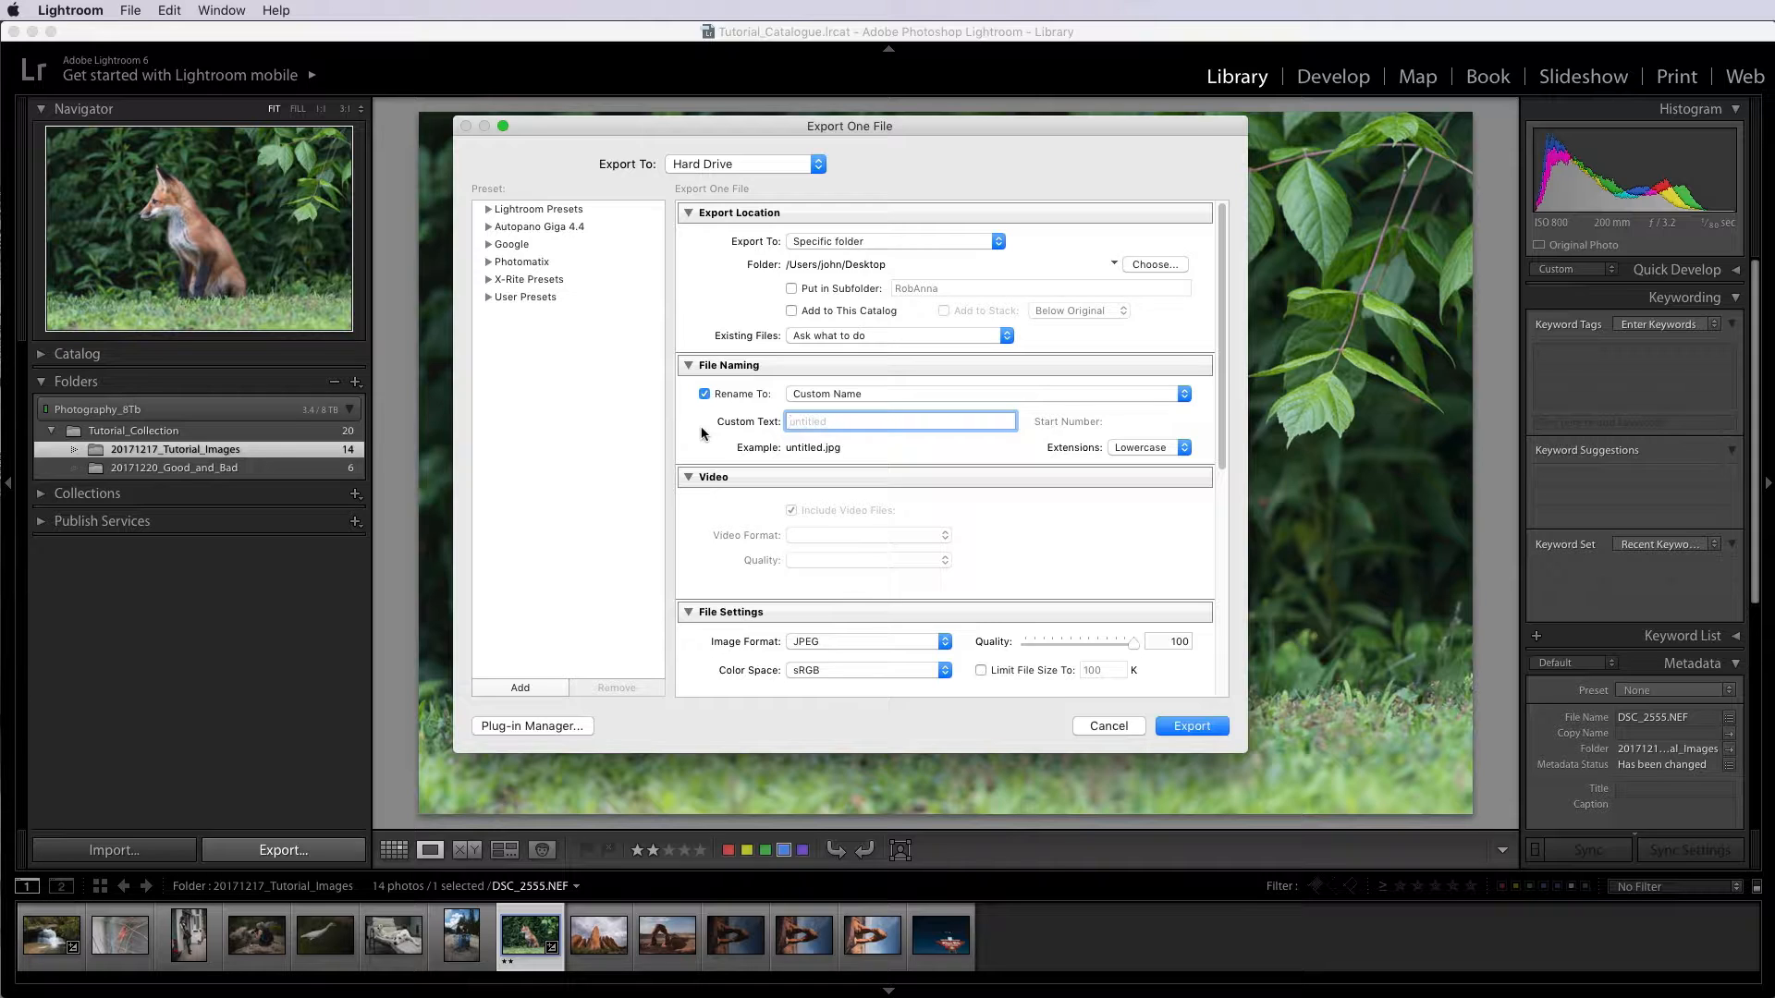
pyautogui.click(899, 421)
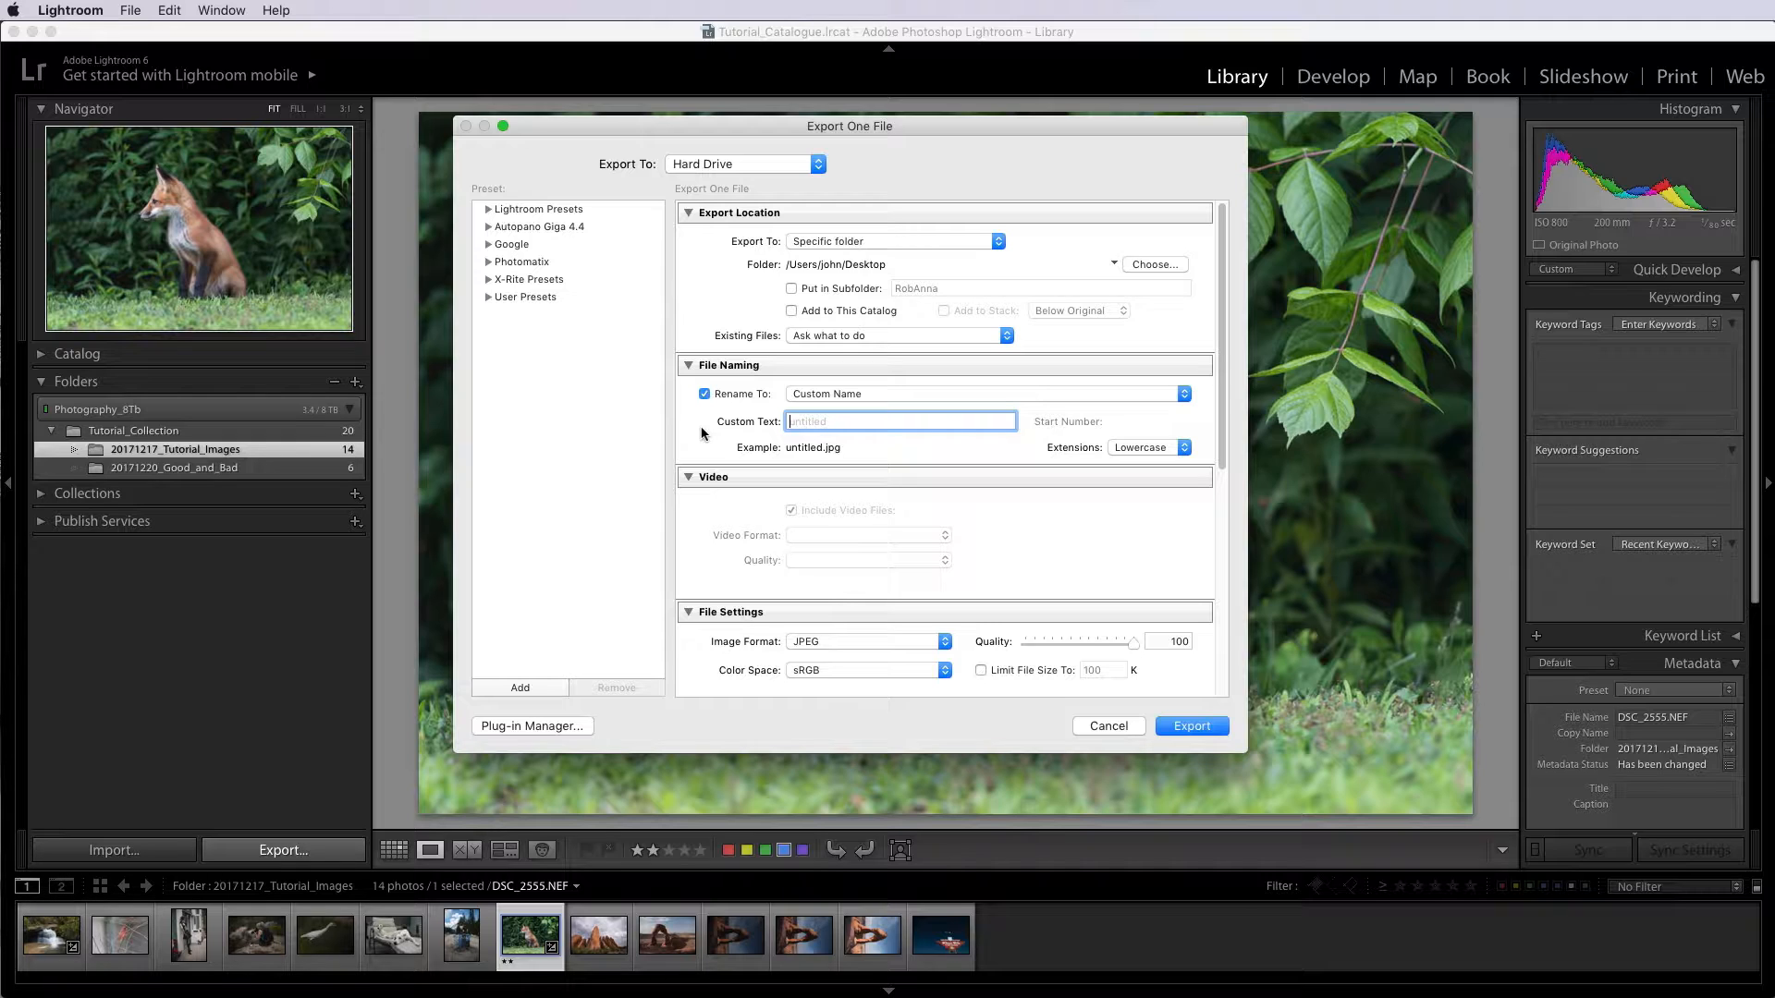
pyautogui.moveTo(599, 793)
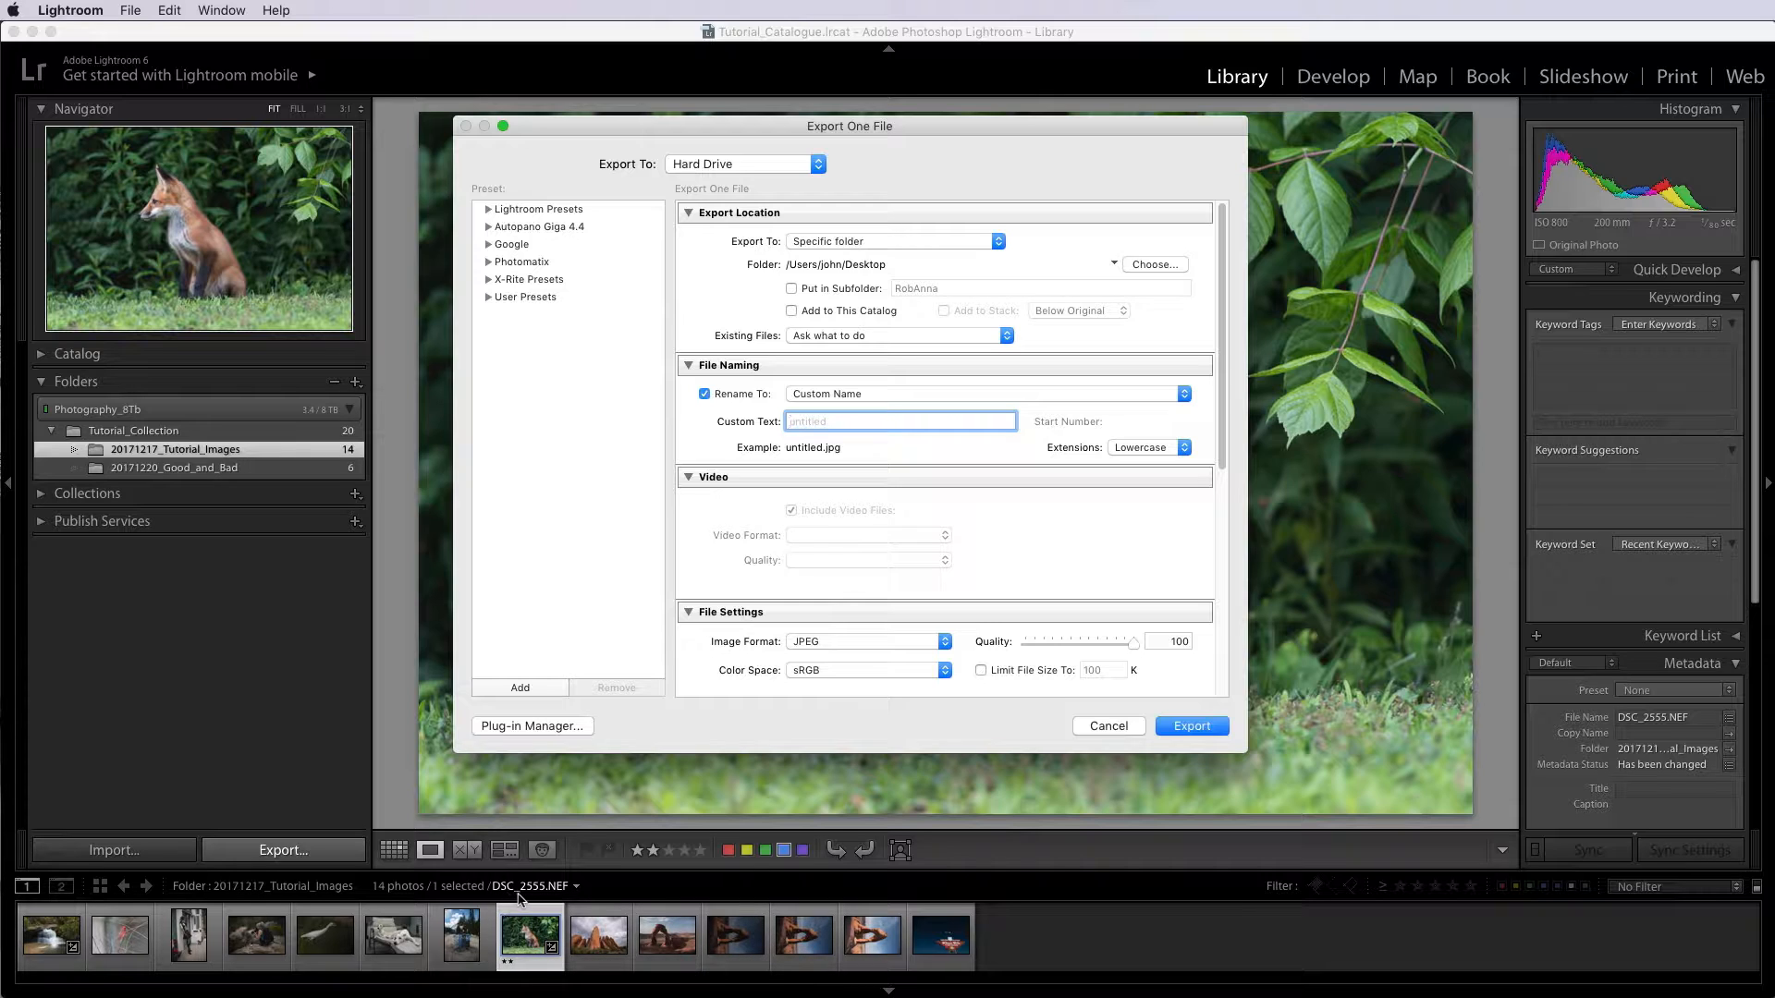
pyautogui.click(899, 421)
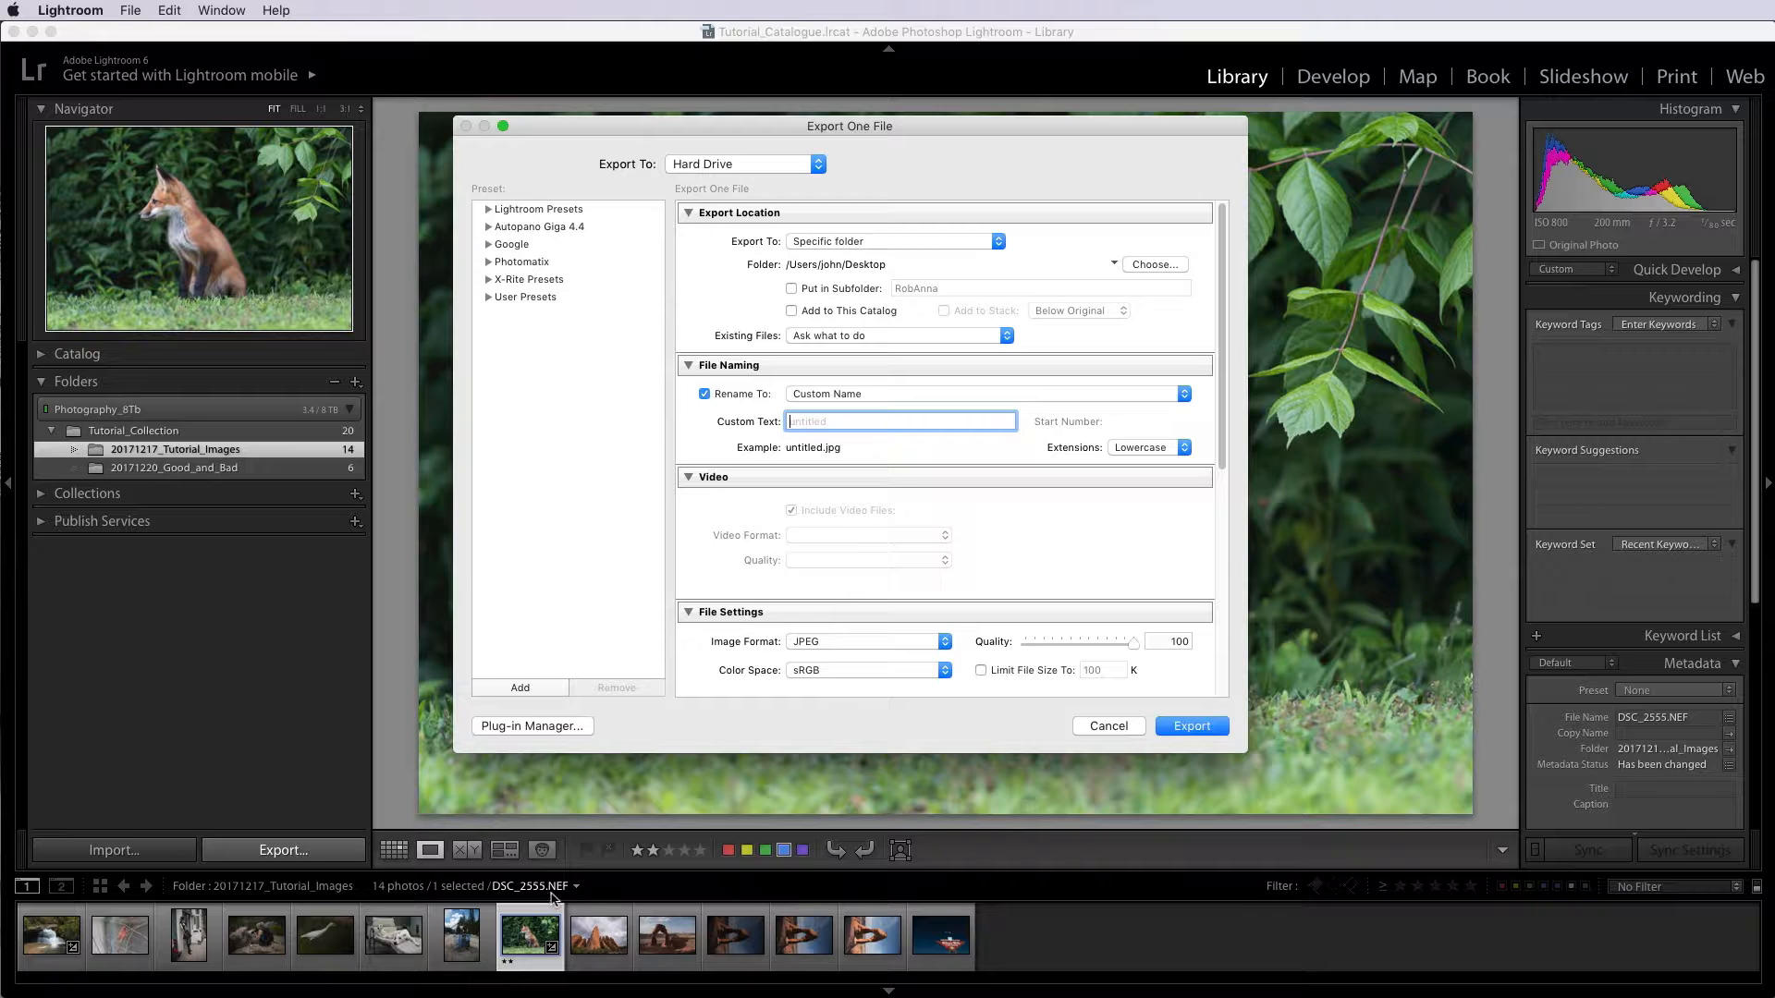
pyautogui.moveTo(555, 894)
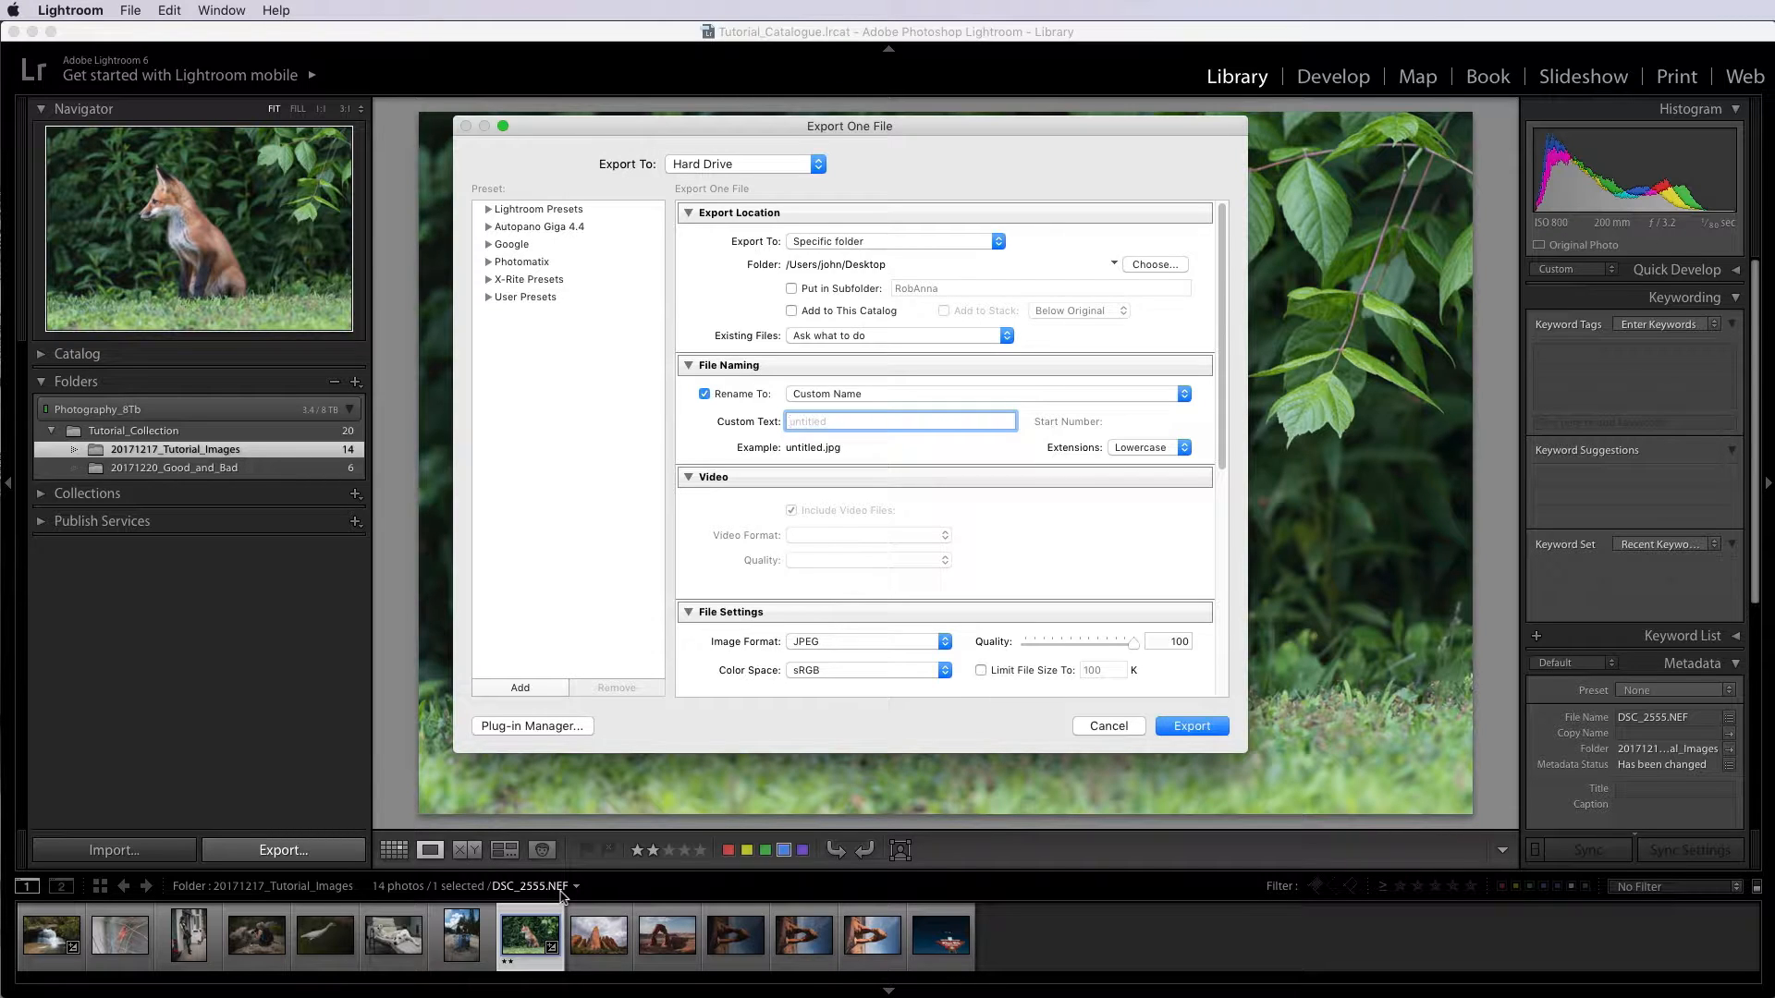
# Enter DSC2555_FoxKitt as the custom export file name
pyautogui.click(899, 421)
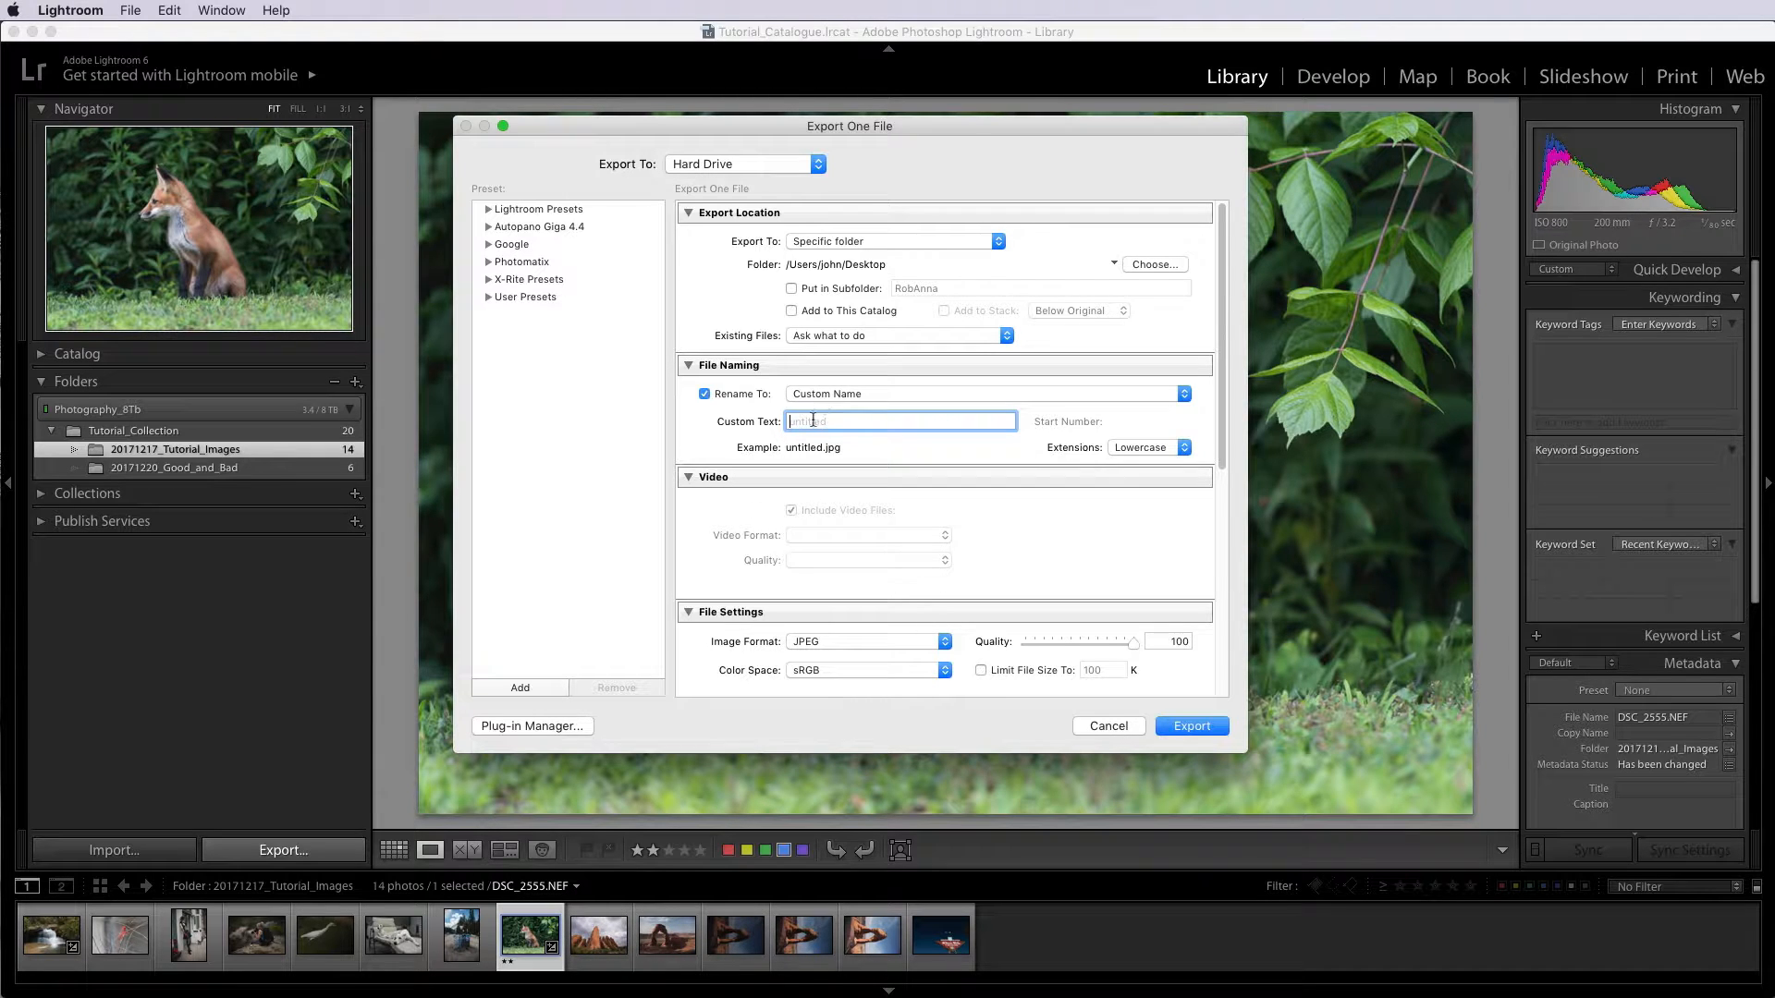
pyautogui.write('DSC')
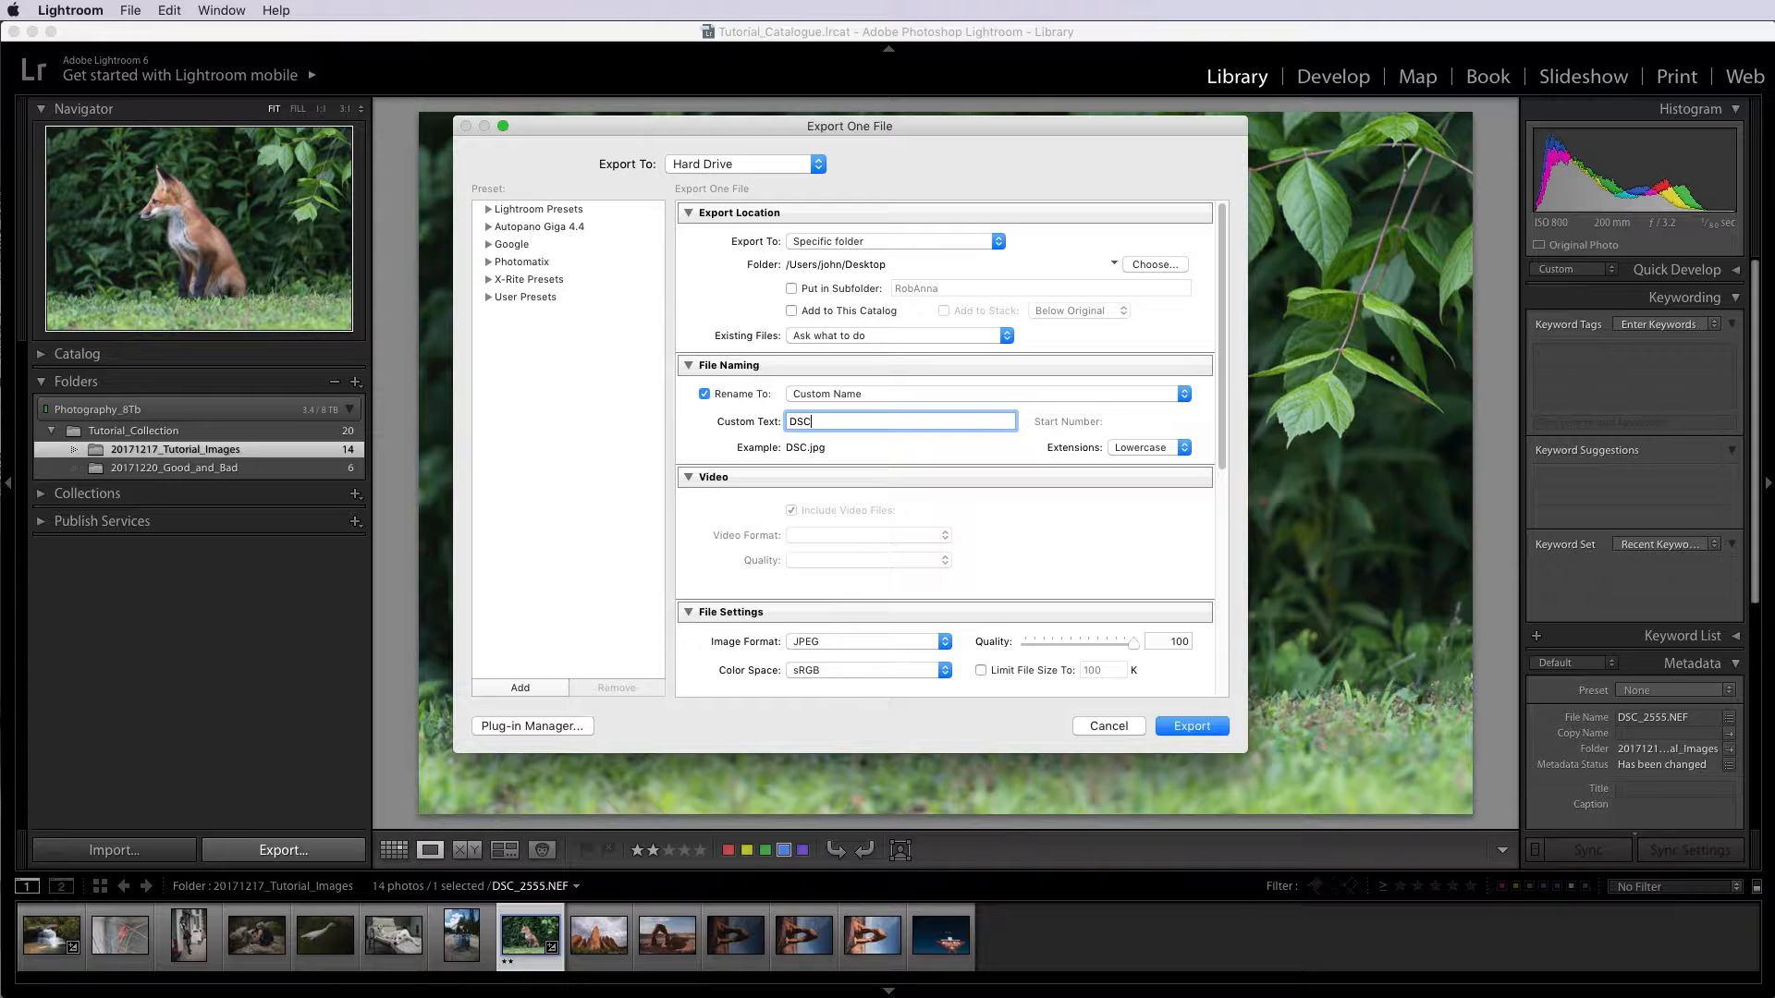
pyautogui.write('2555')
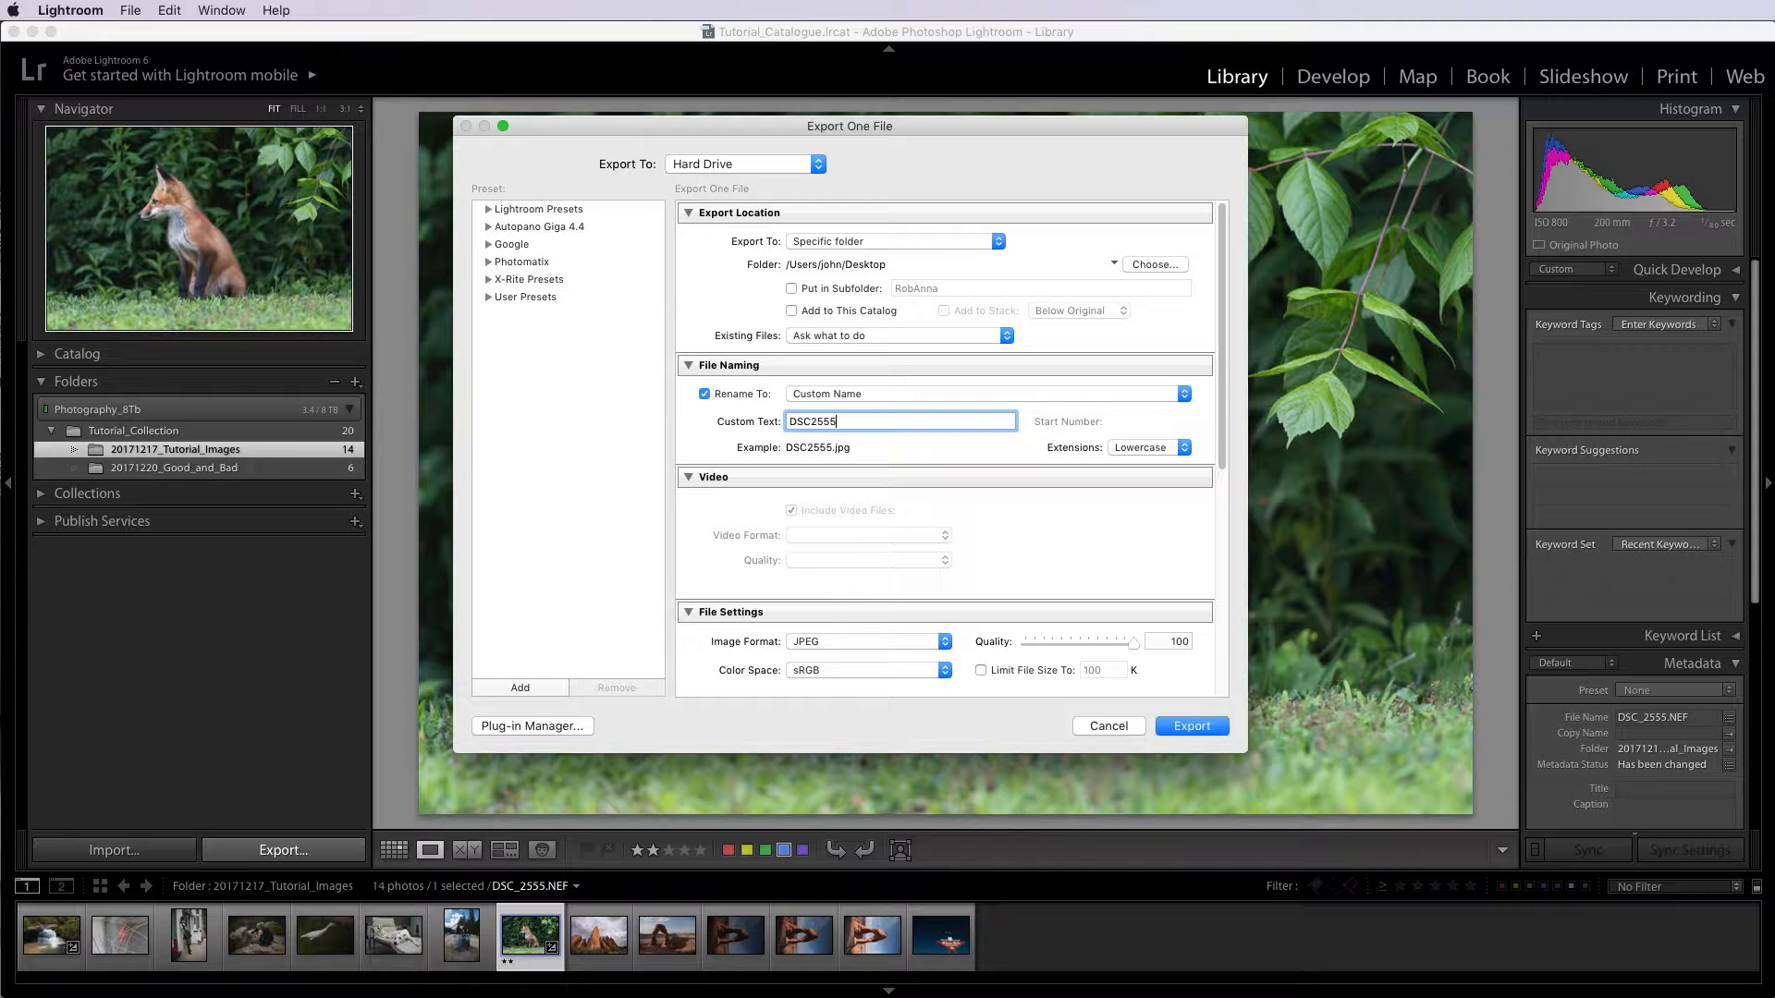
pyautogui.write('_')
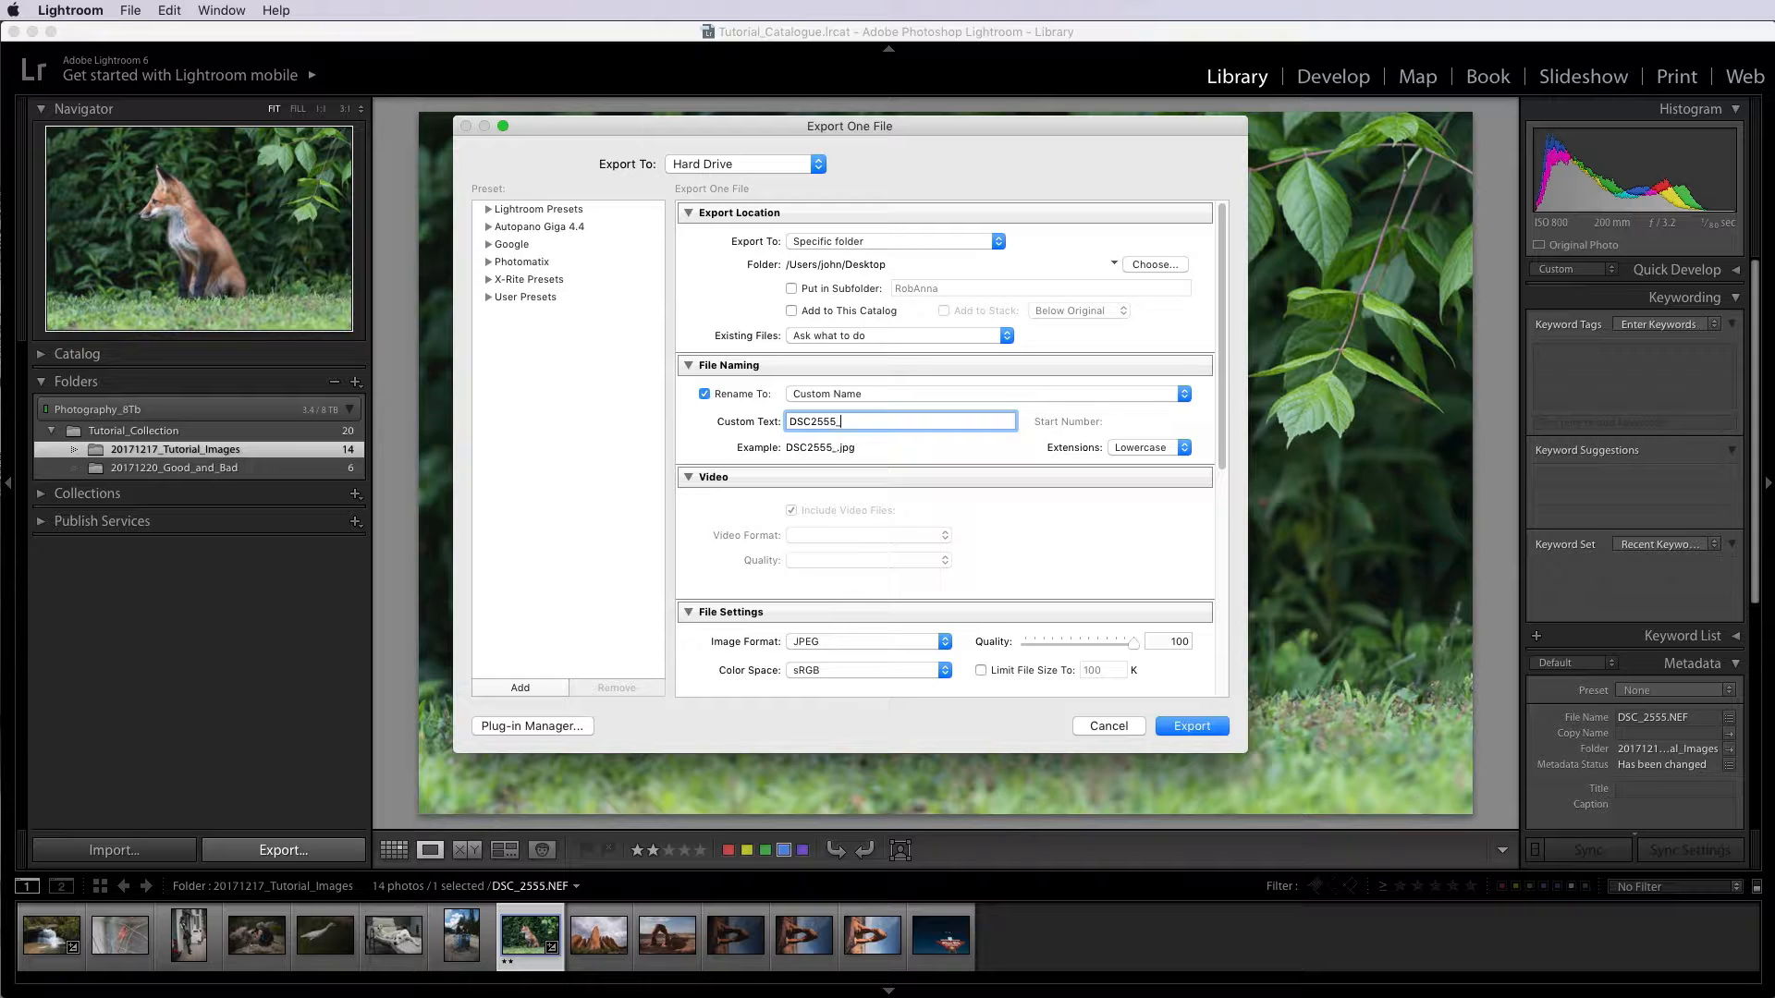
pyautogui.write('FoxKit')
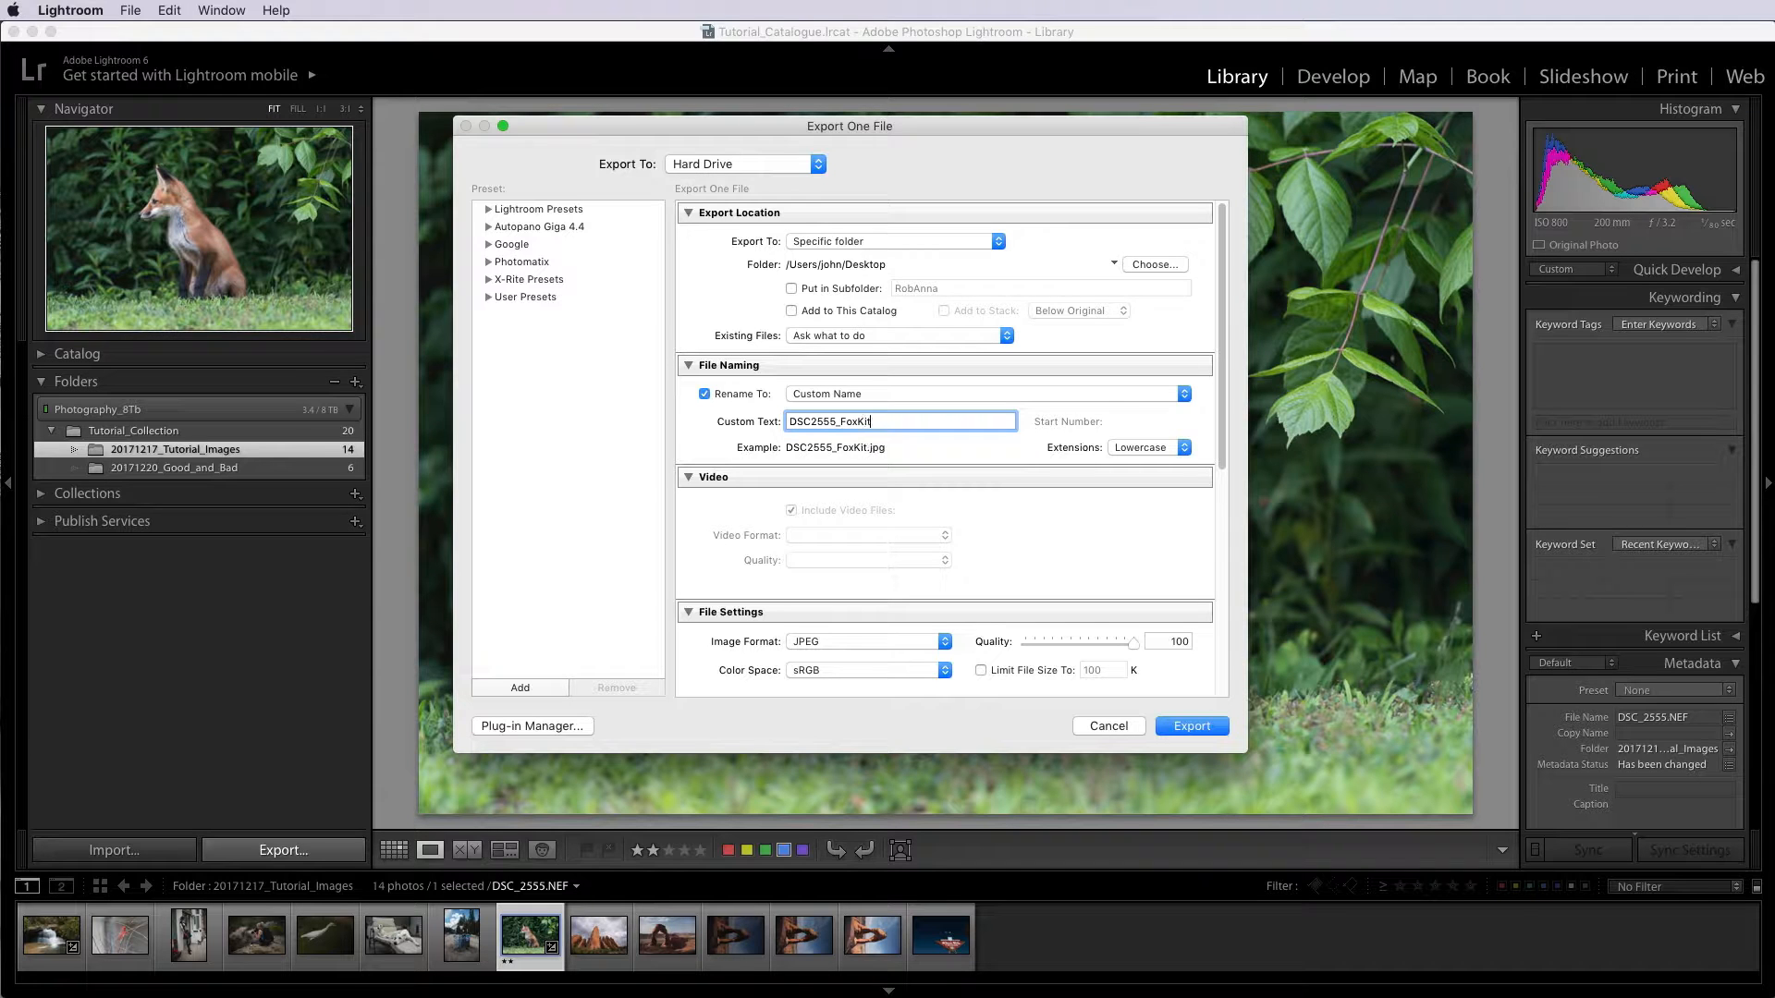
pyautogui.write('t')
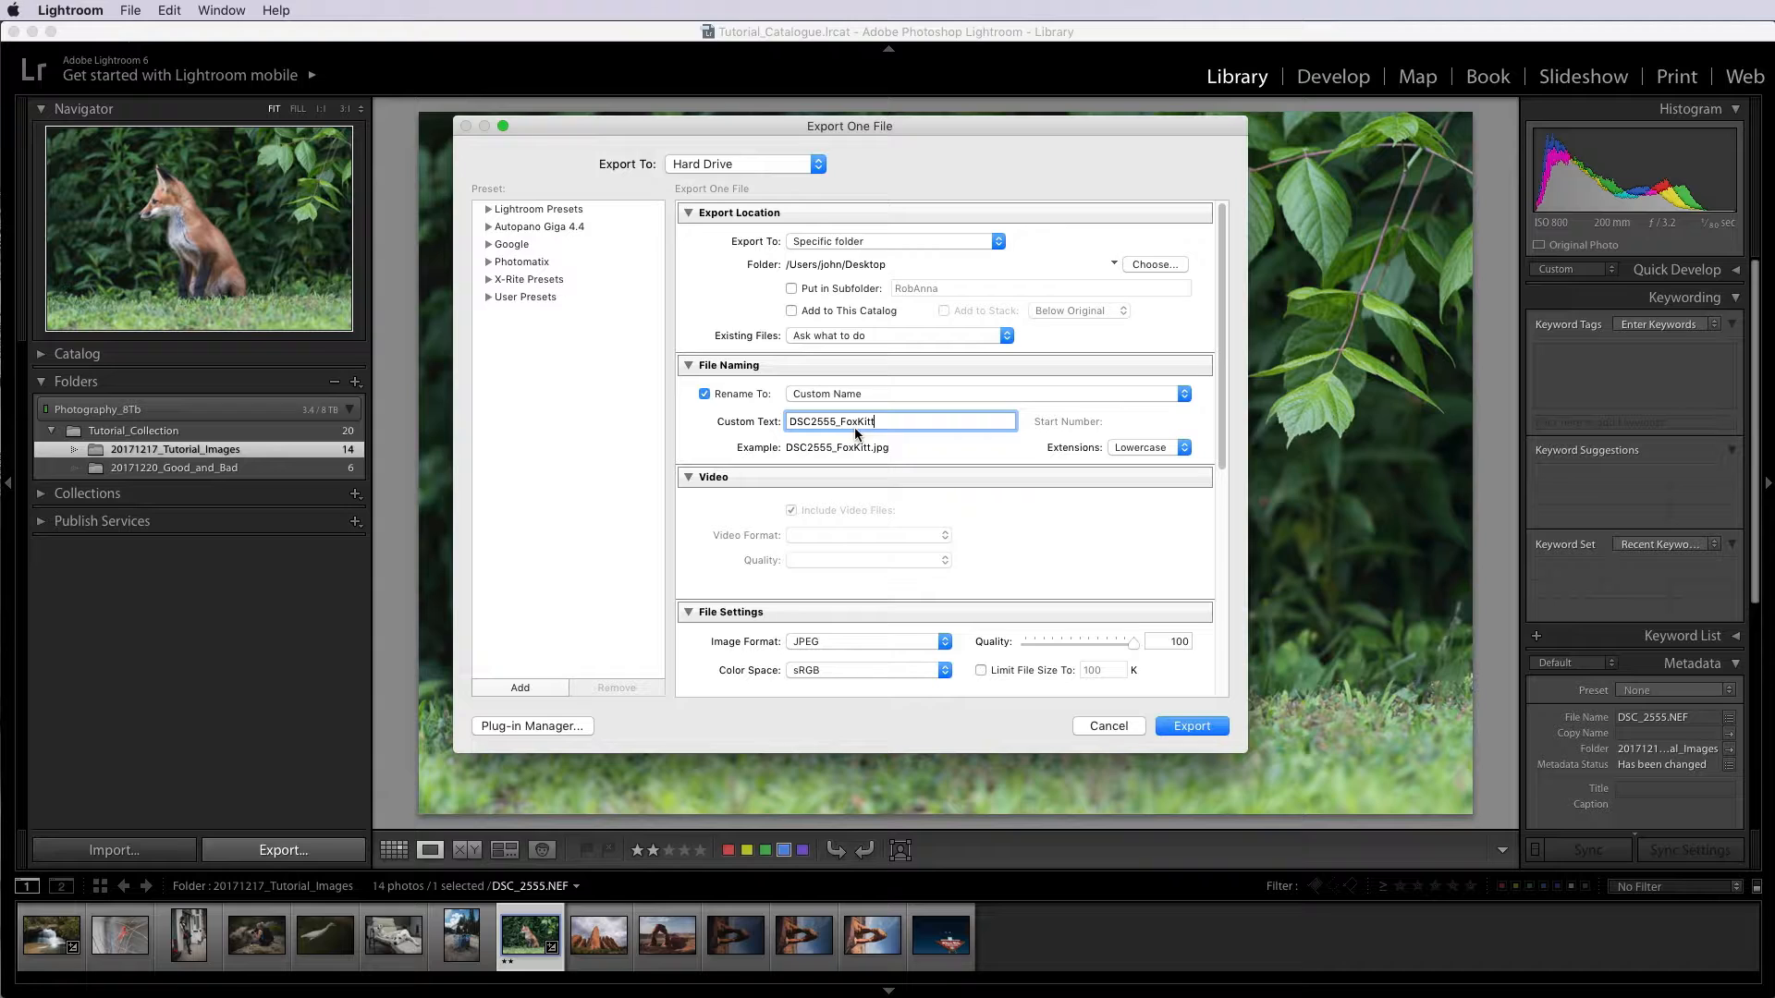
pyautogui.moveTo(970, 460)
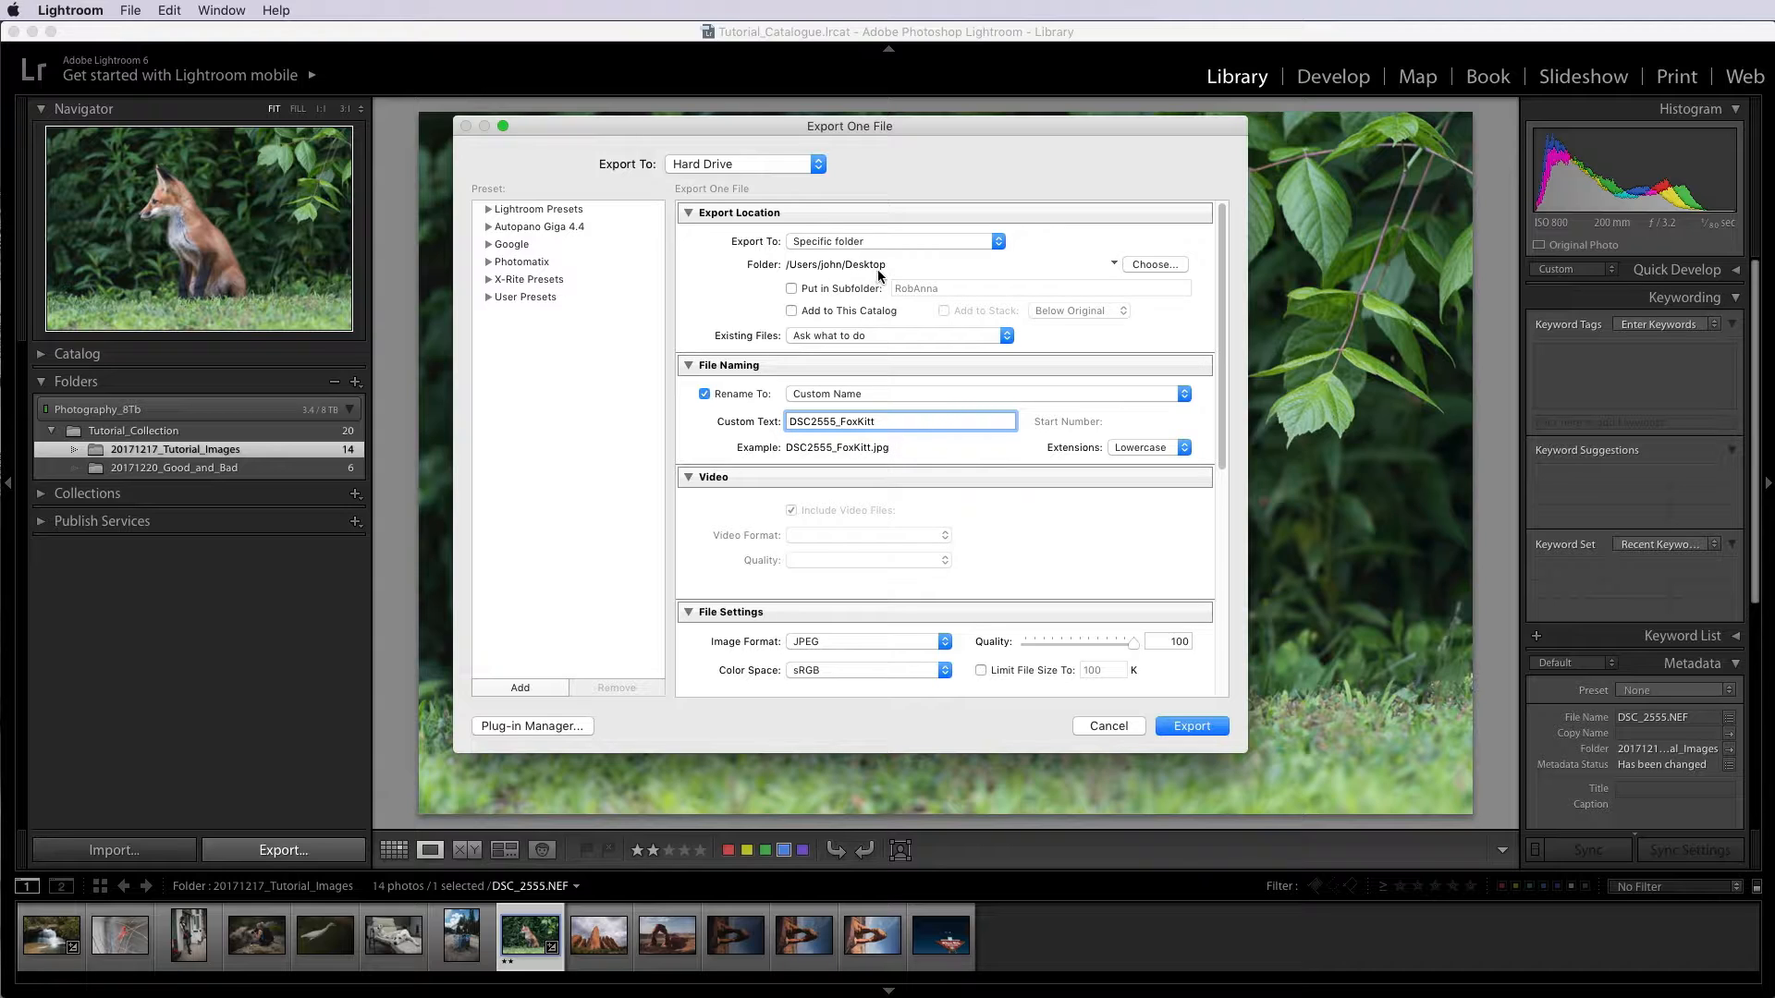
pyautogui.click(899, 422)
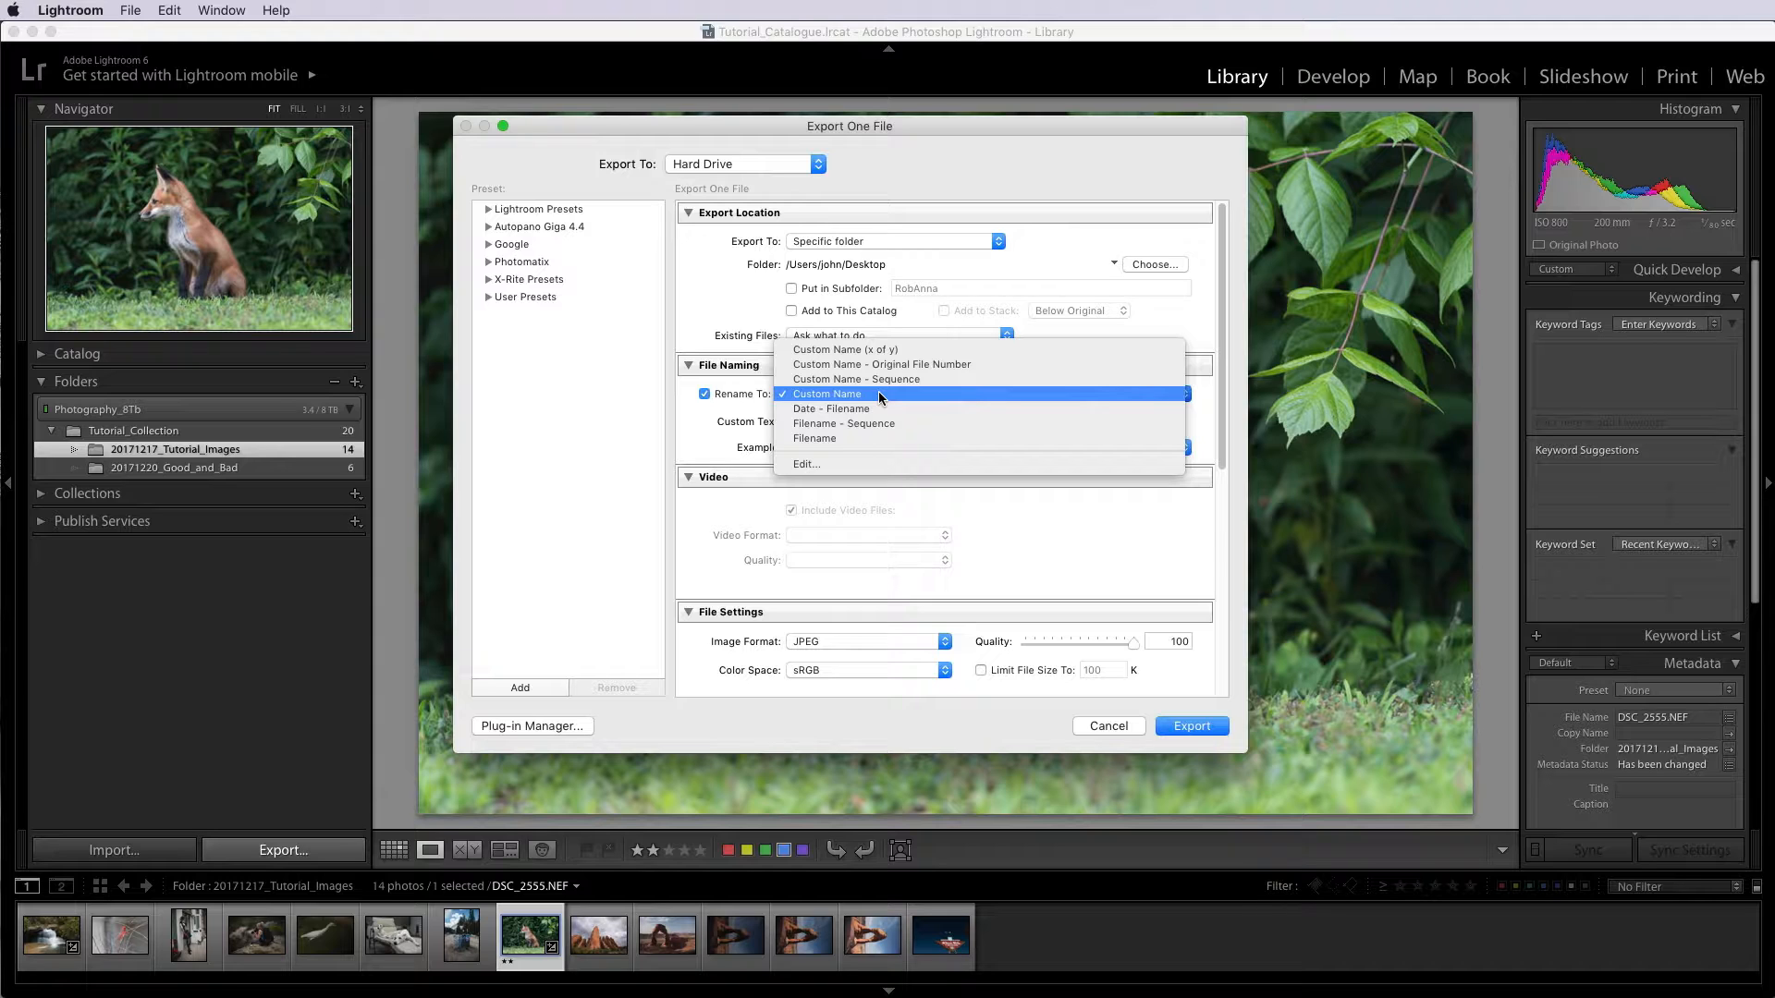
pyautogui.moveTo(832, 409)
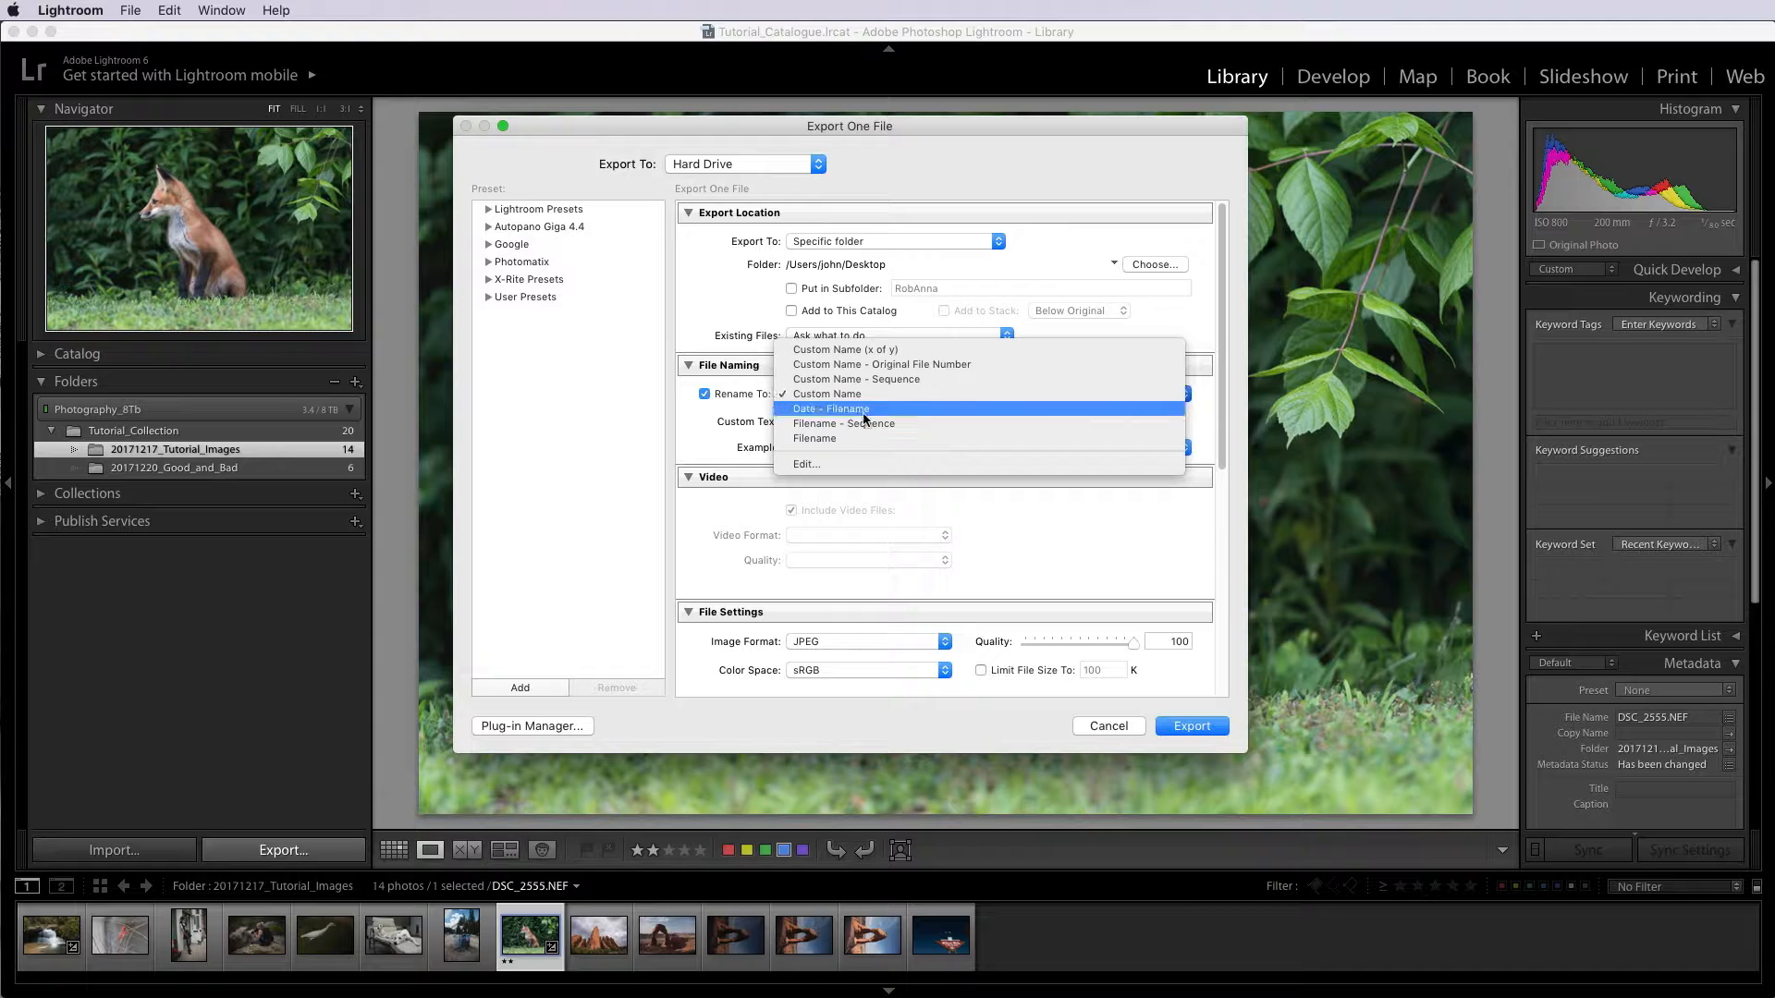
pyautogui.moveTo(864, 423)
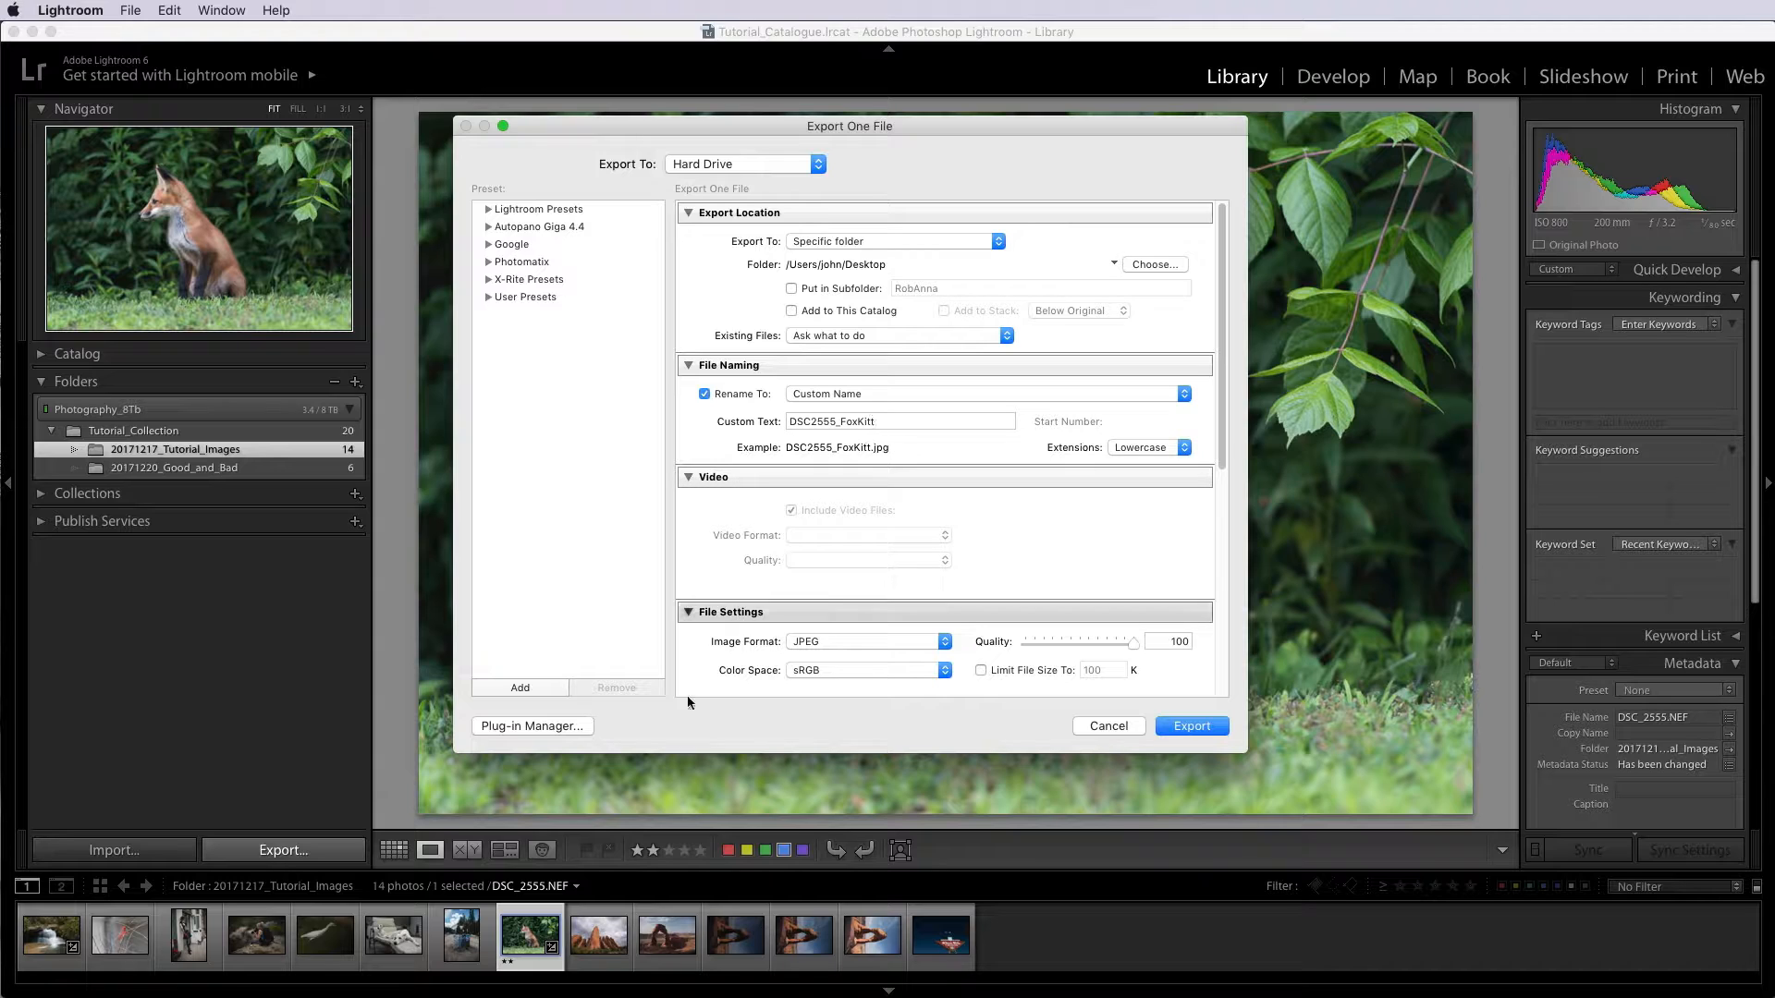
pyautogui.moveTo(851, 444)
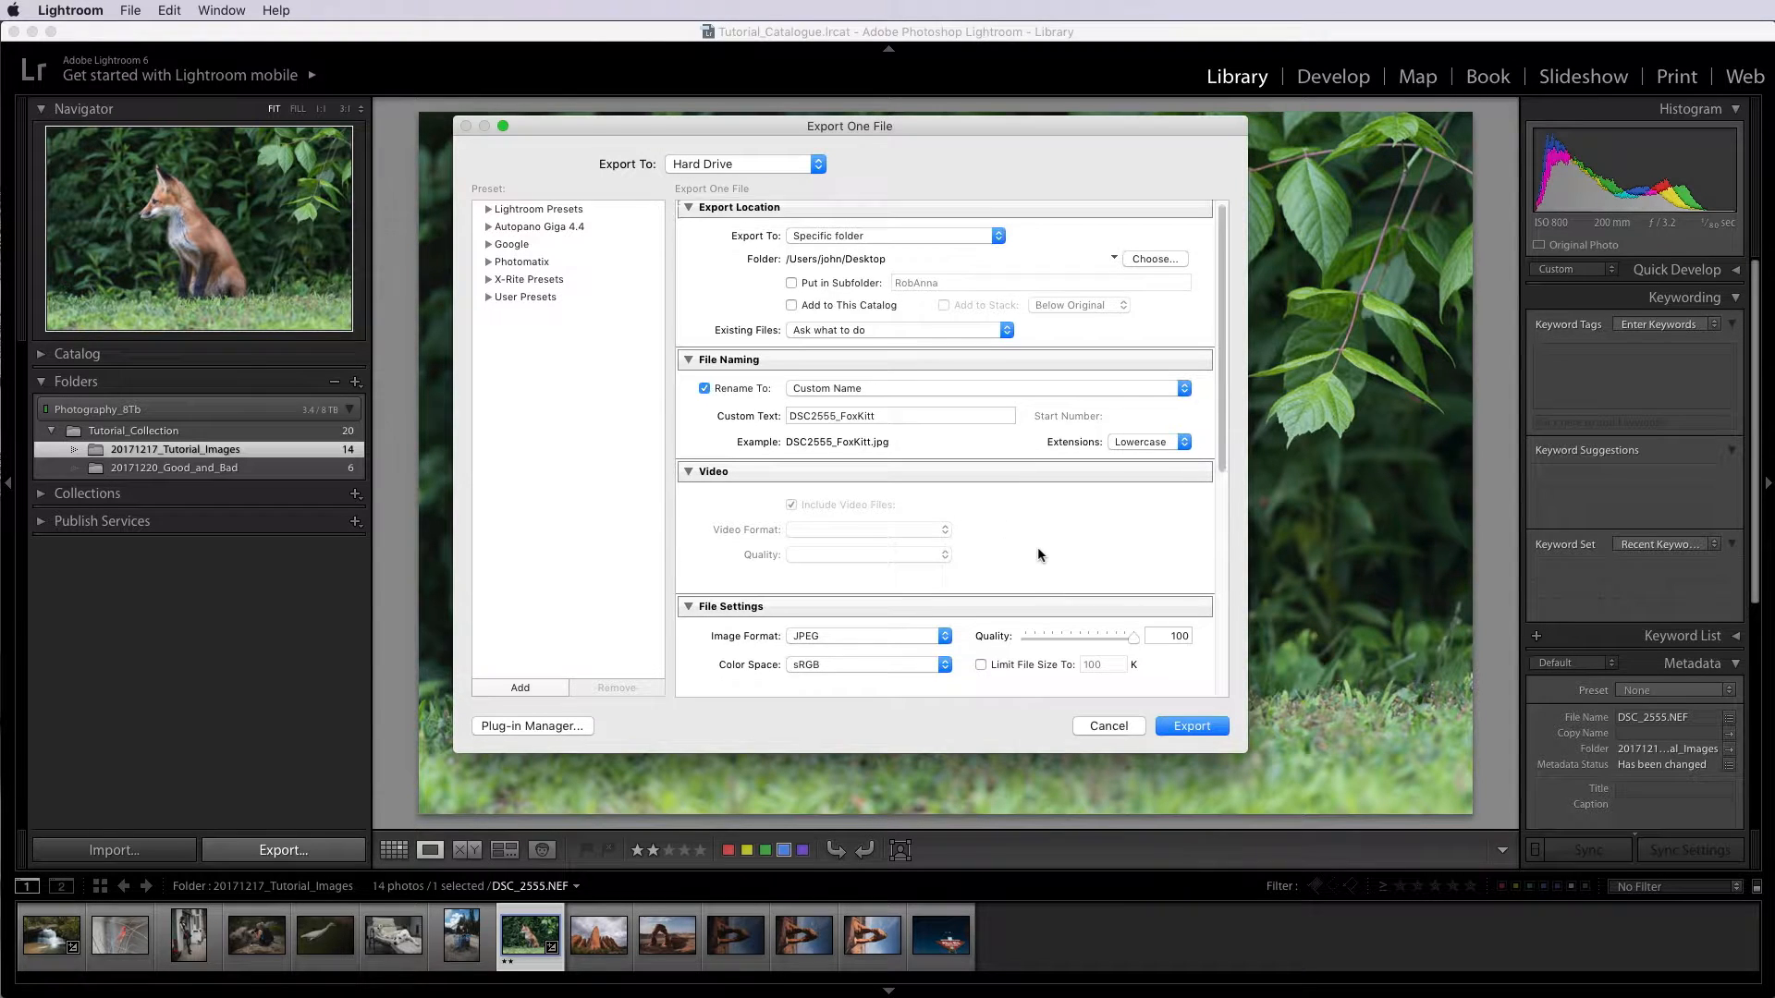
# Review File Settings, keeping sRGB colour space, and bring up the Image Format options
pyautogui.scroll(-3)
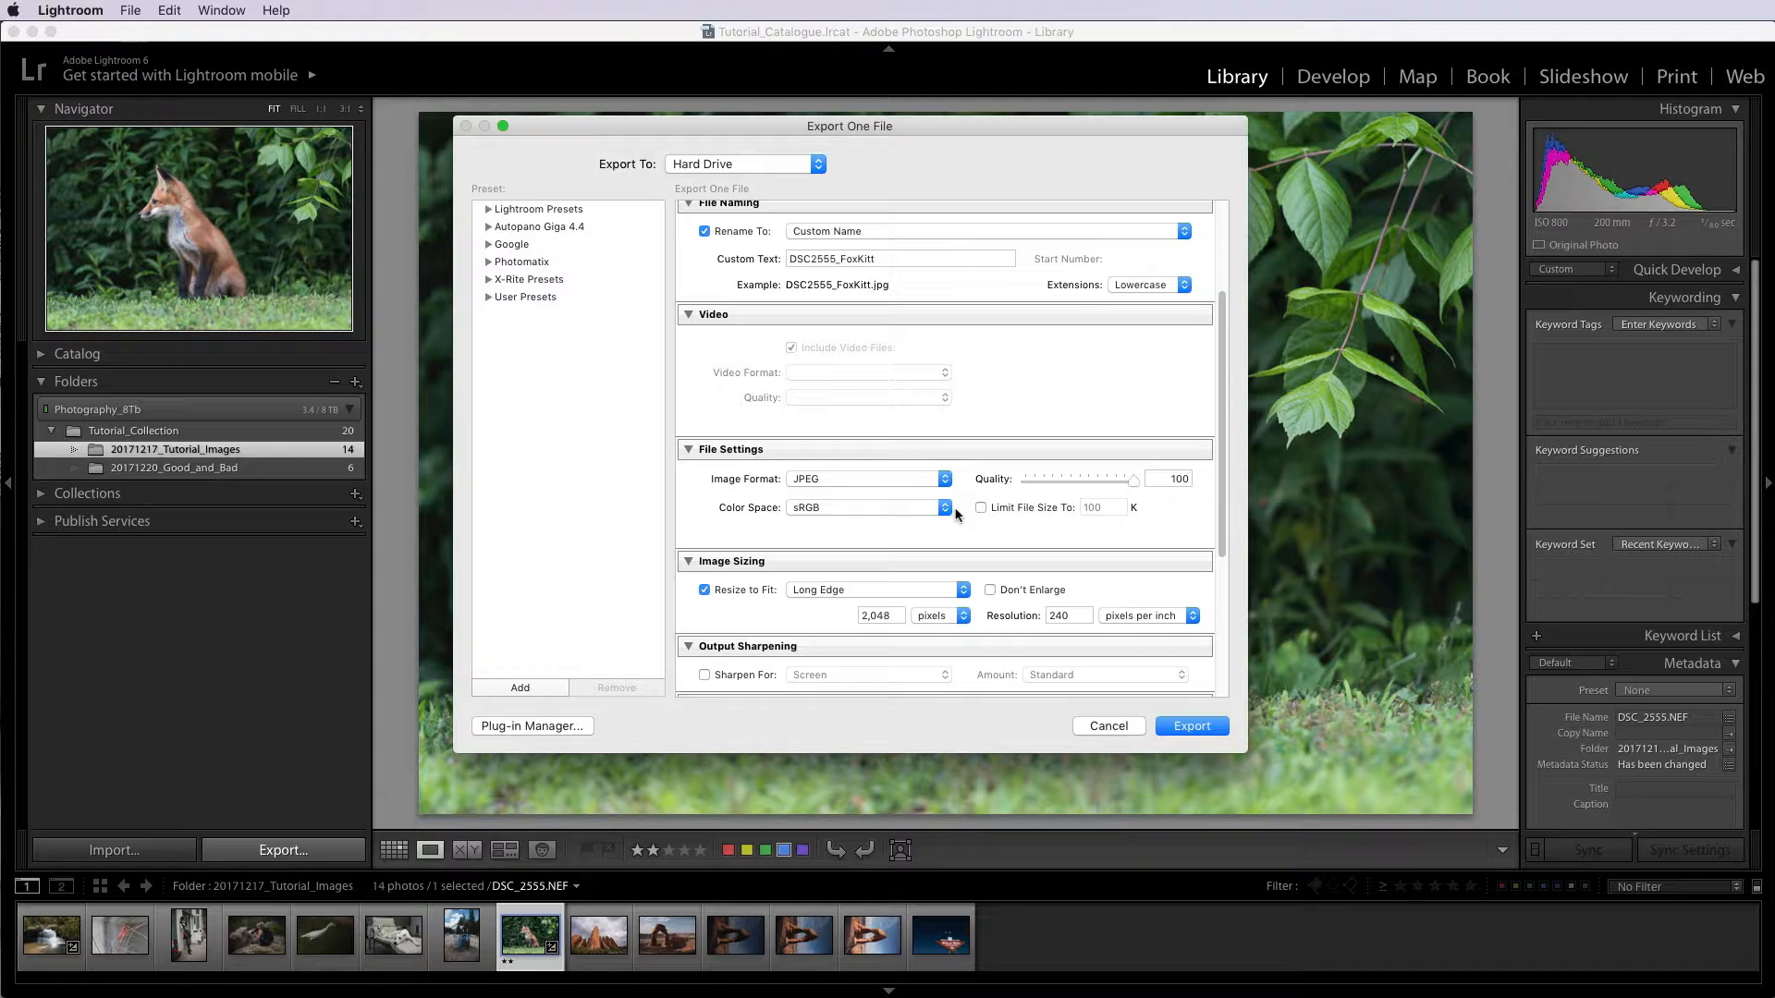
pyautogui.scroll(-3)
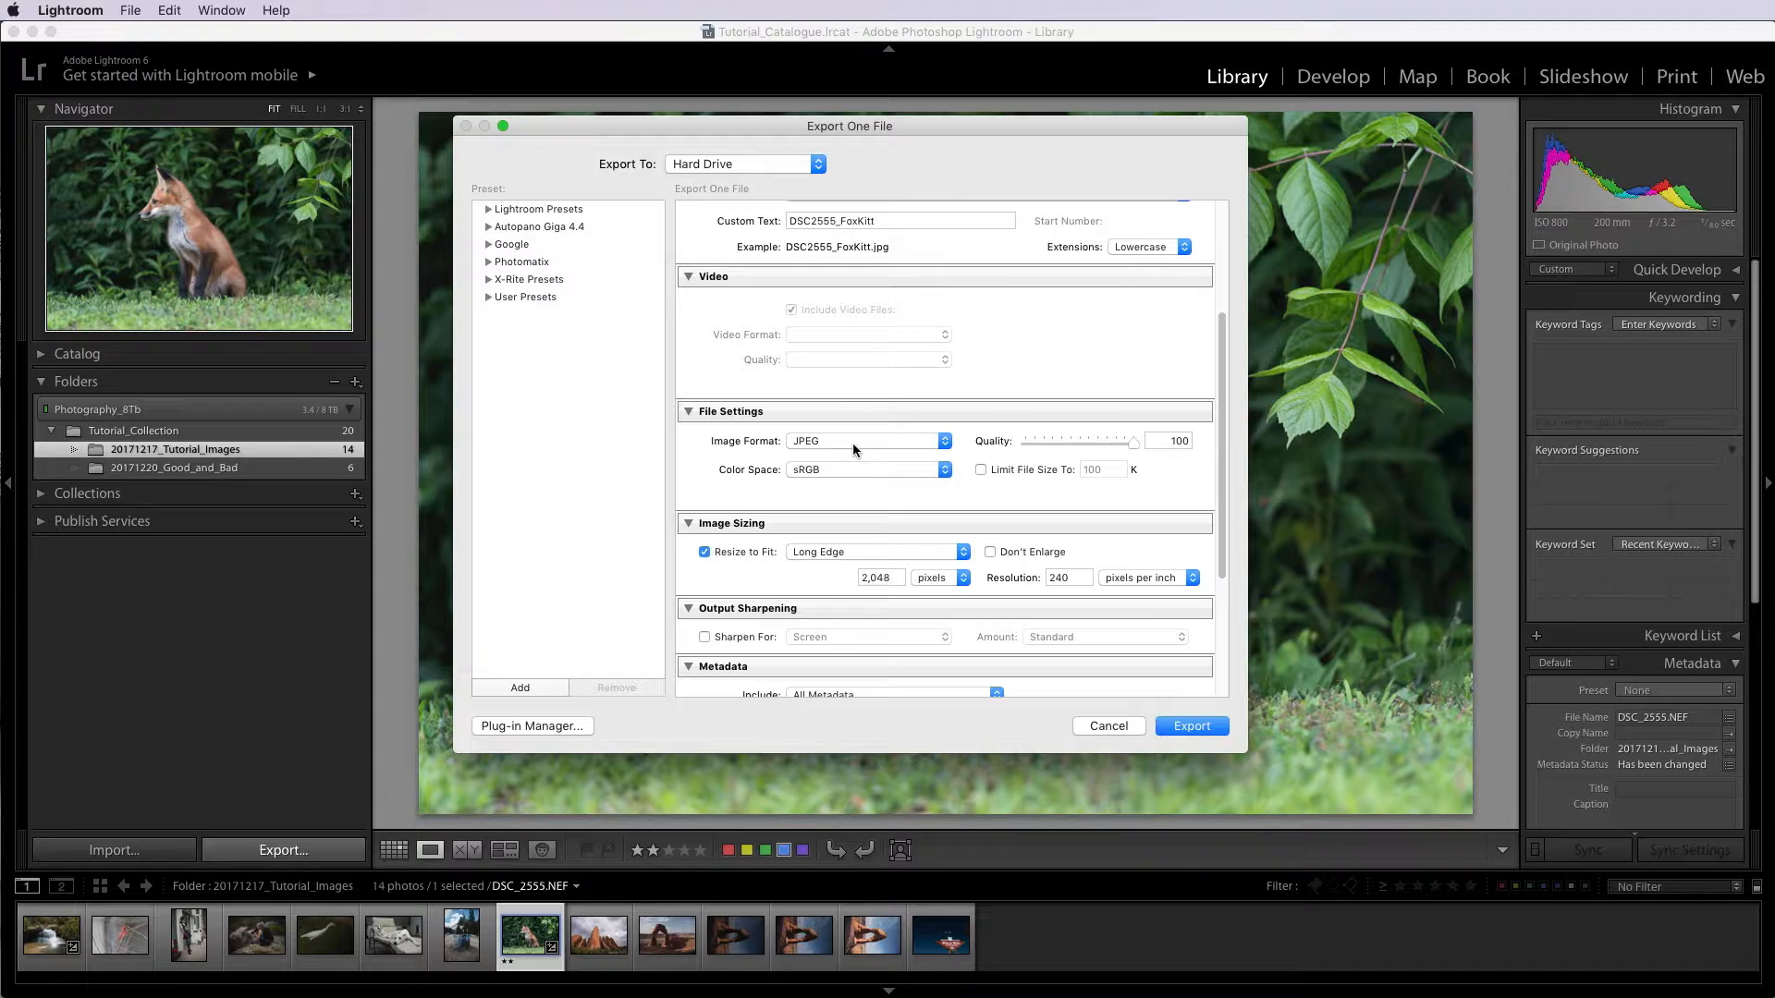
pyautogui.moveTo(792, 481)
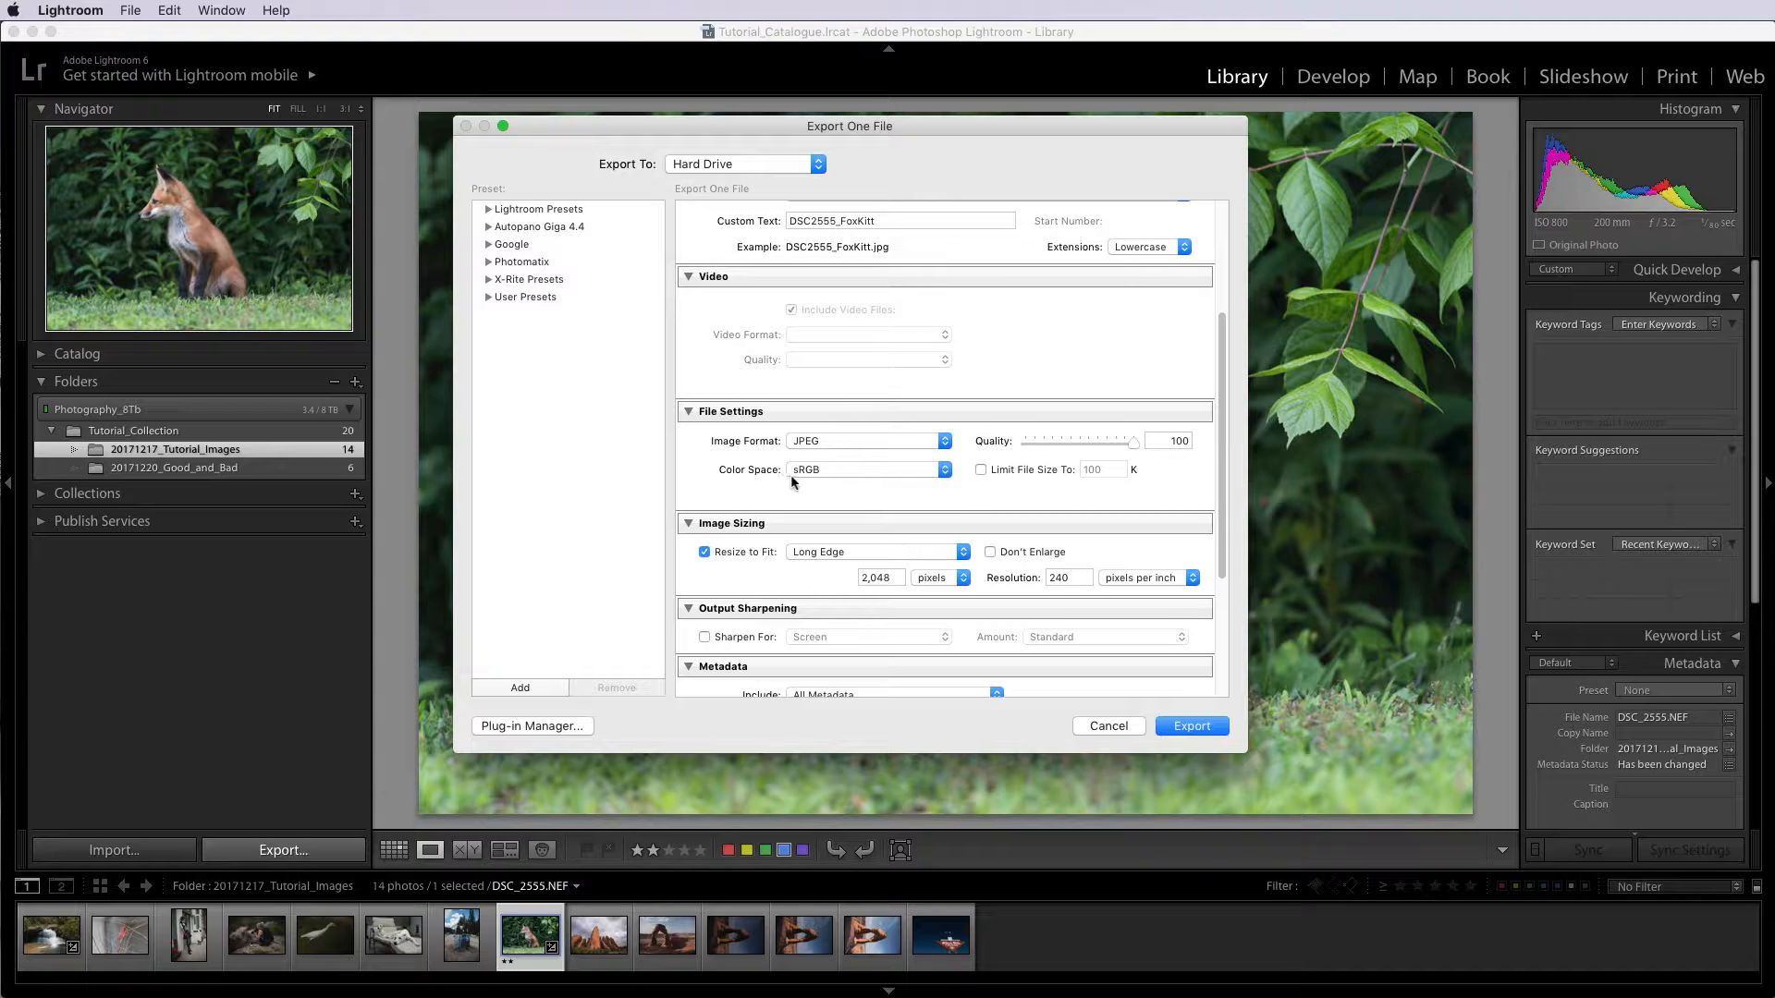
pyautogui.moveTo(813, 484)
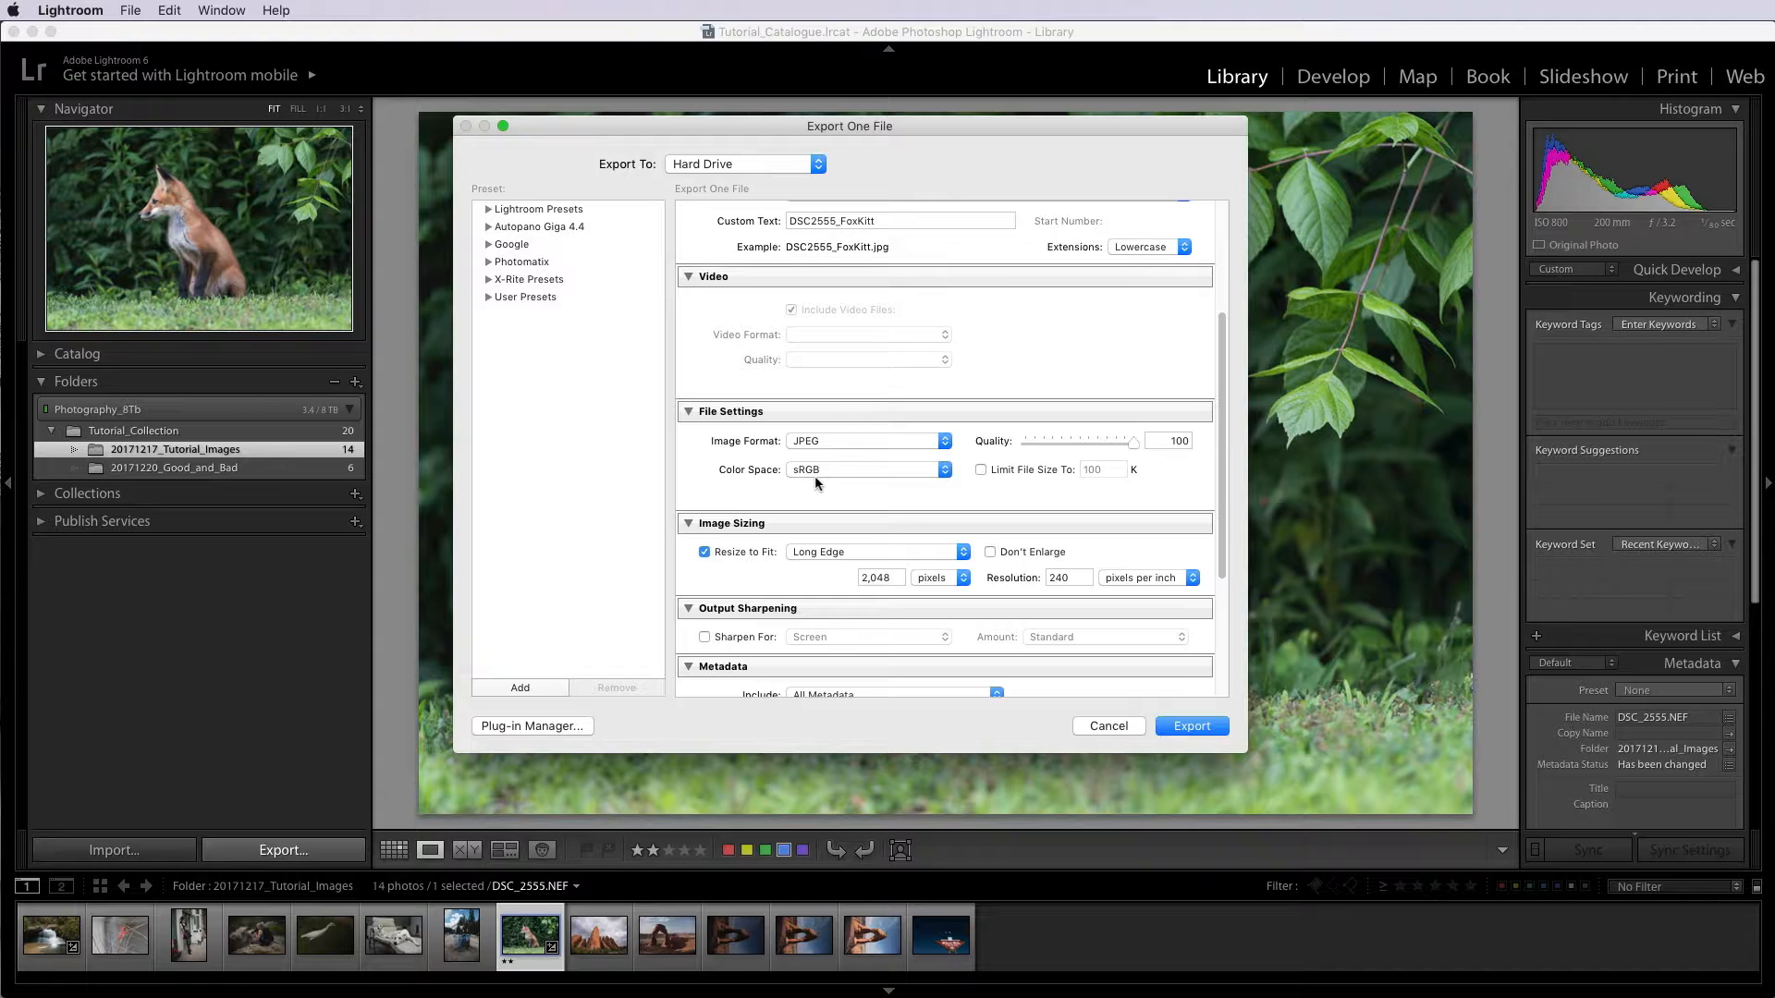
pyautogui.moveTo(811, 485)
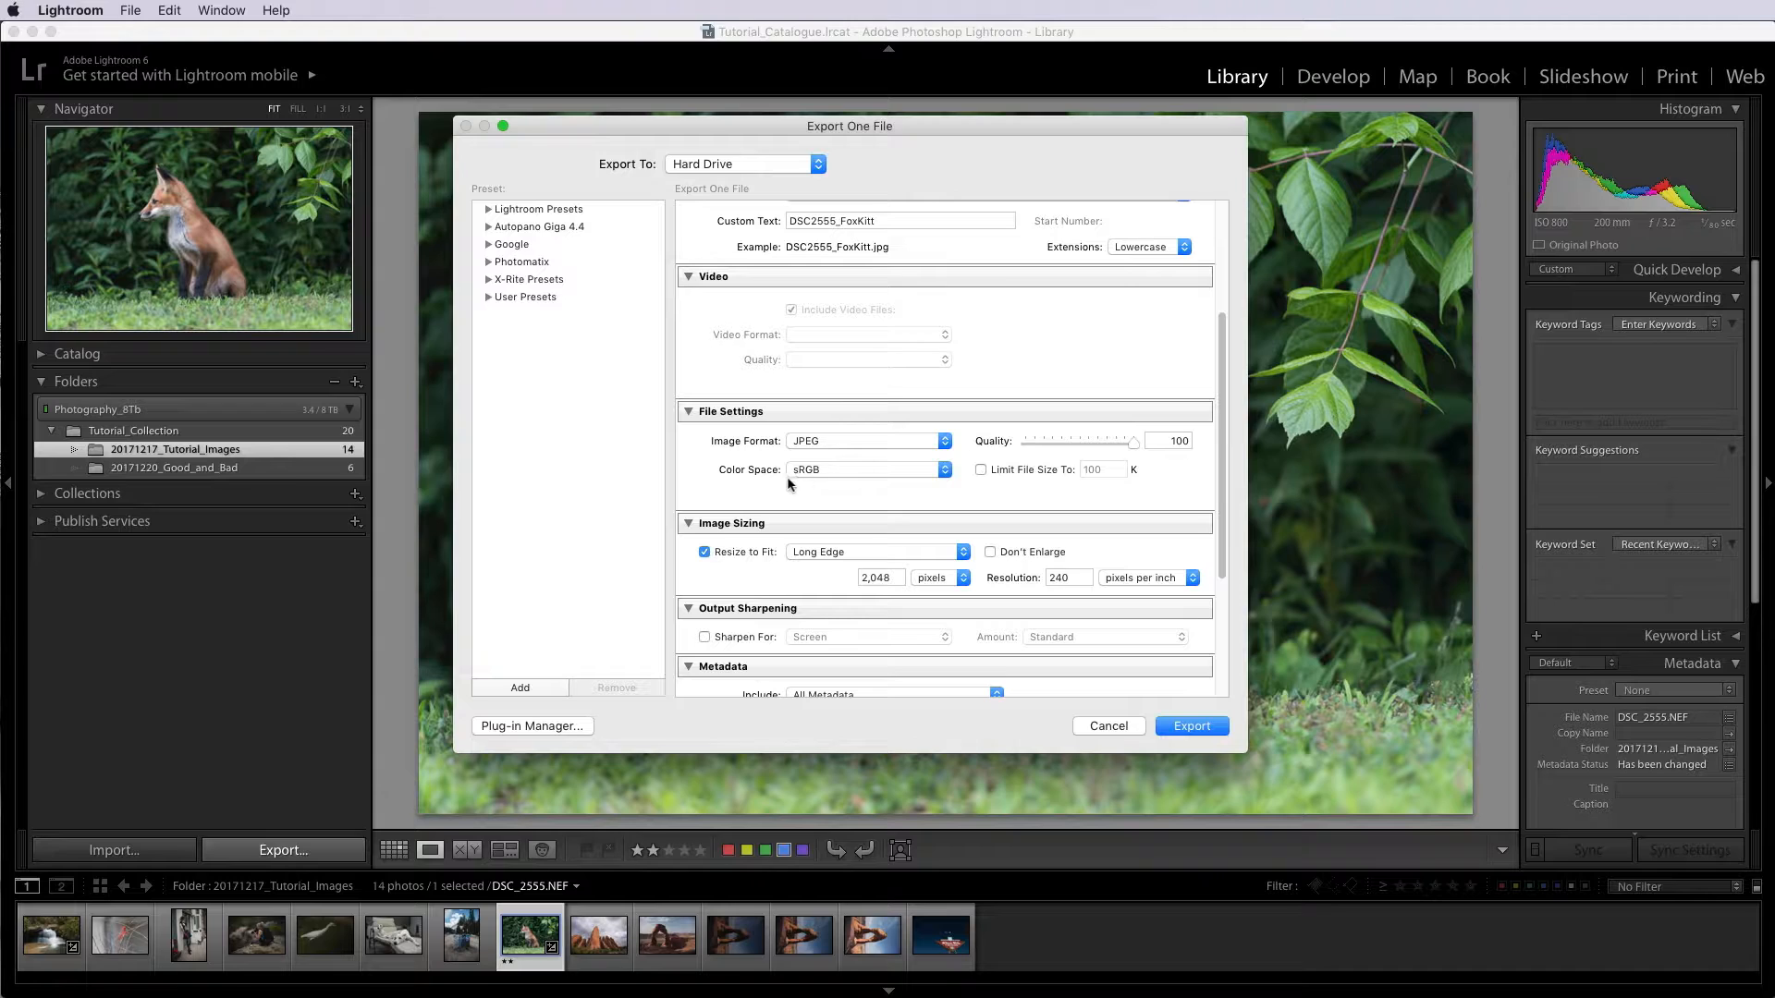
pyautogui.moveTo(820, 487)
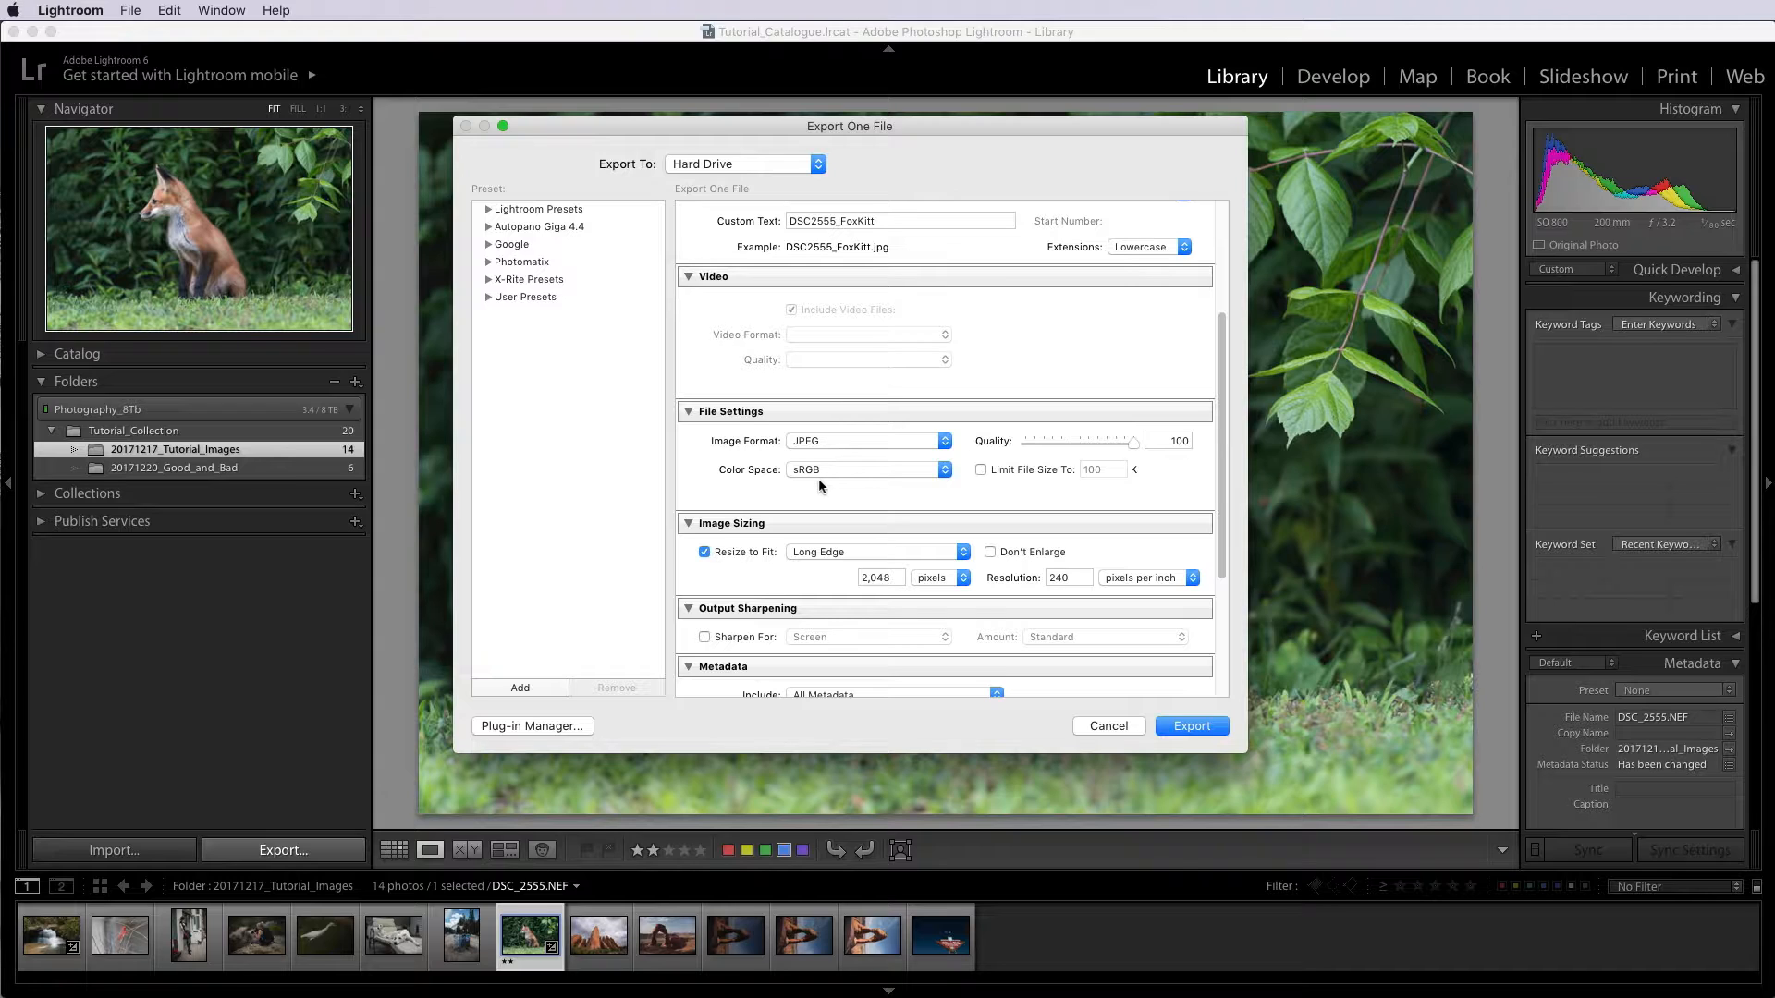
pyautogui.moveTo(820, 488)
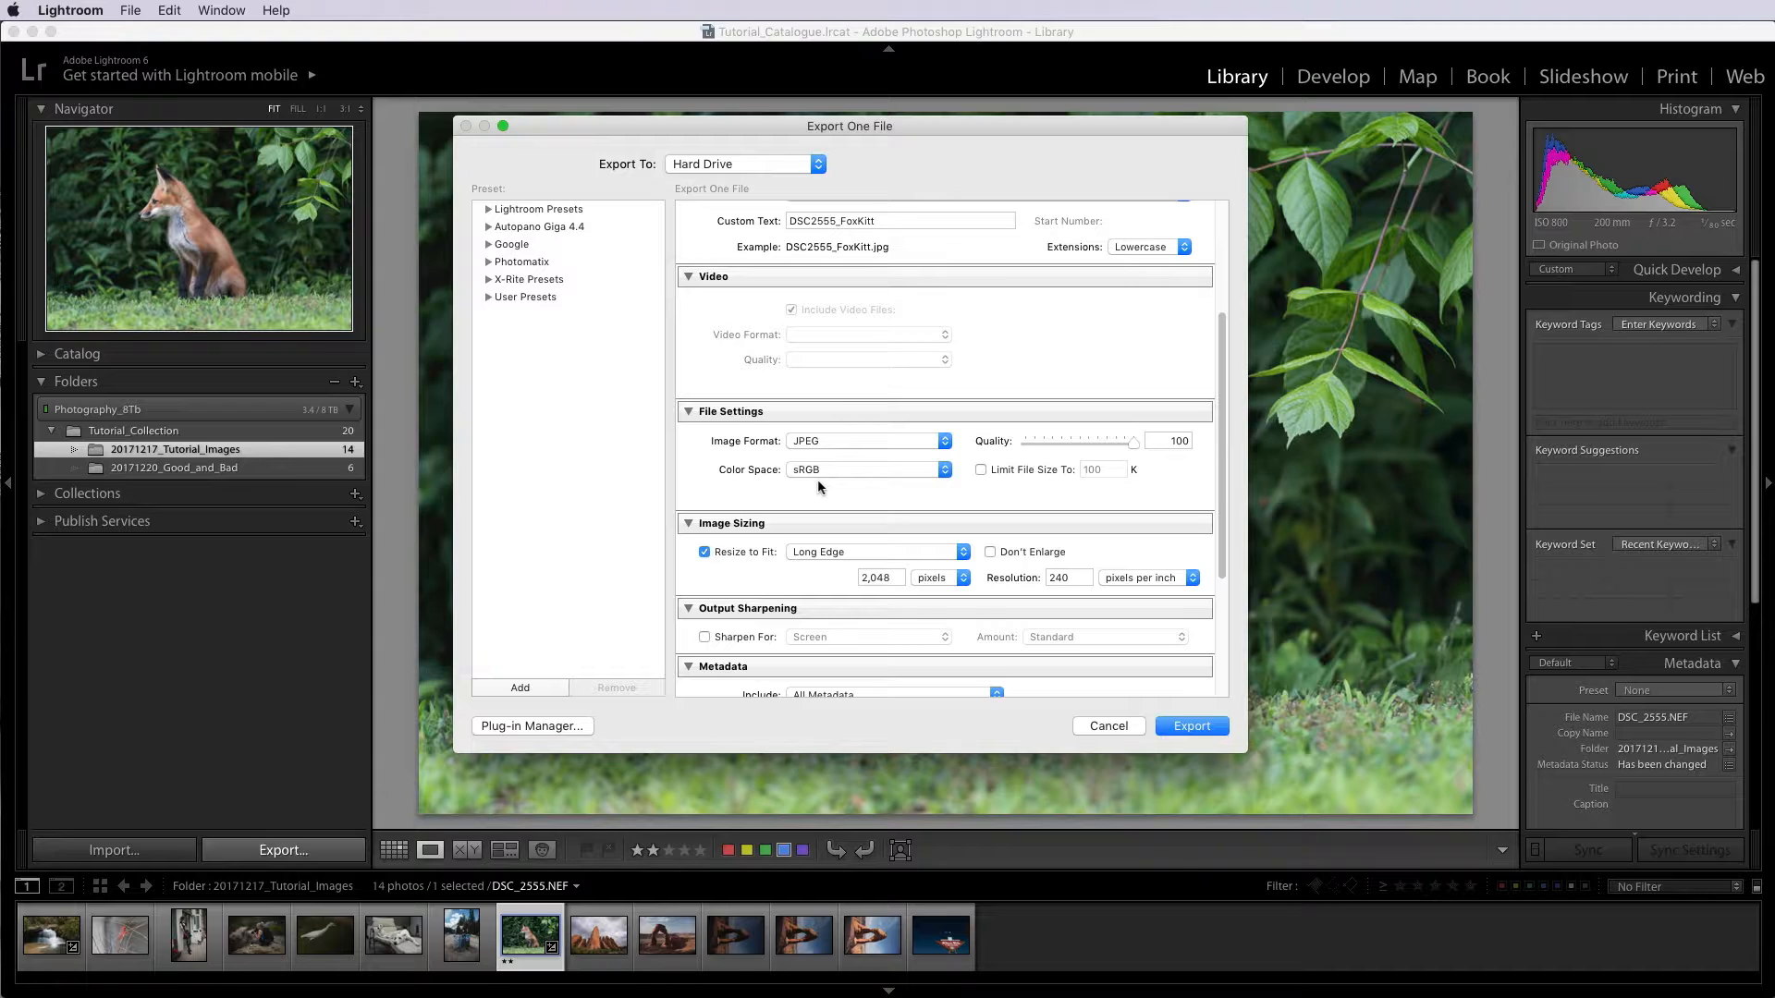
pyautogui.moveTo(827, 477)
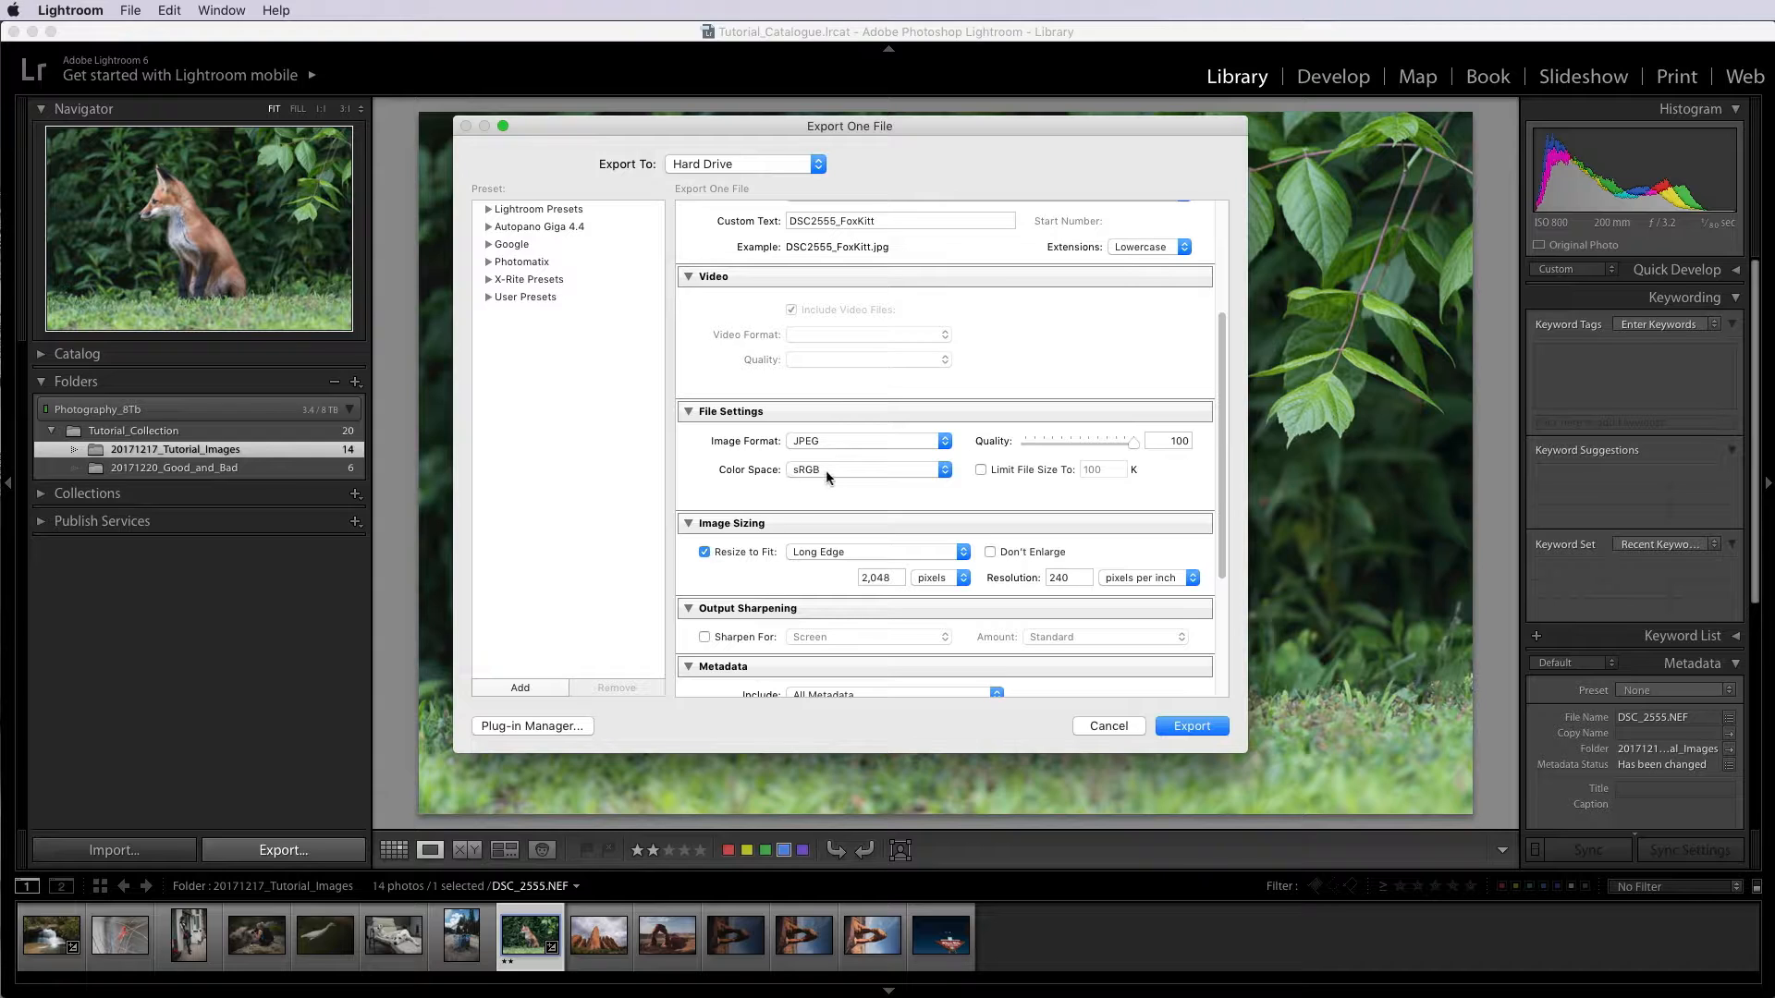
pyautogui.moveTo(807, 481)
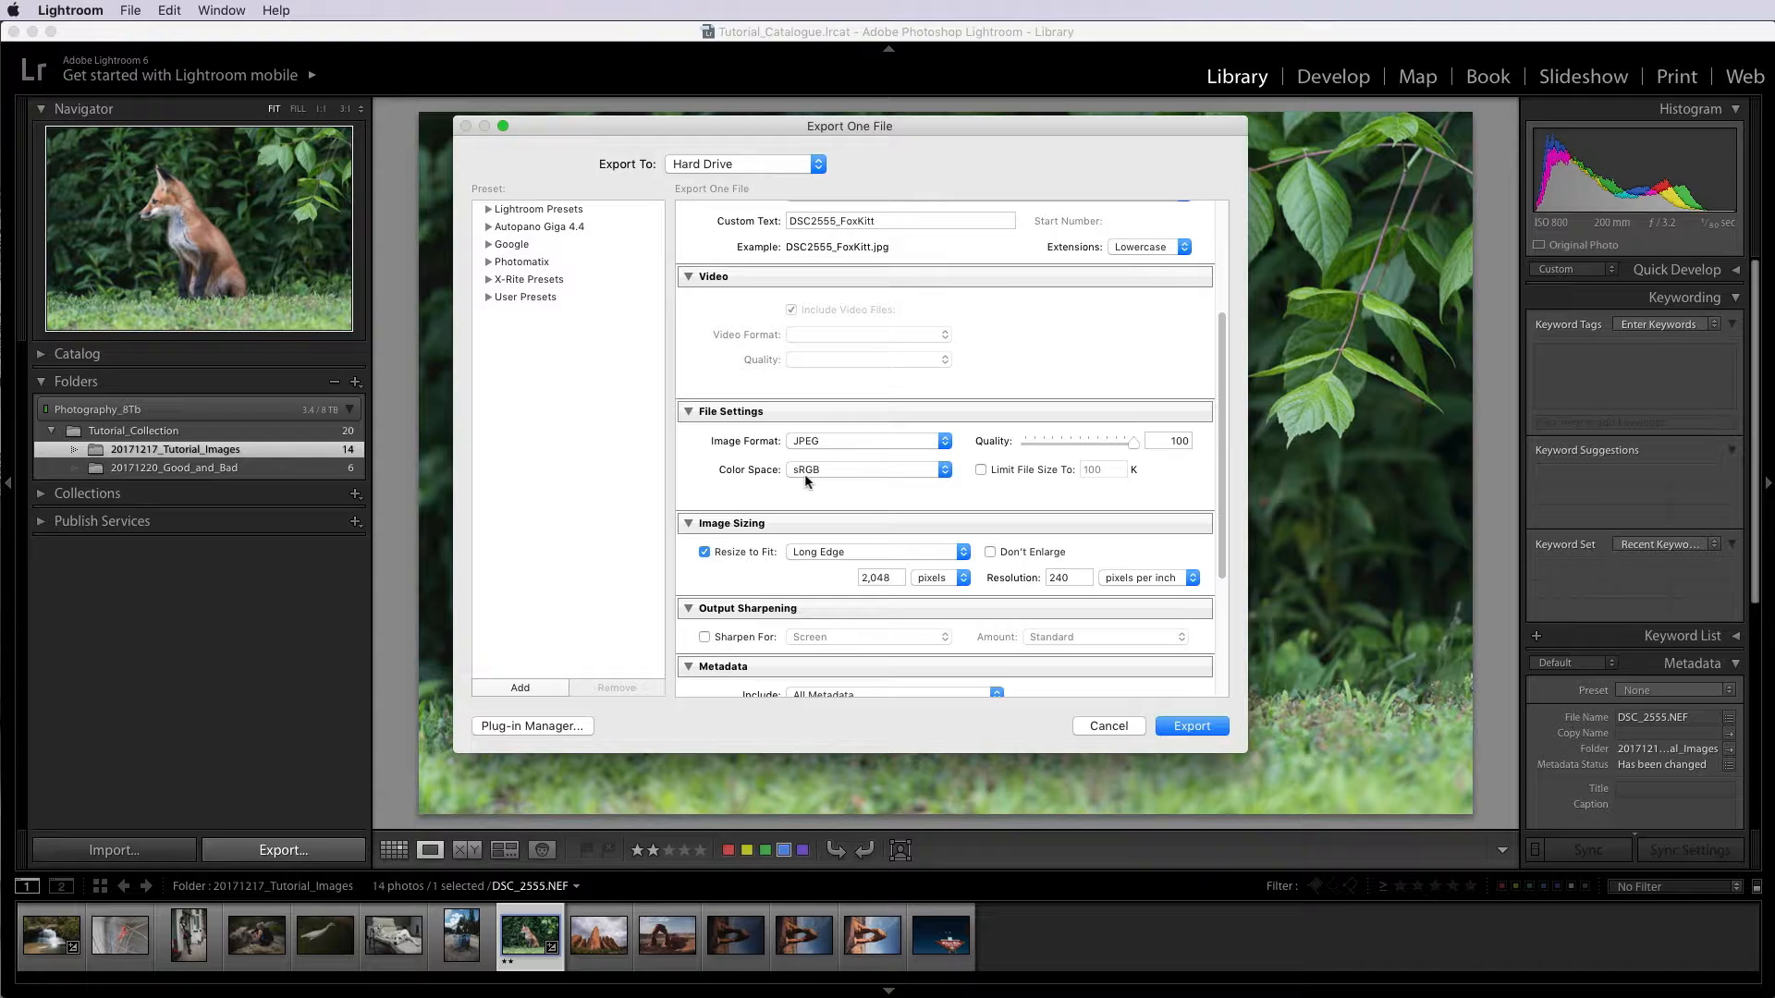
pyautogui.moveTo(821, 479)
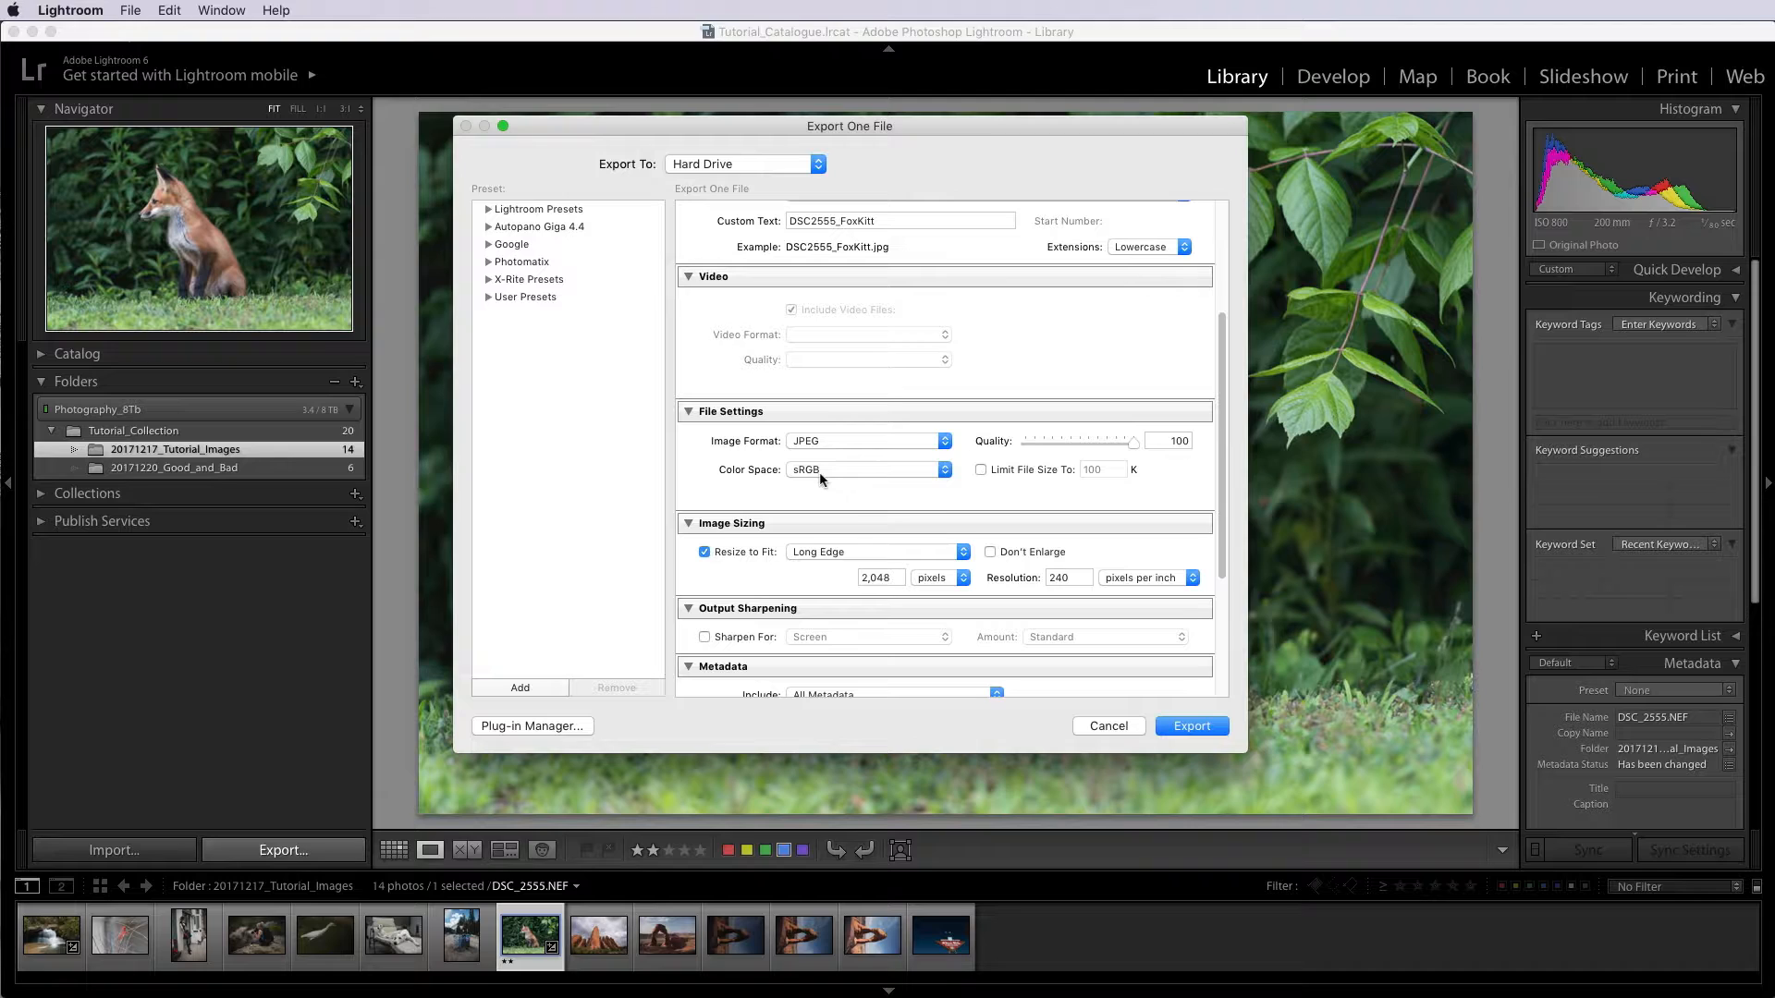
pyautogui.click(866, 469)
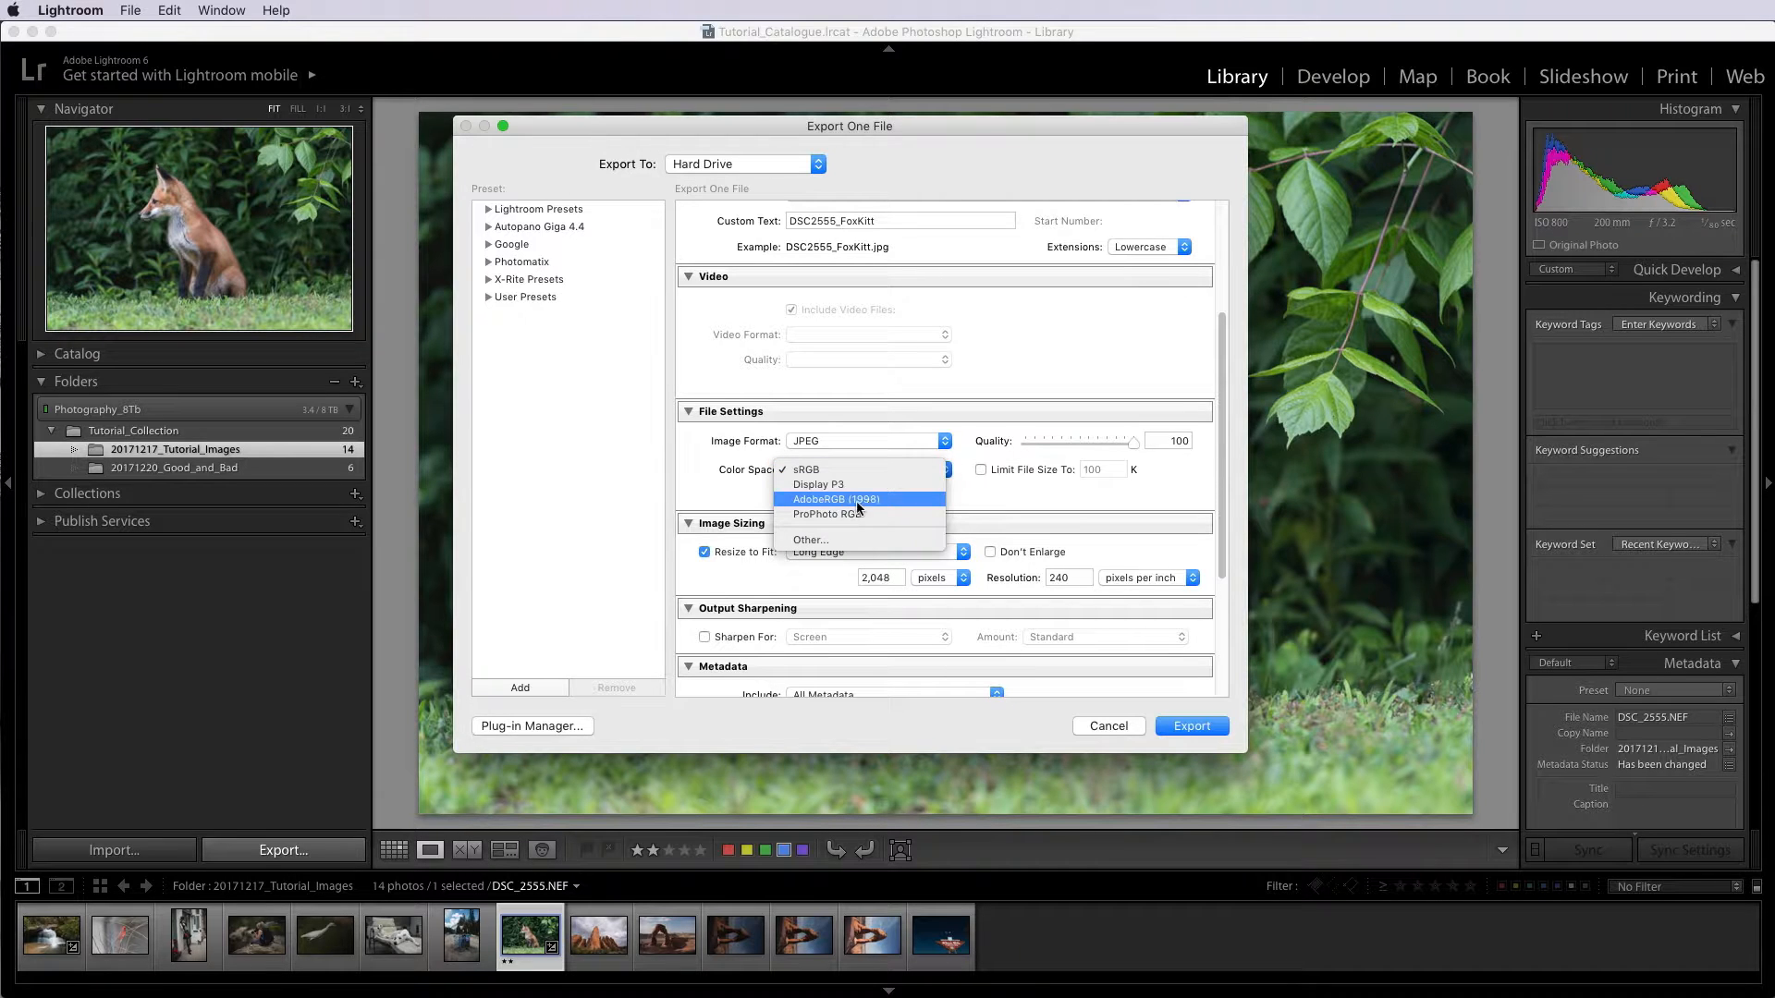
pyautogui.moveTo(826, 514)
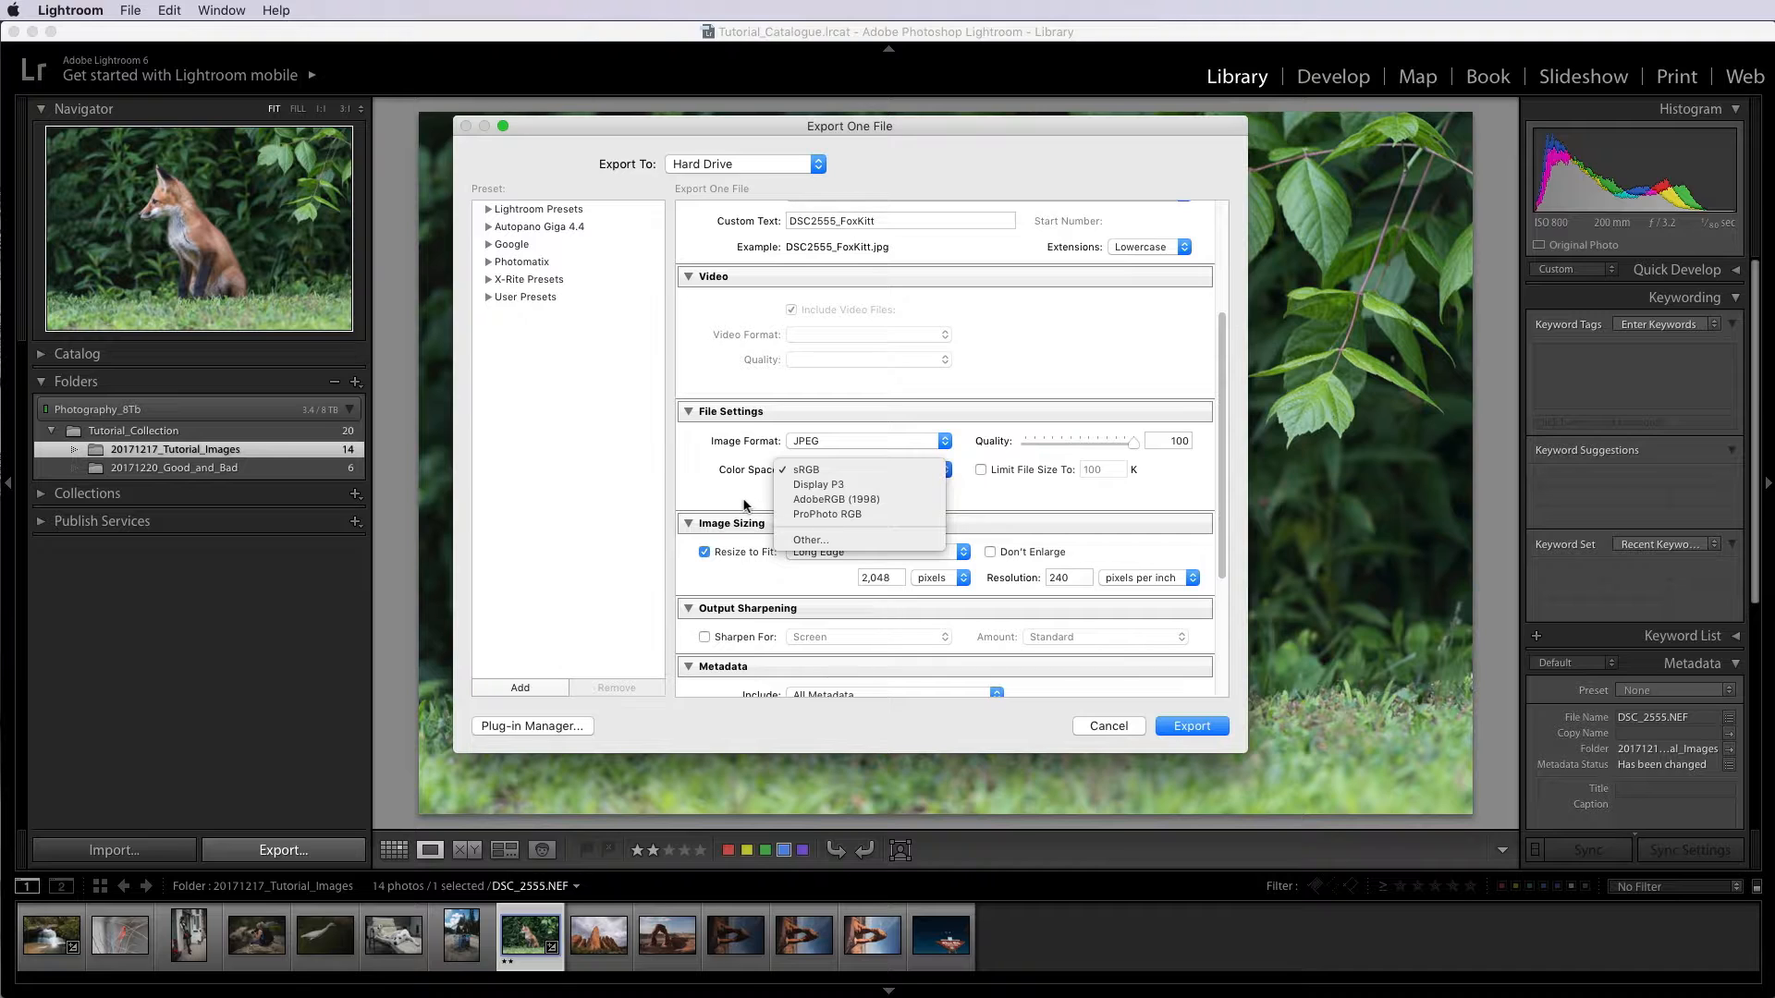
pyautogui.click(807, 469)
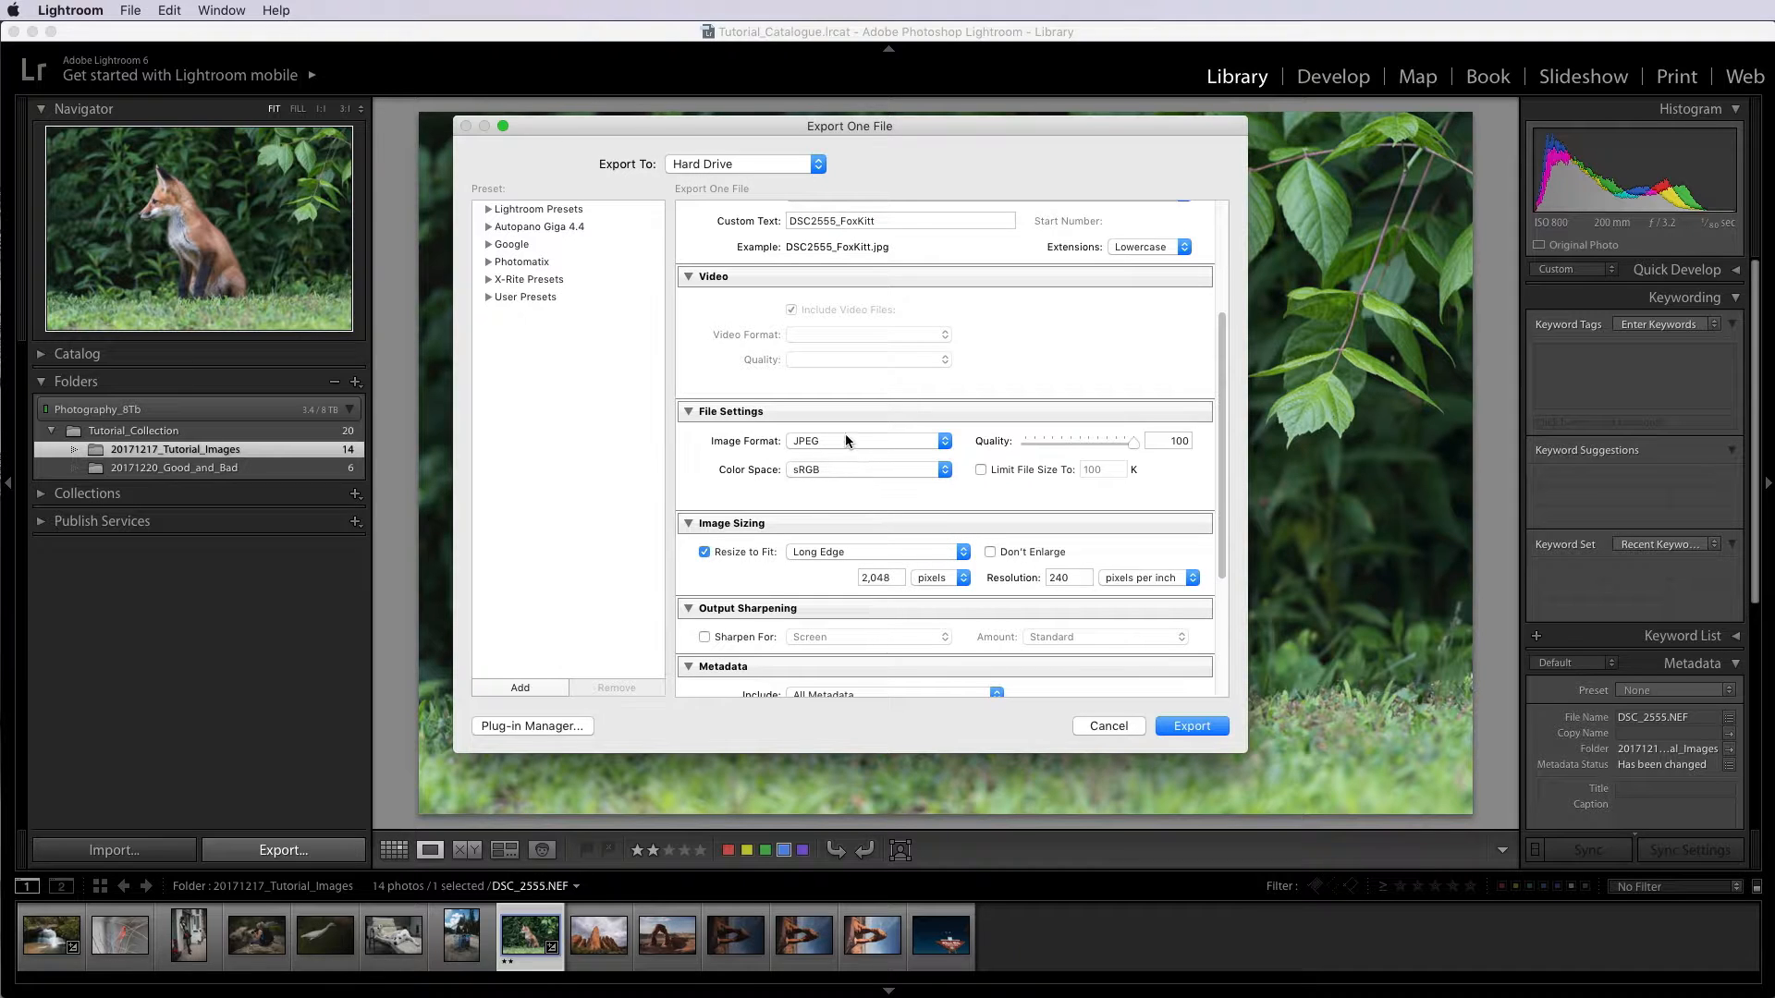
pyautogui.click(866, 440)
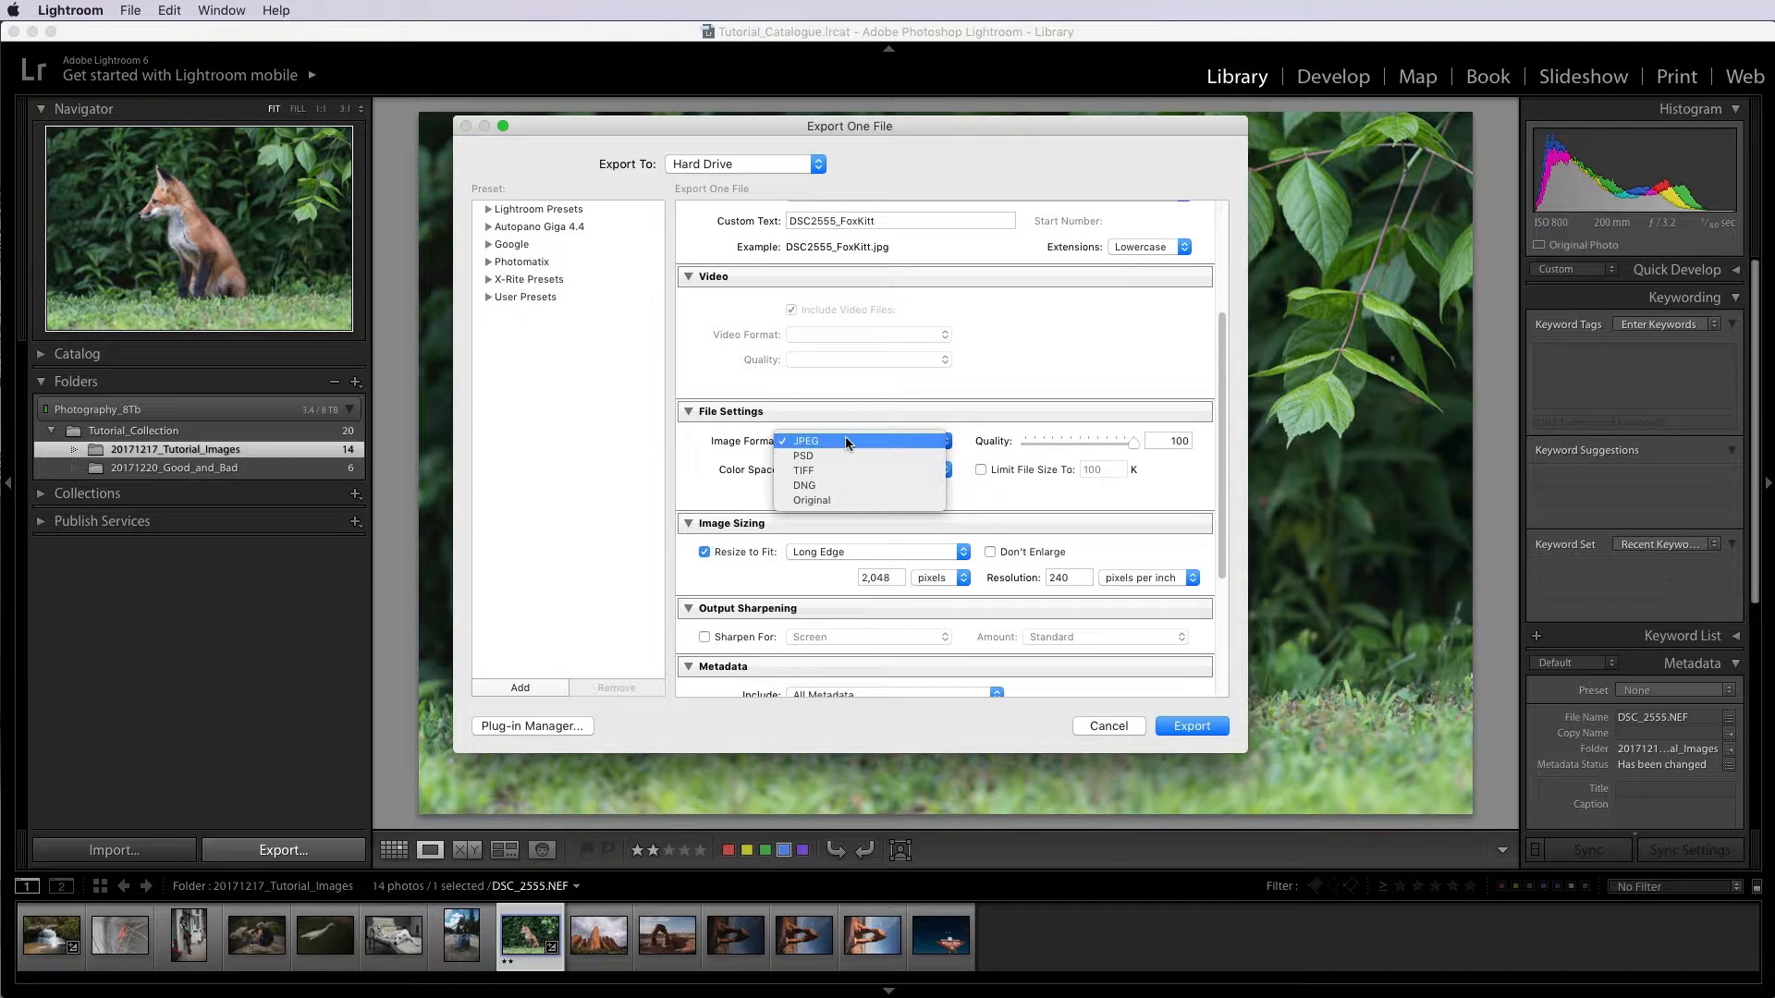
pyautogui.moveTo(827, 455)
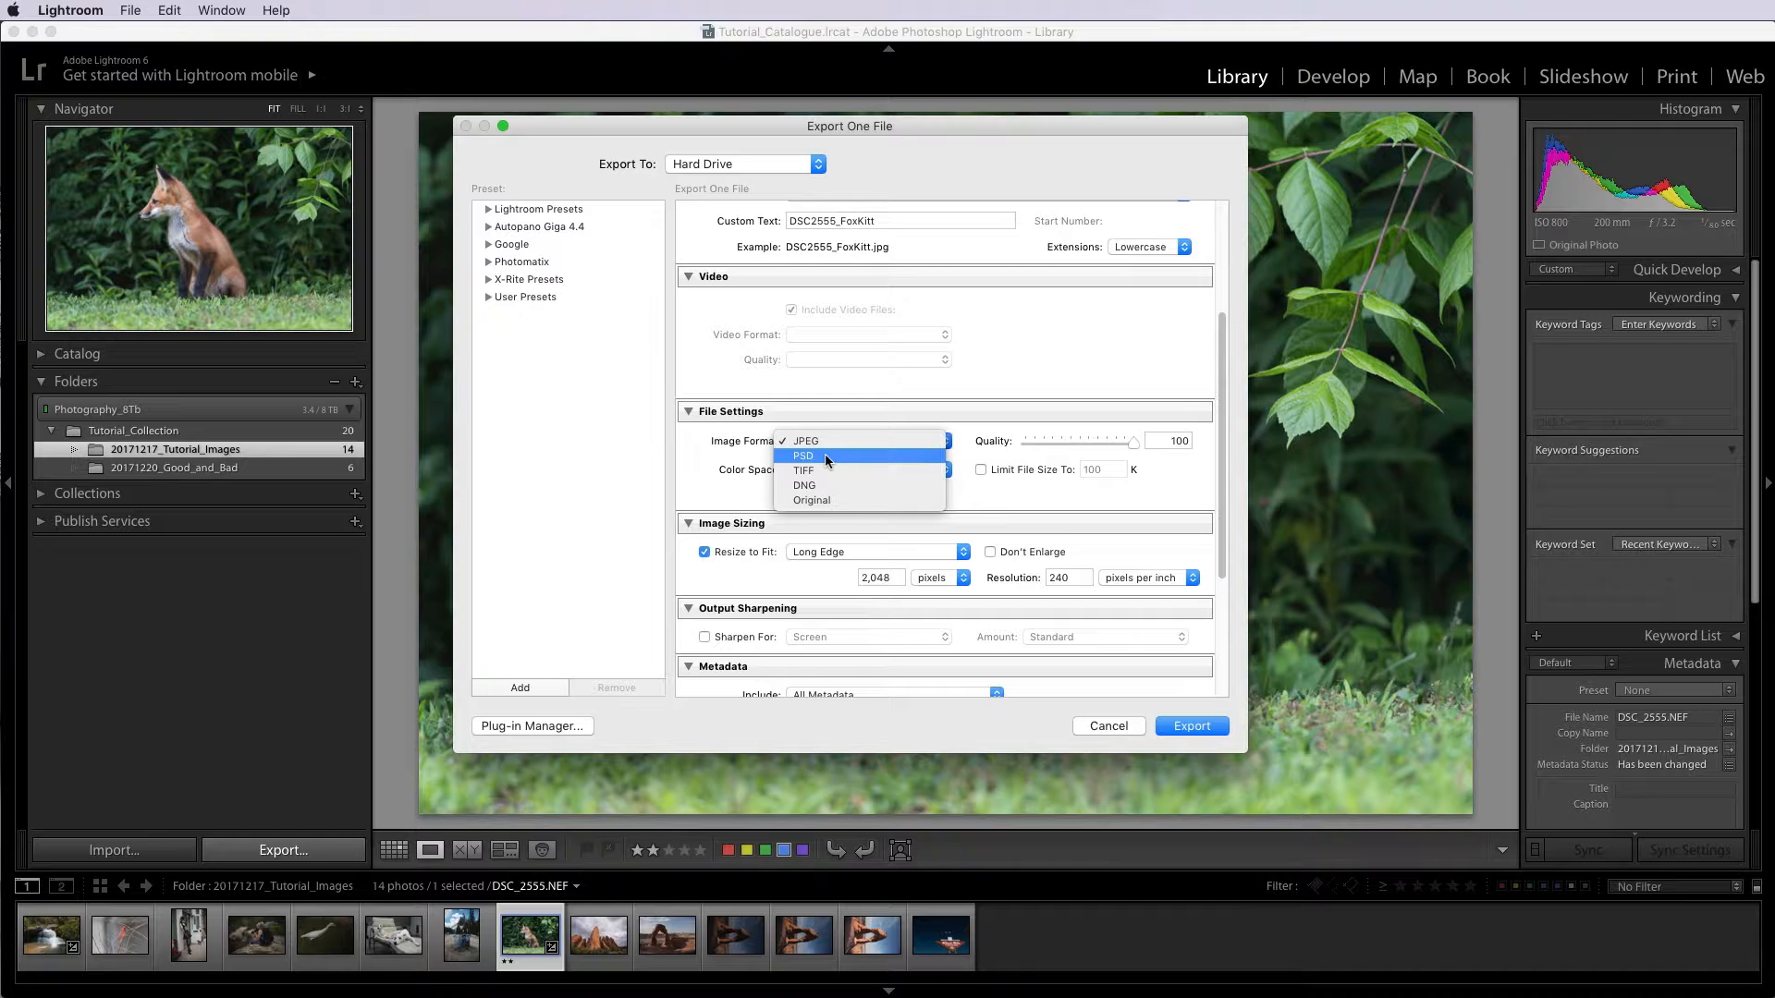
pyautogui.moveTo(805, 470)
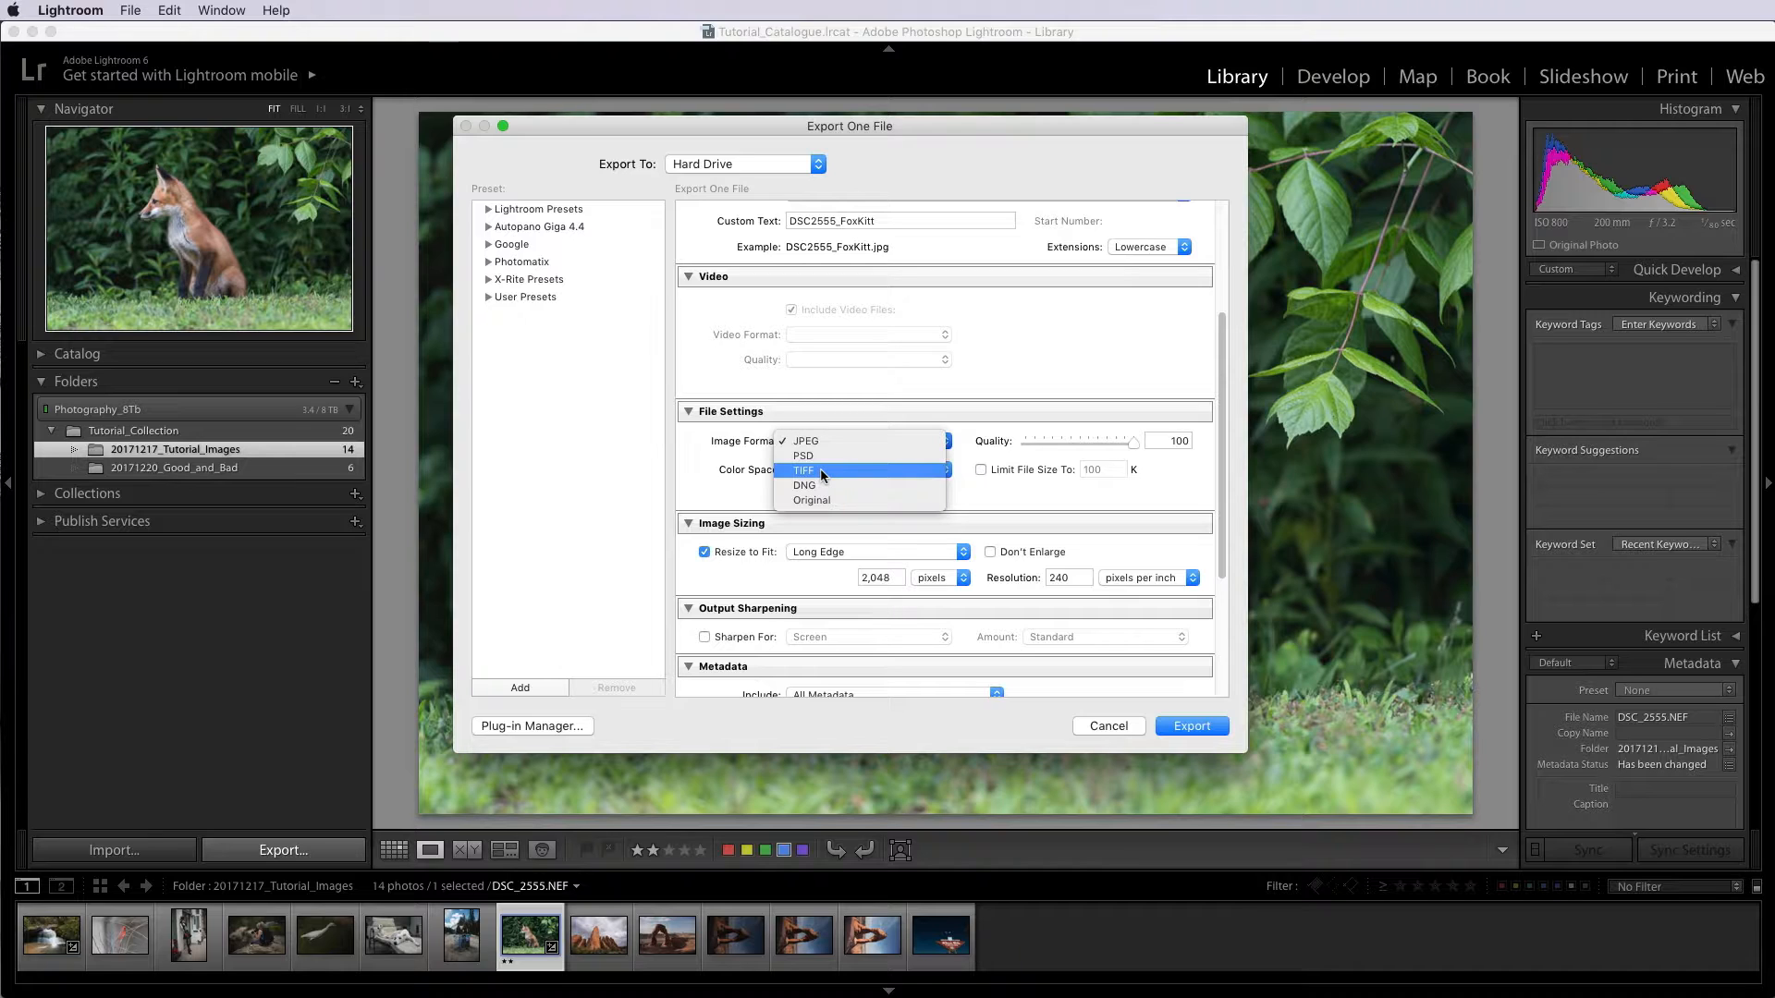
pyautogui.moveTo(811, 484)
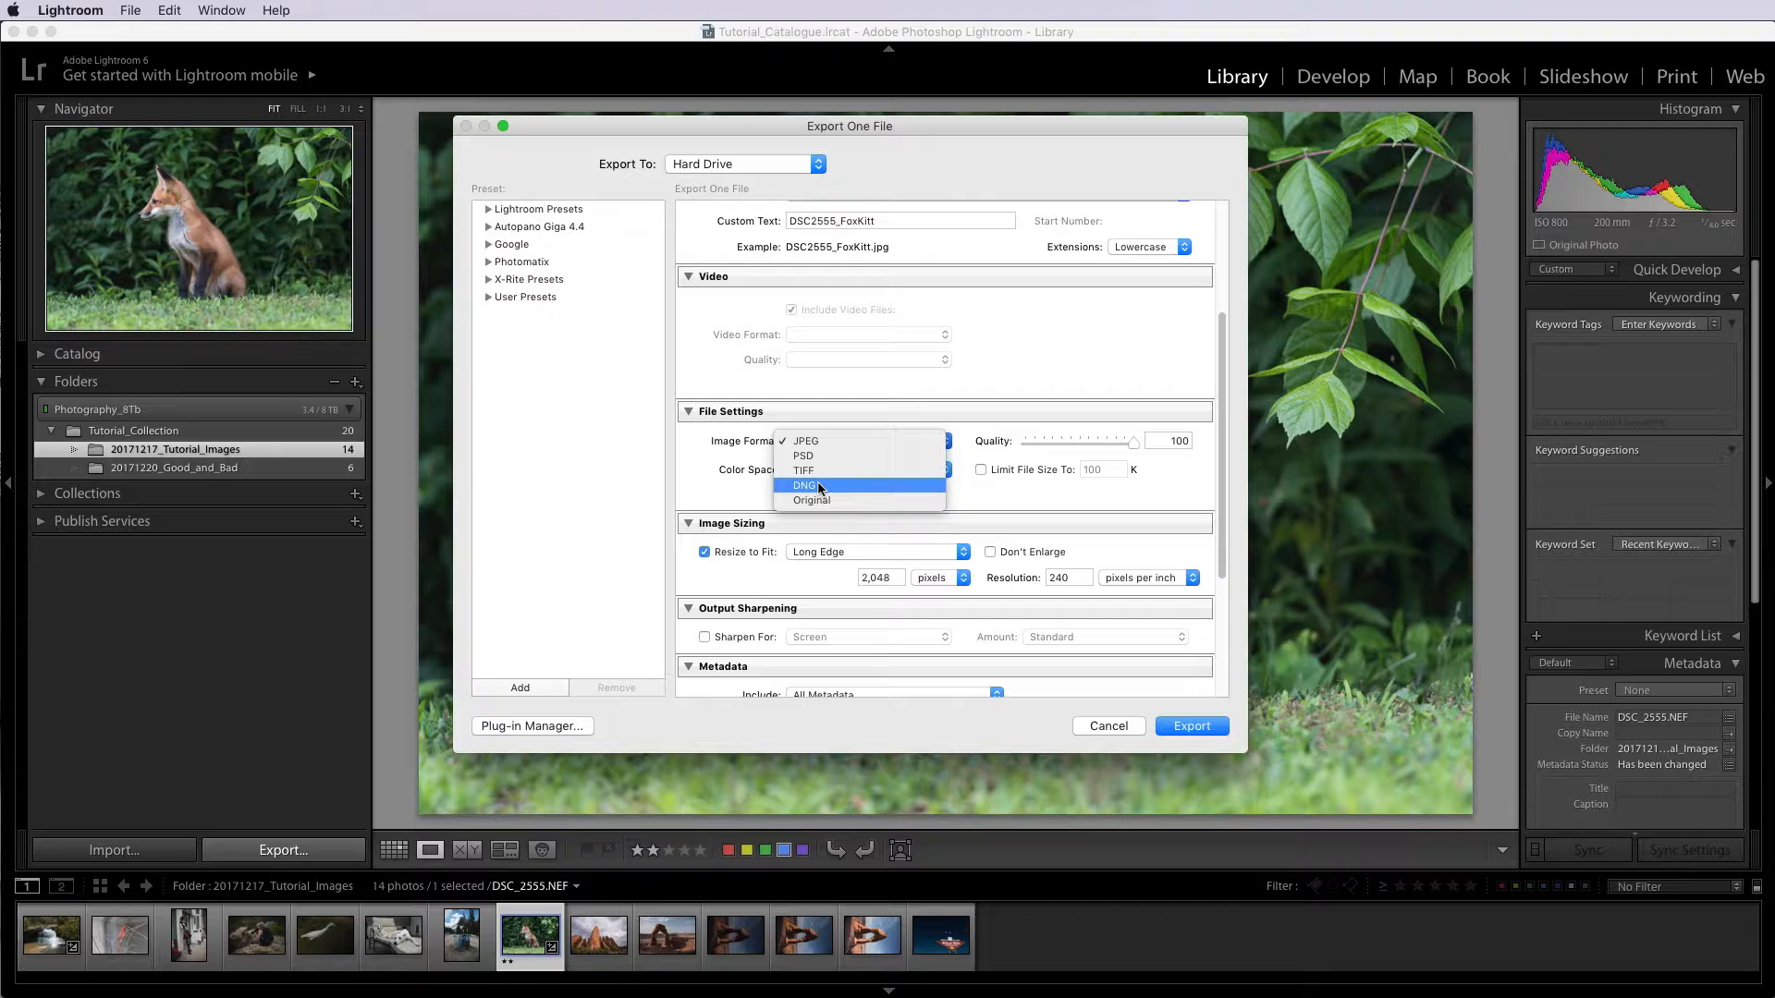
pyautogui.moveTo(817, 489)
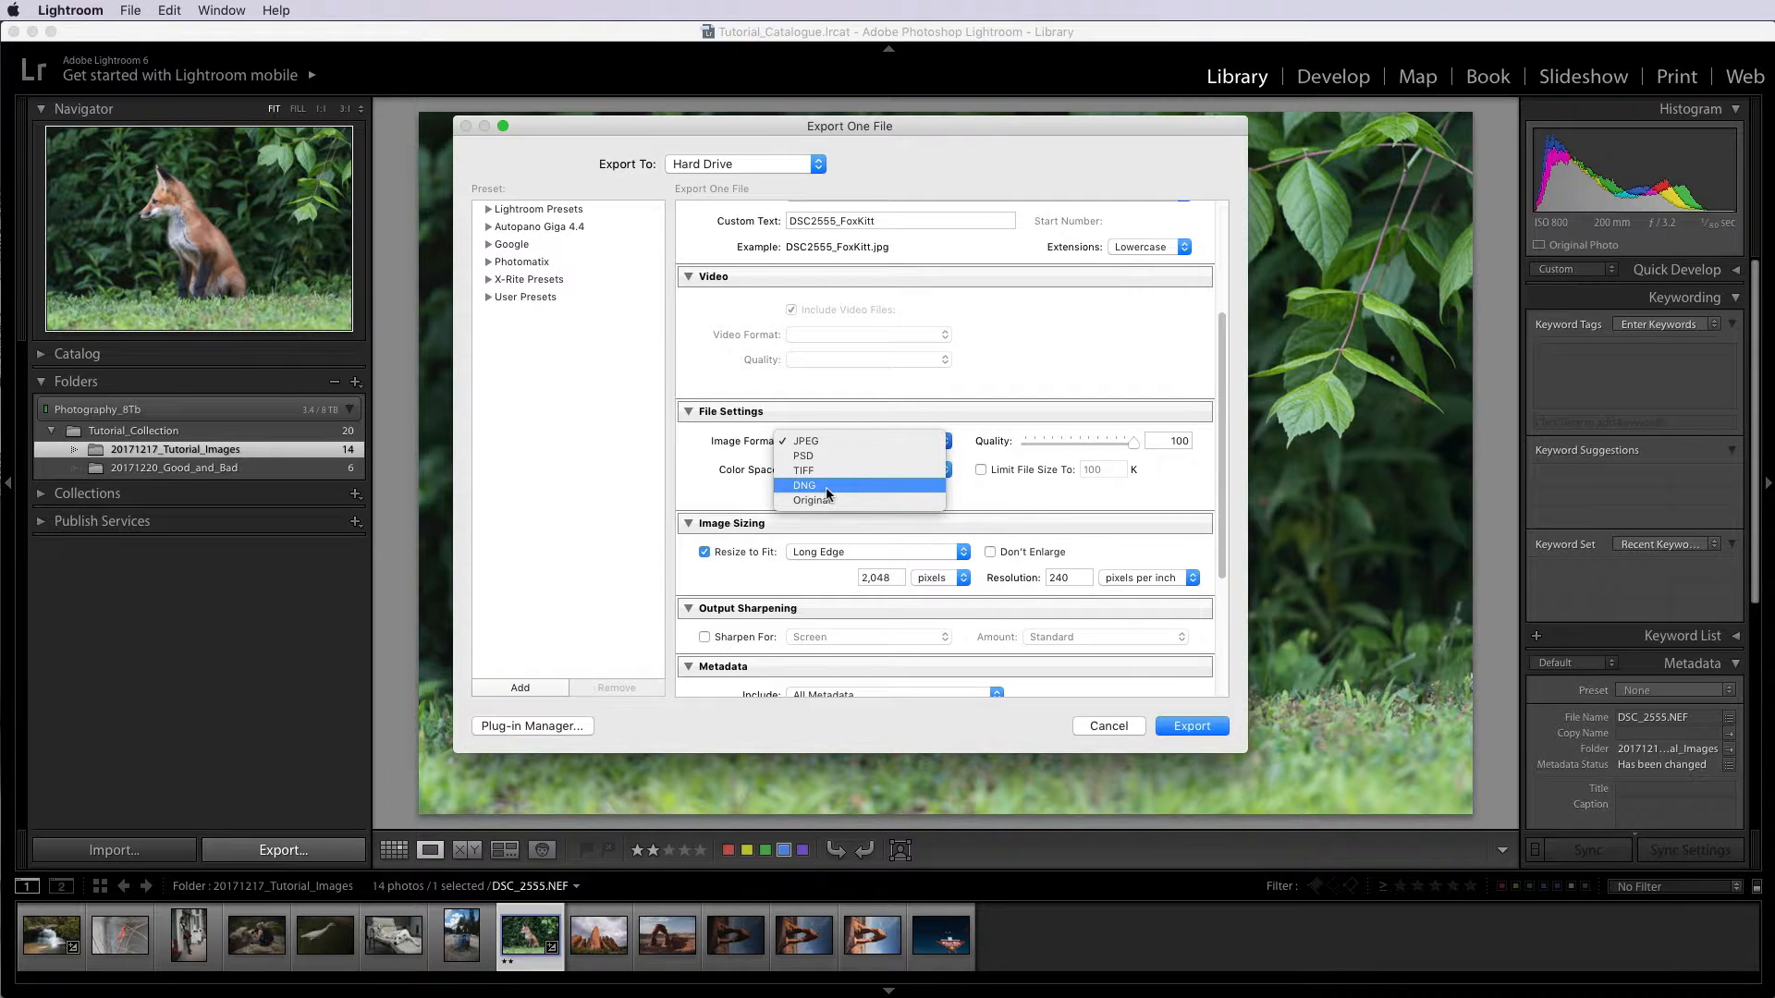
pyautogui.moveTo(811, 500)
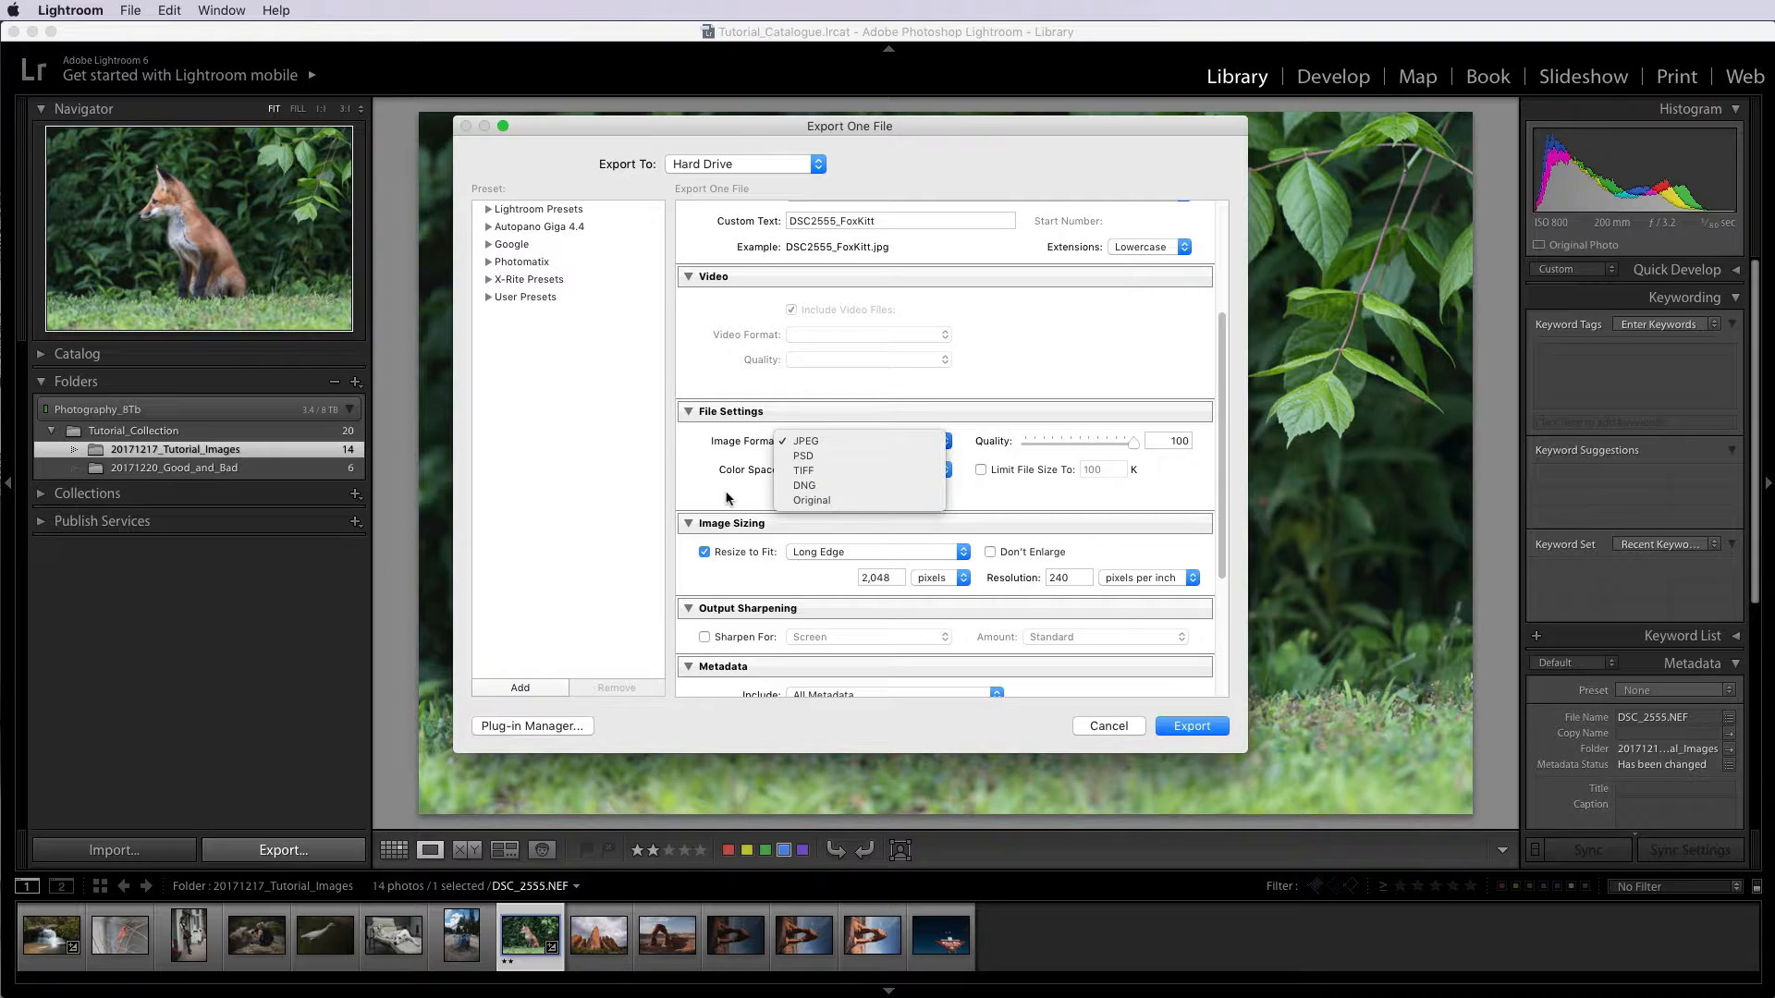
pyautogui.click(806, 440)
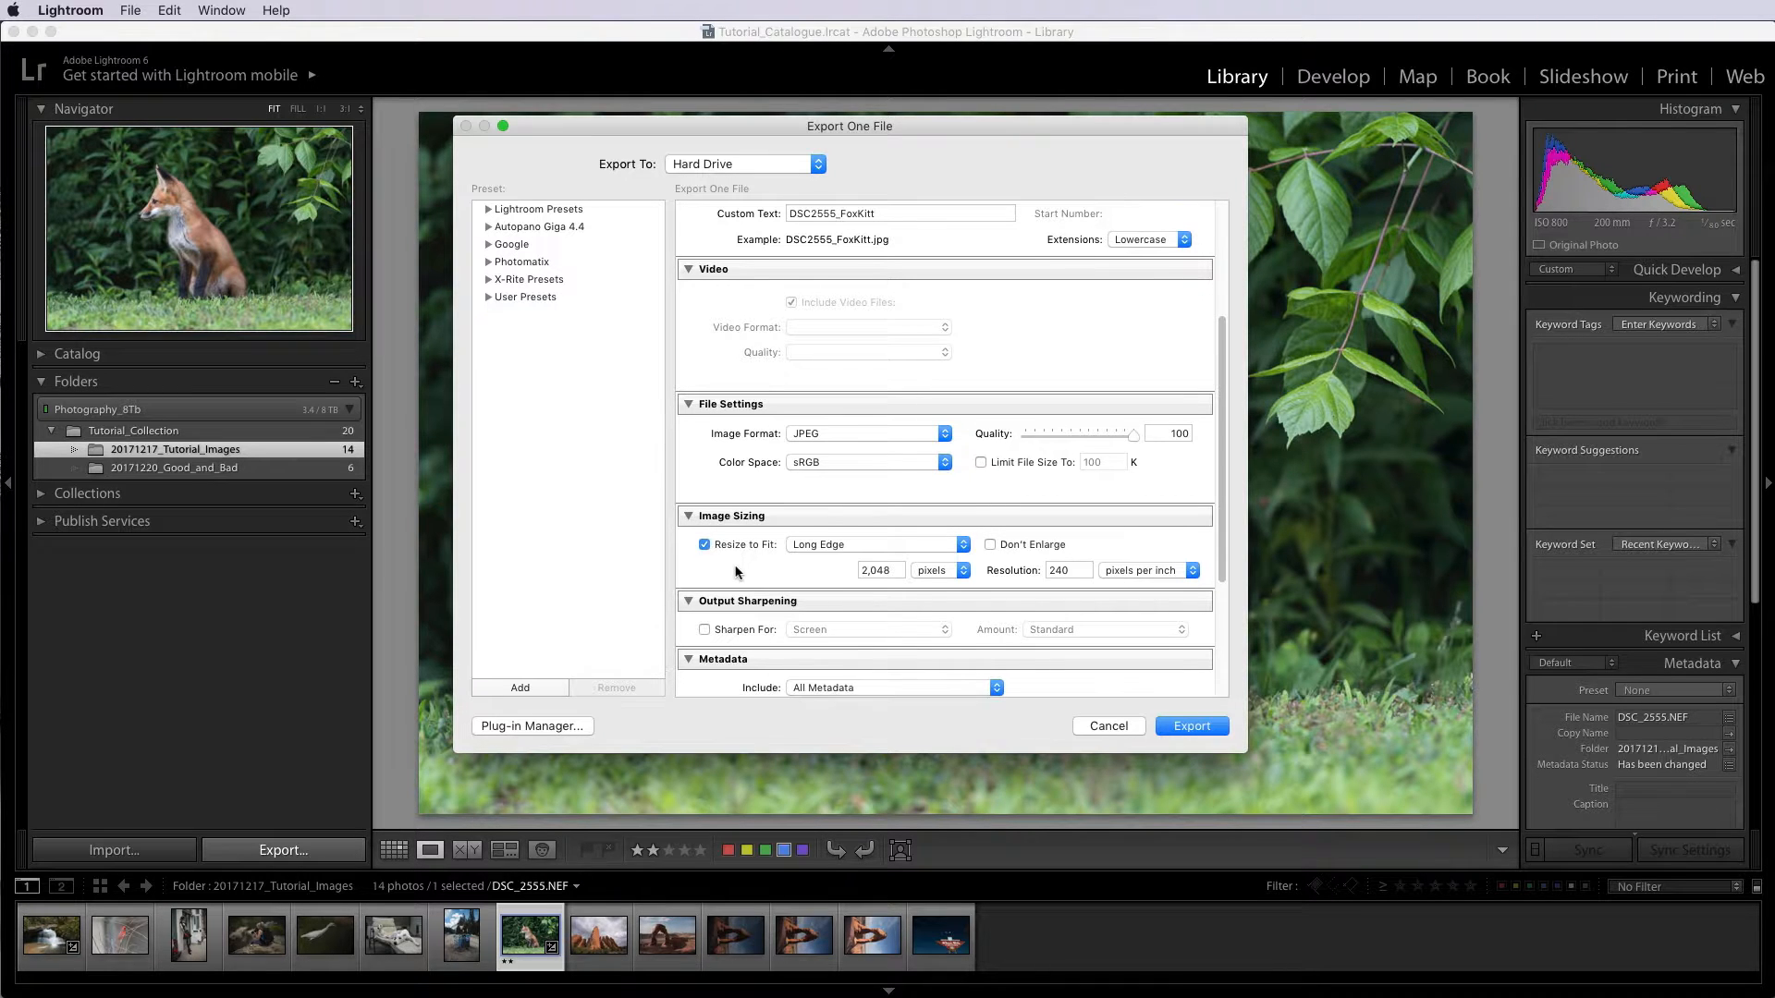
pyautogui.scroll(-3)
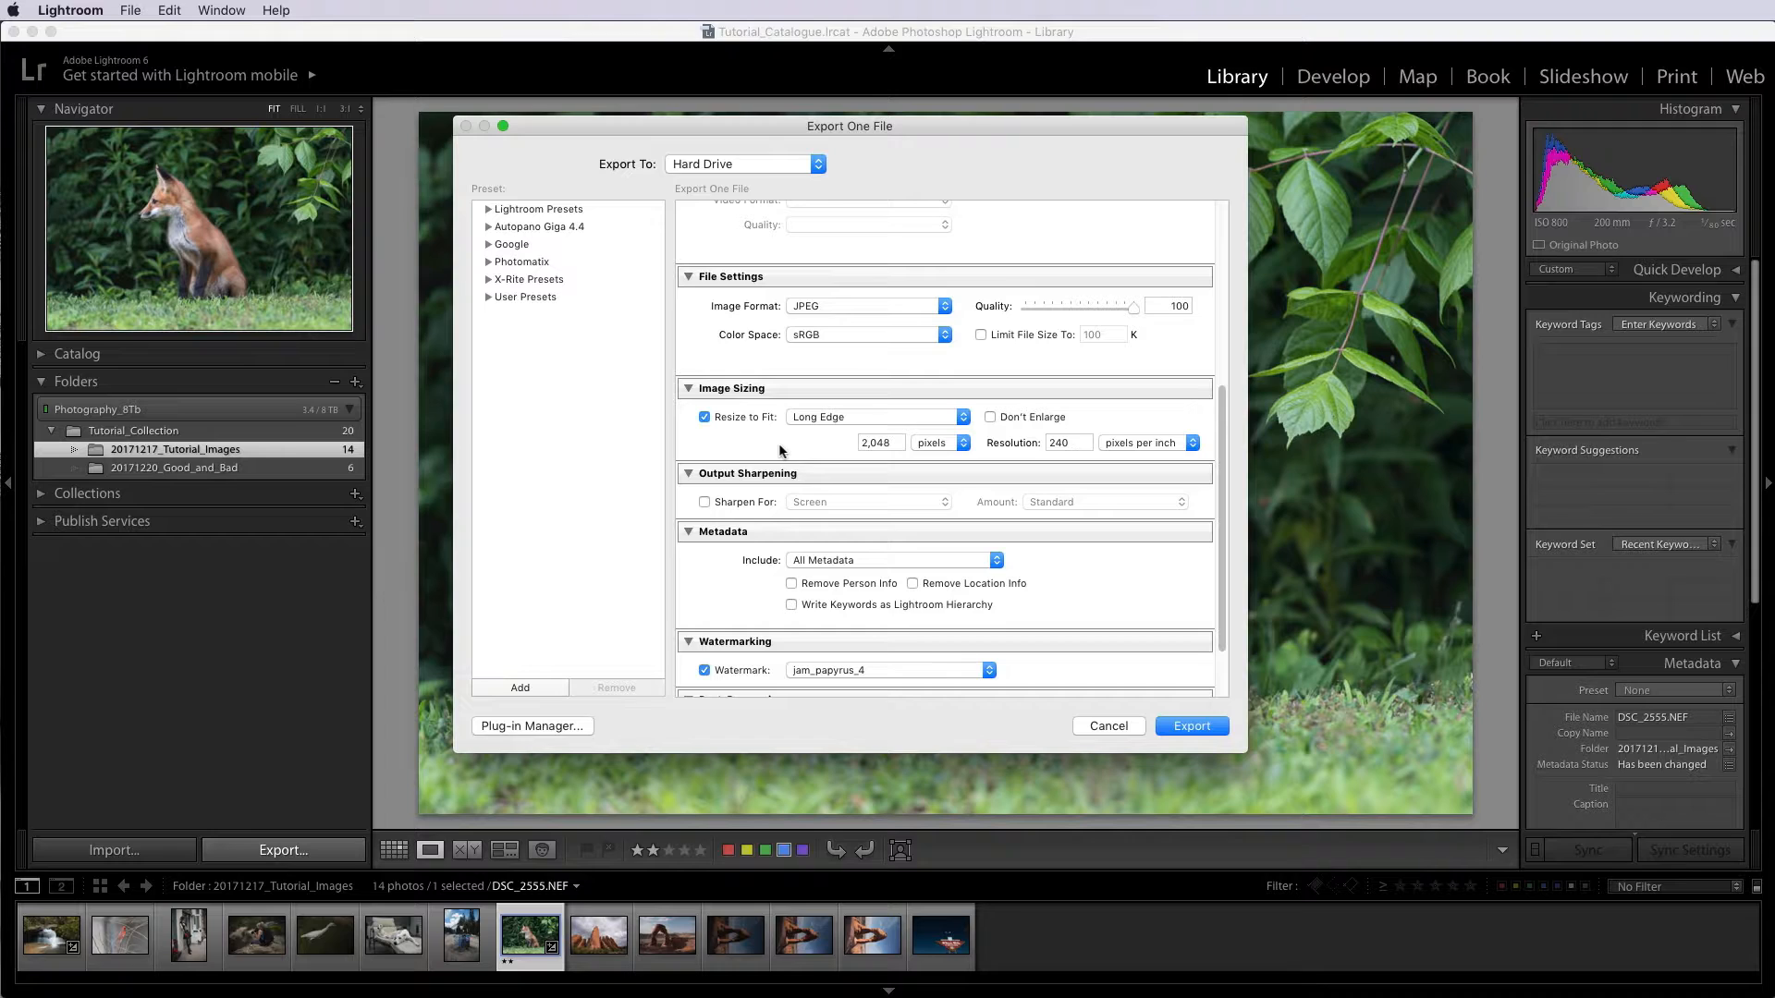
pyautogui.moveTo(770, 458)
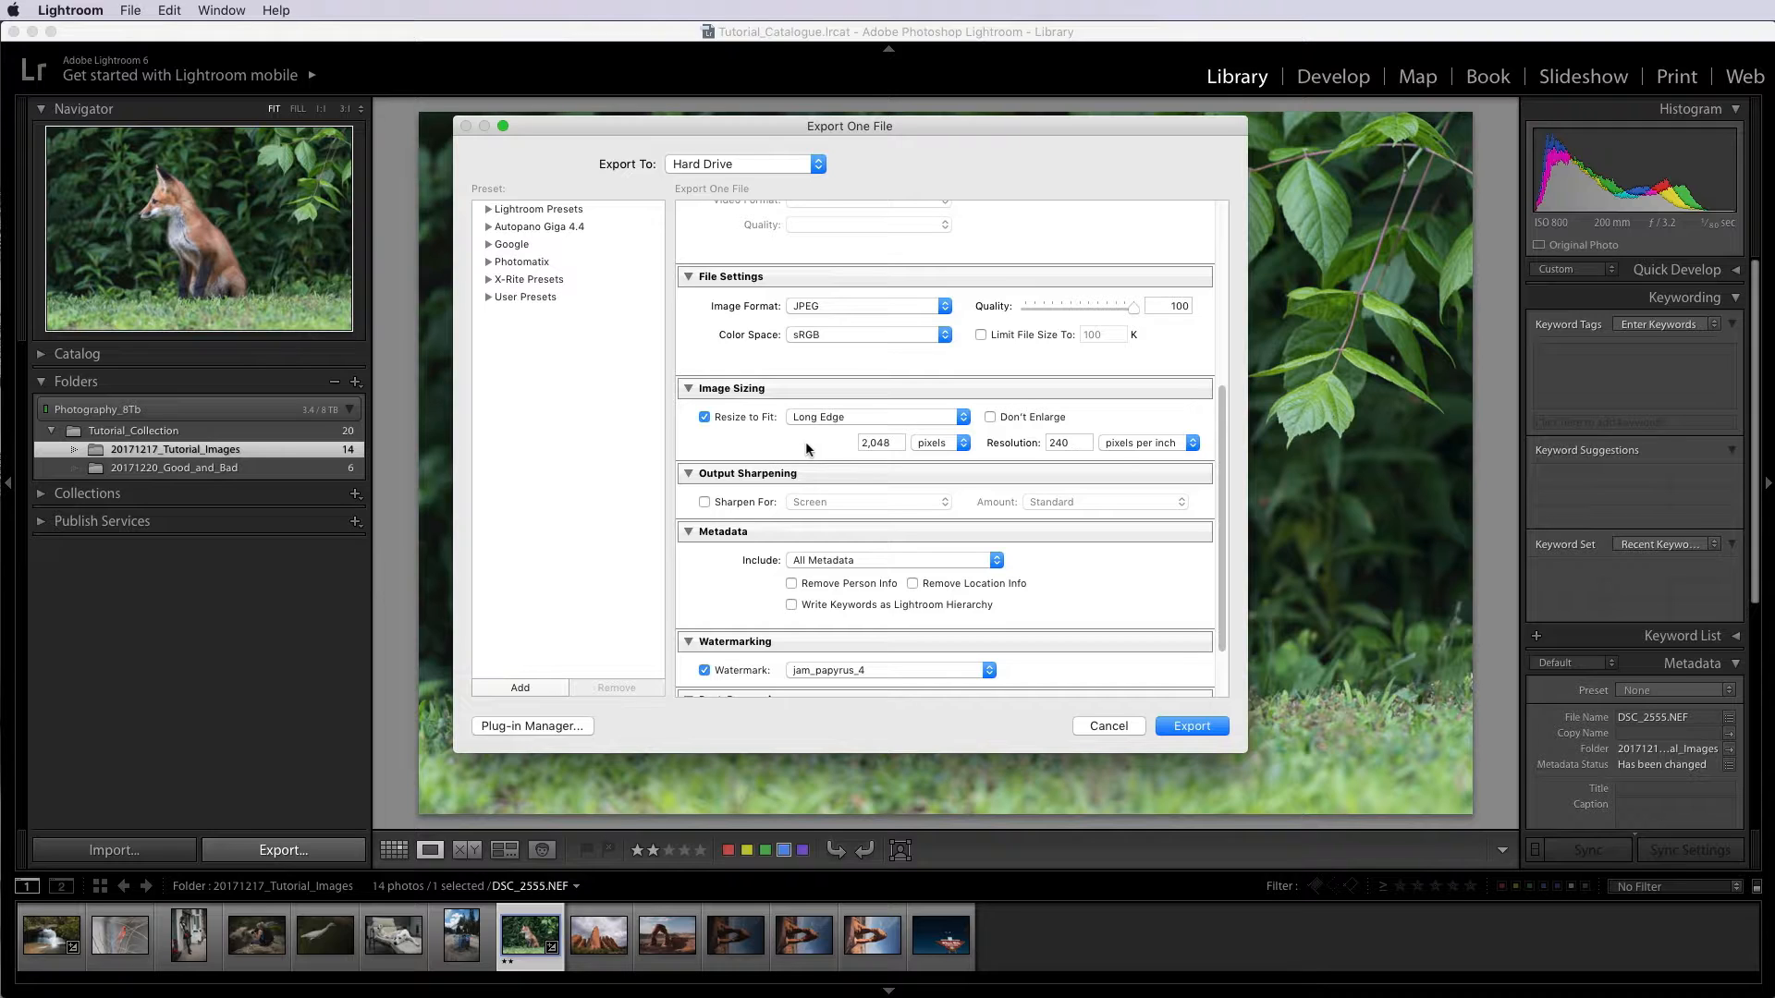
pyautogui.moveTo(810, 450)
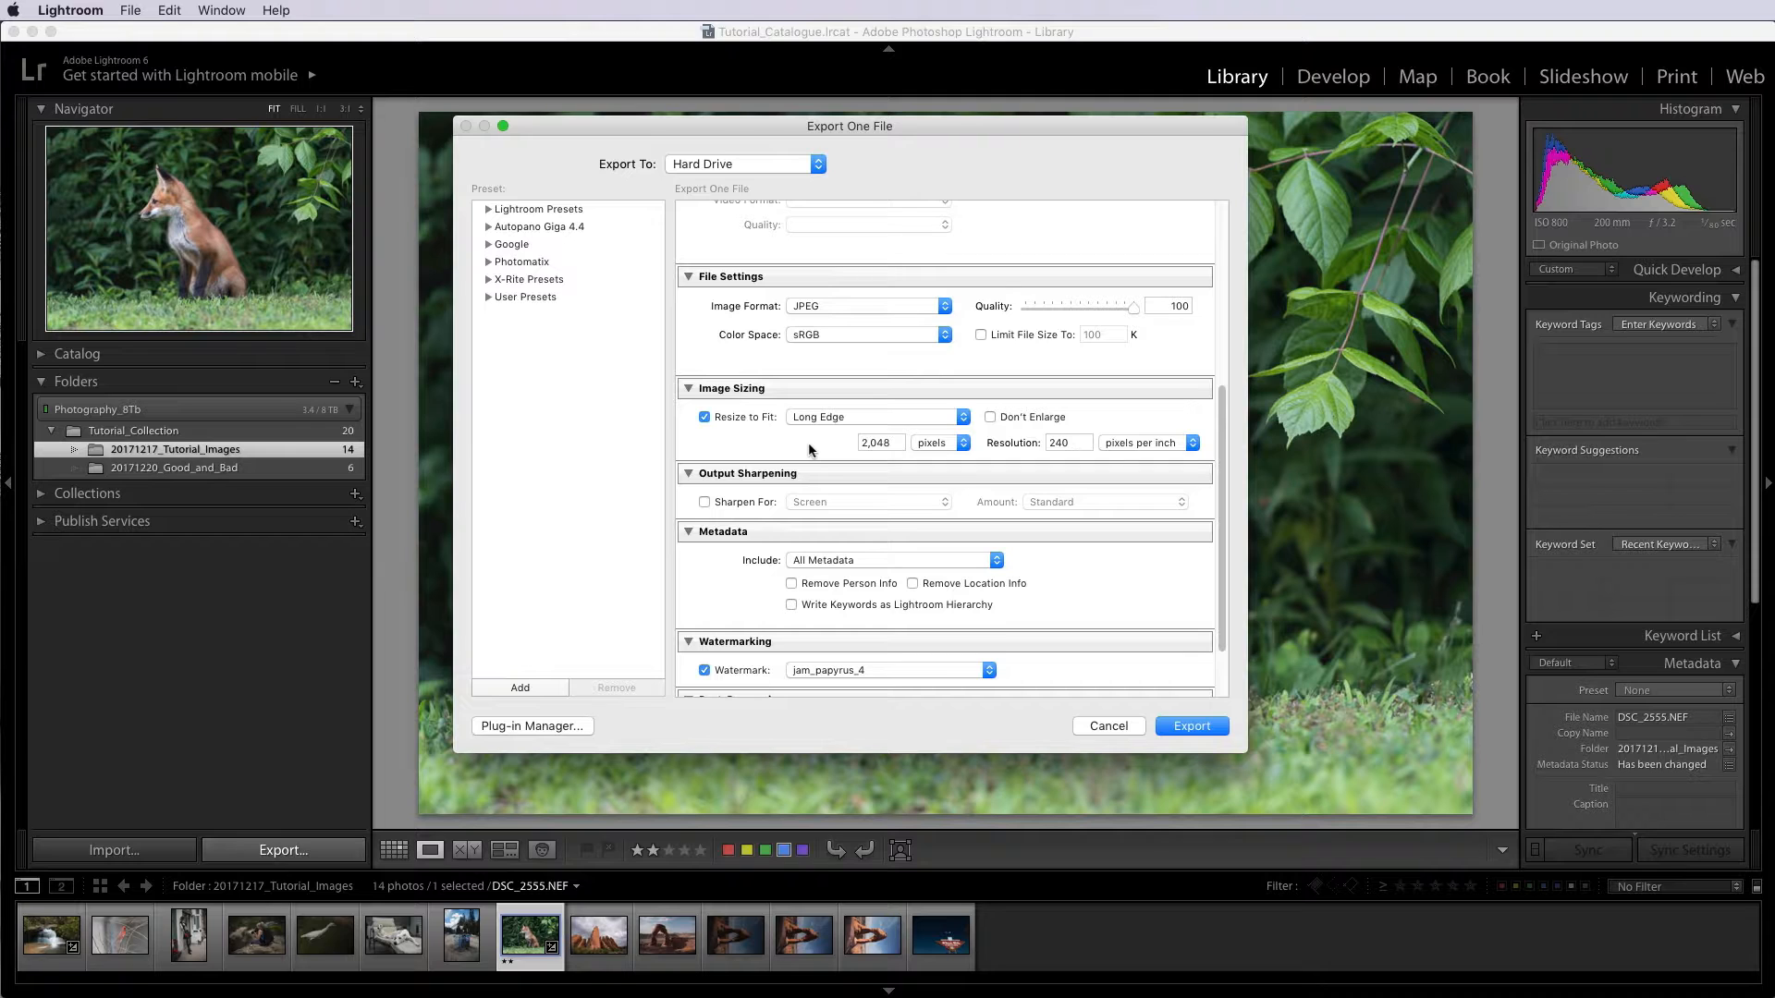
pyautogui.moveTo(815, 428)
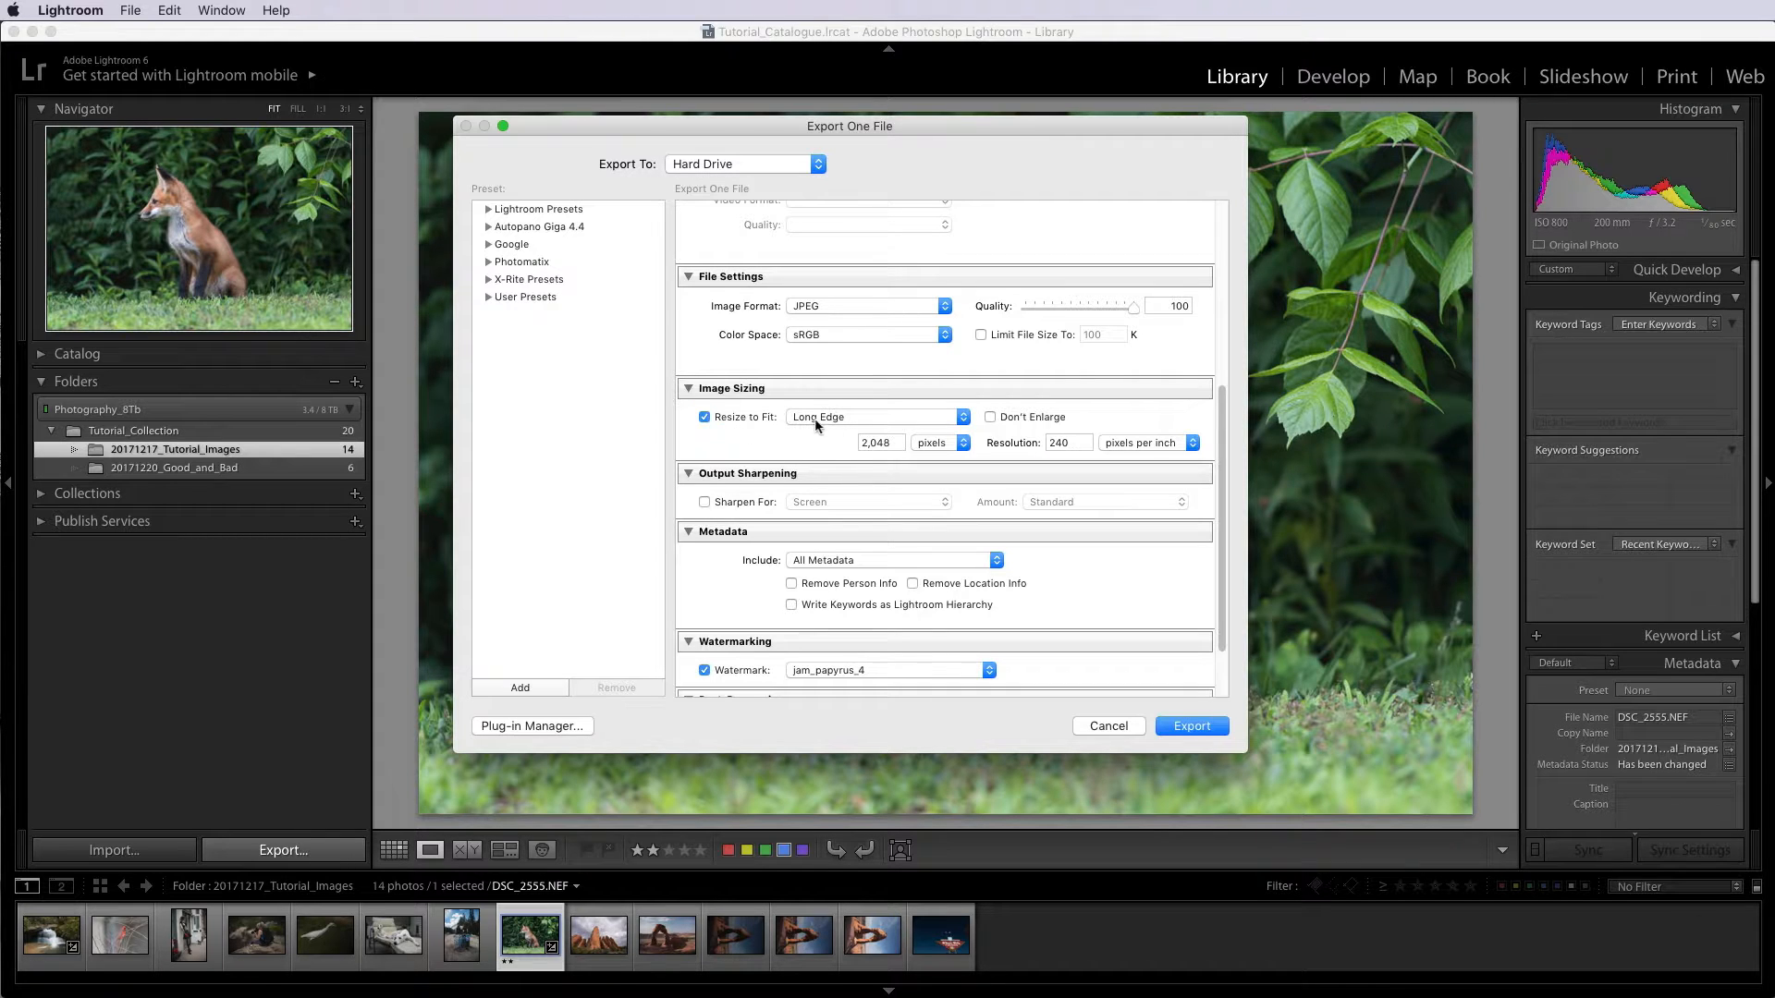
pyautogui.moveTo(906, 460)
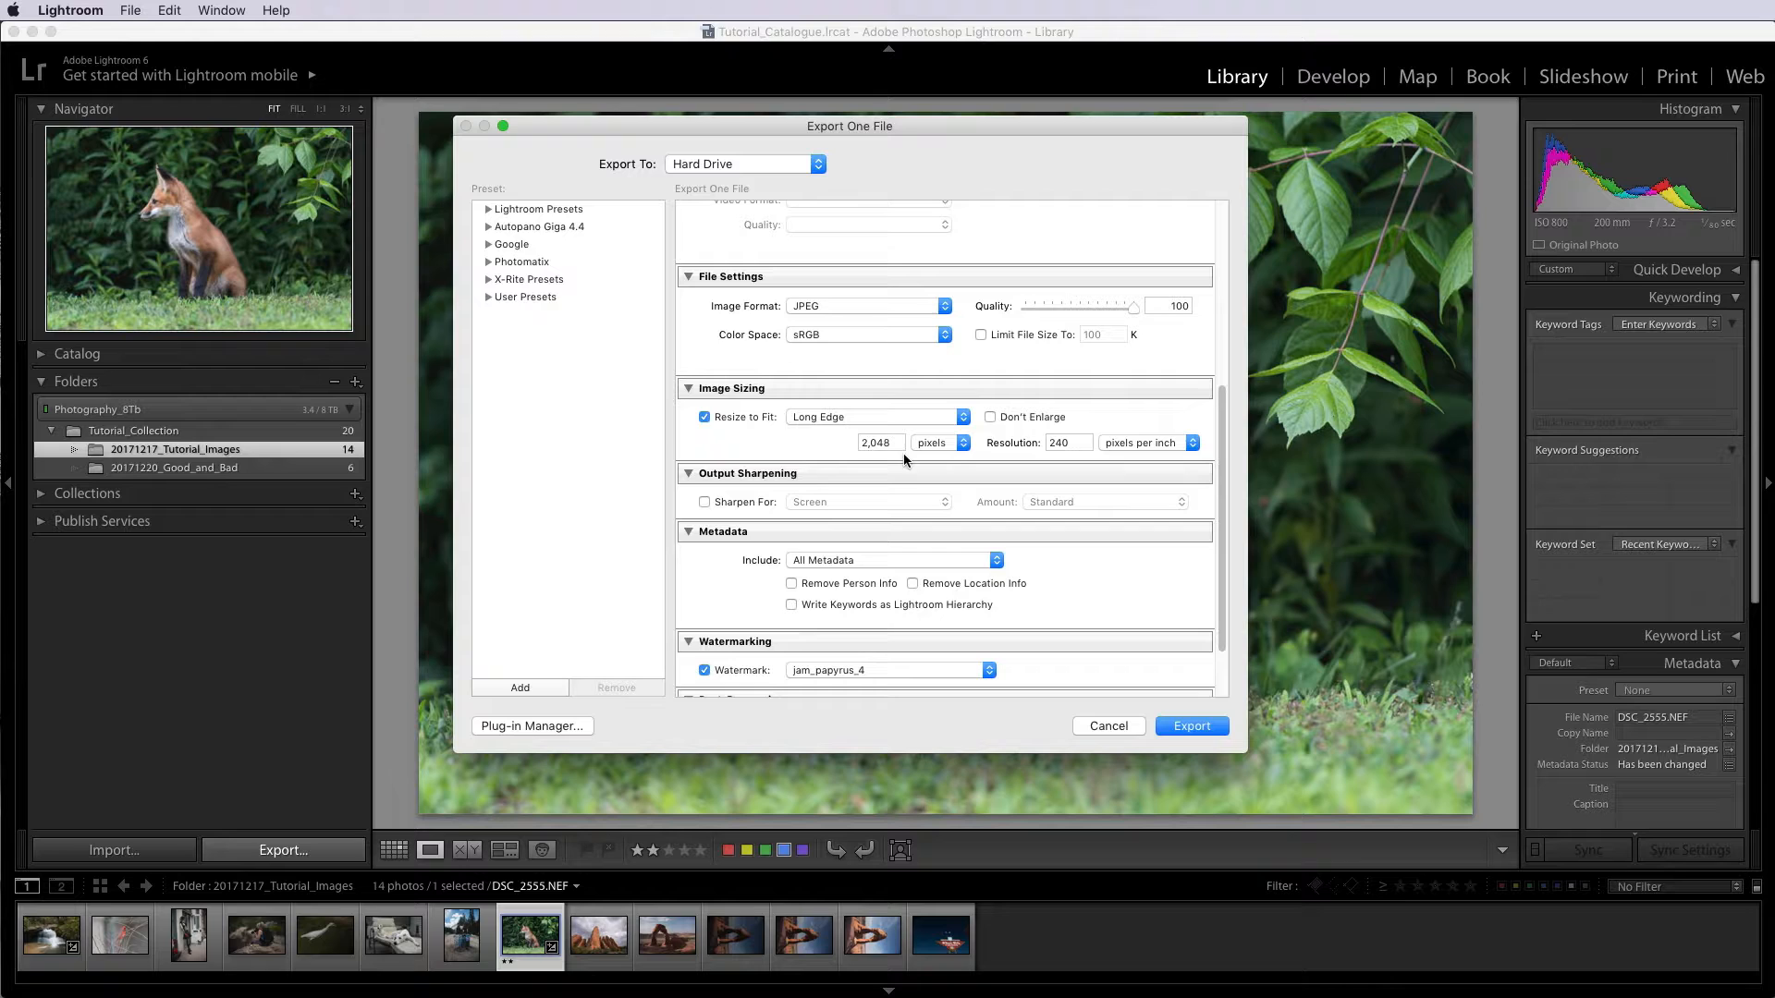
pyautogui.moveTo(932, 460)
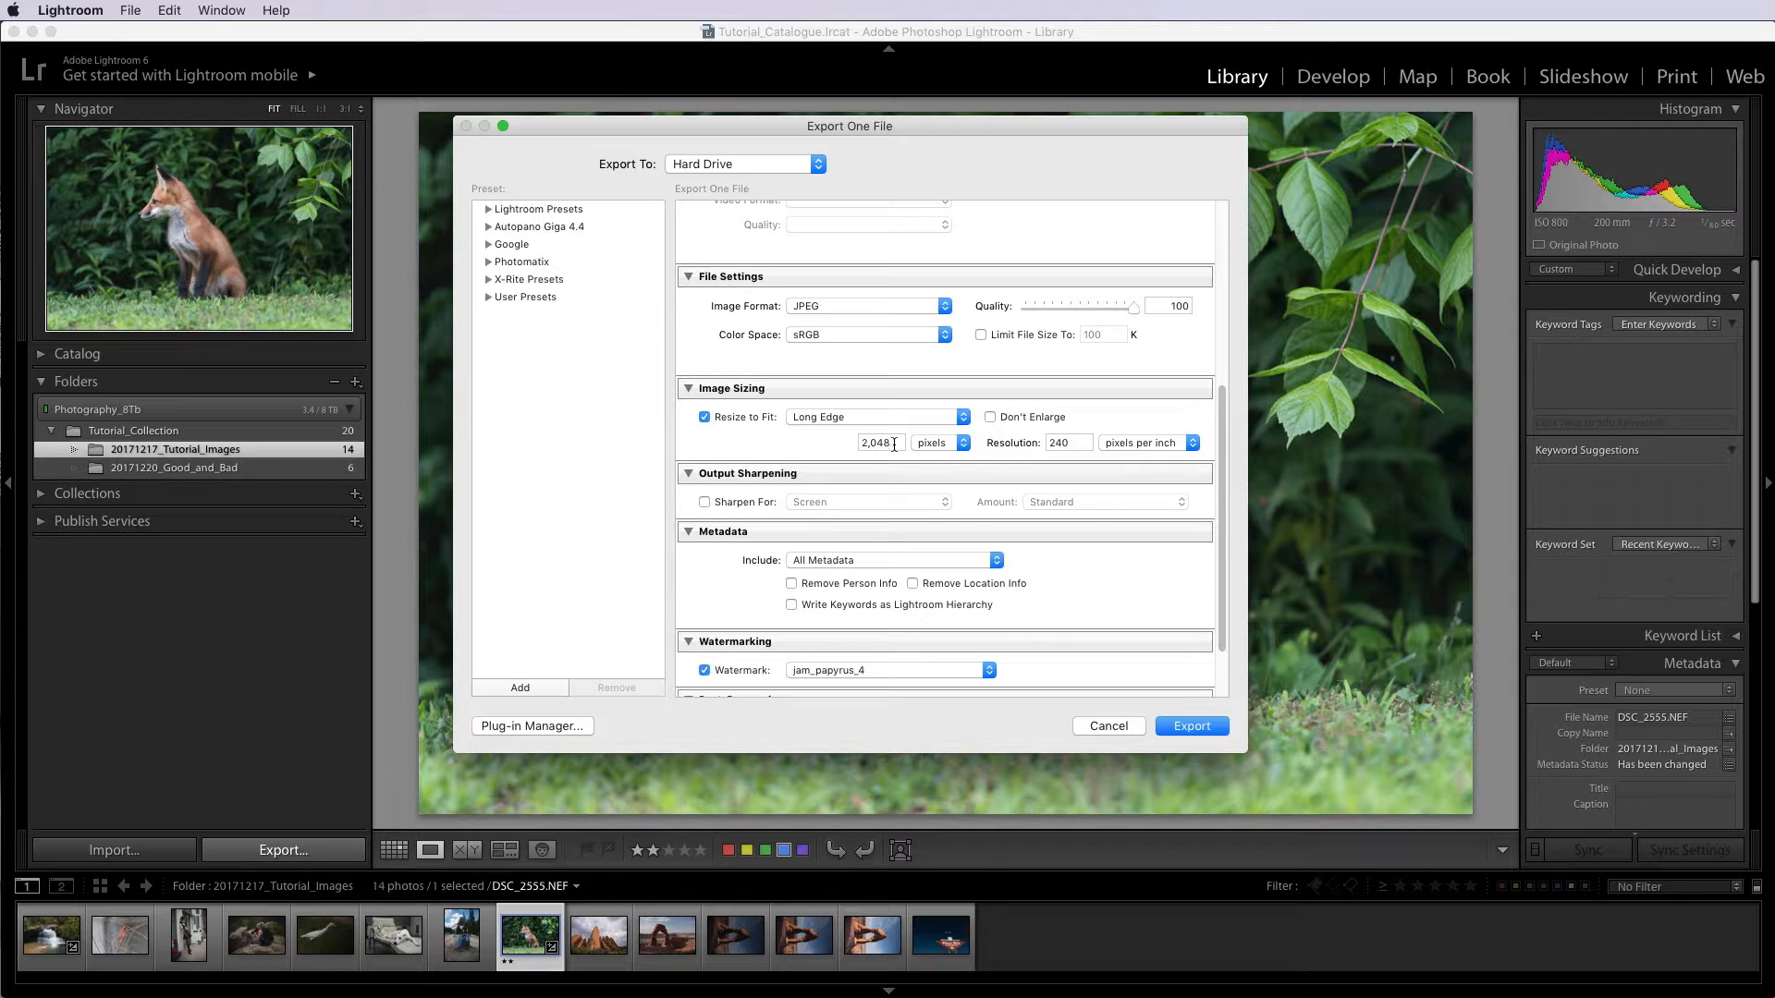
pyautogui.click(879, 443)
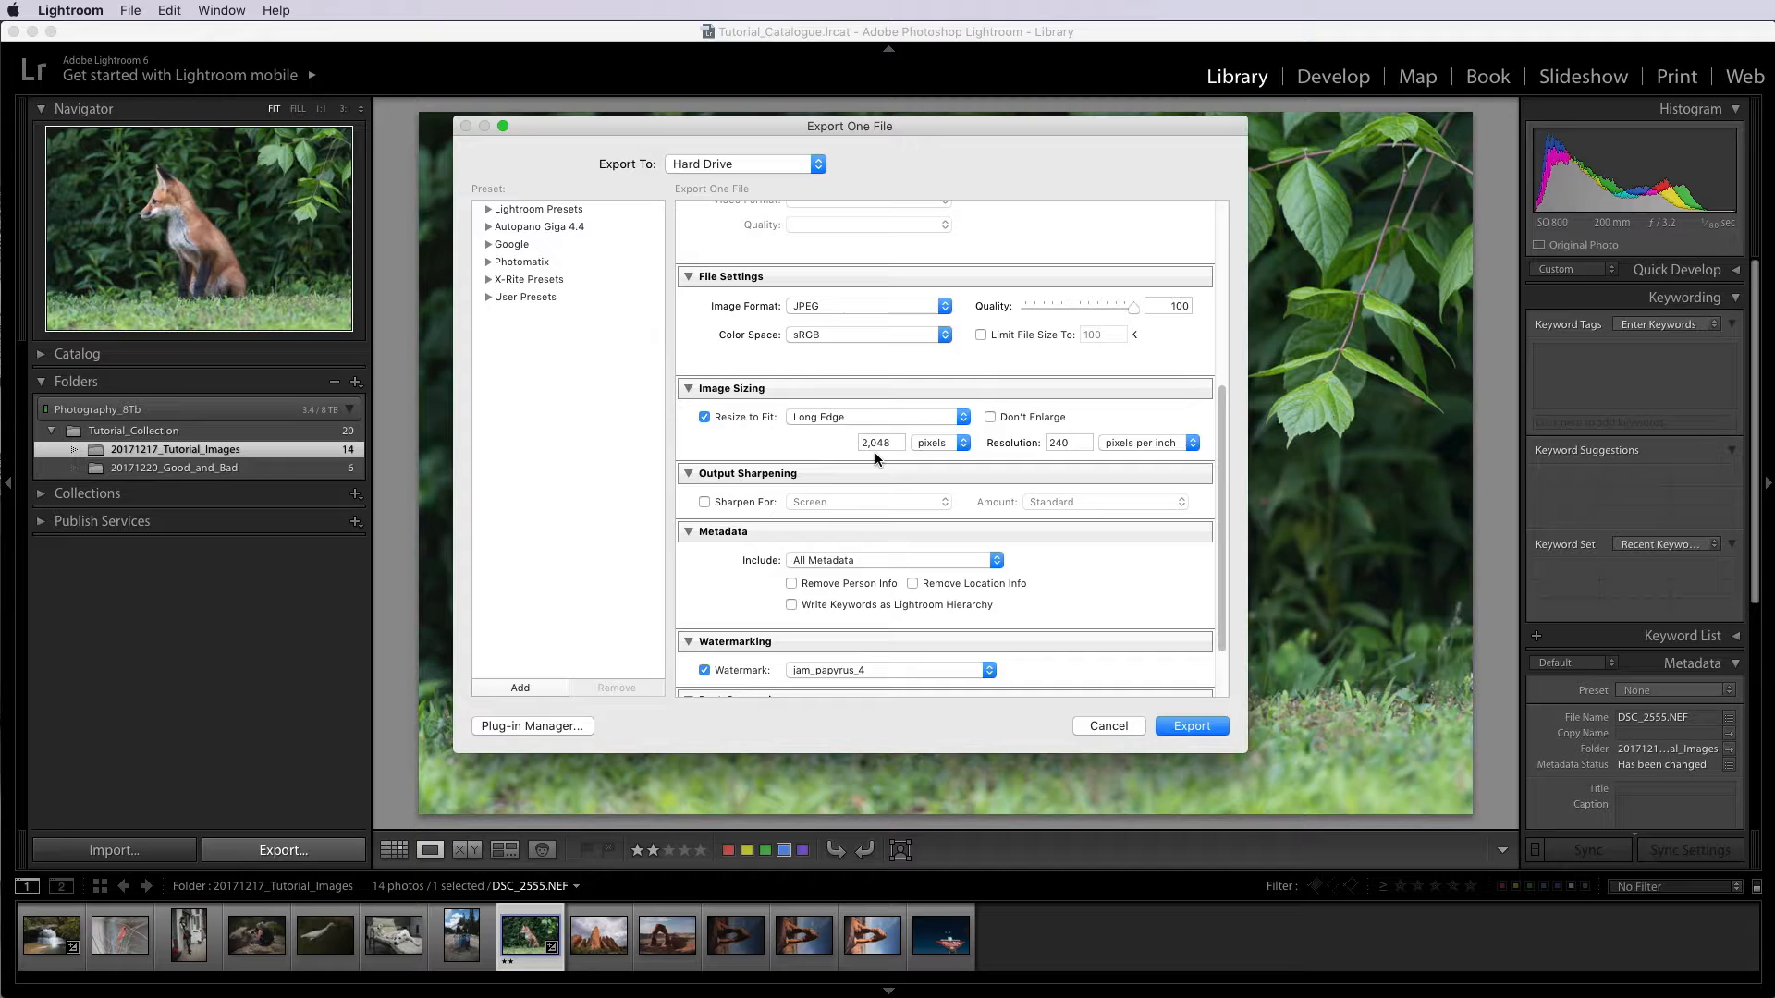
pyautogui.moveTo(877, 461)
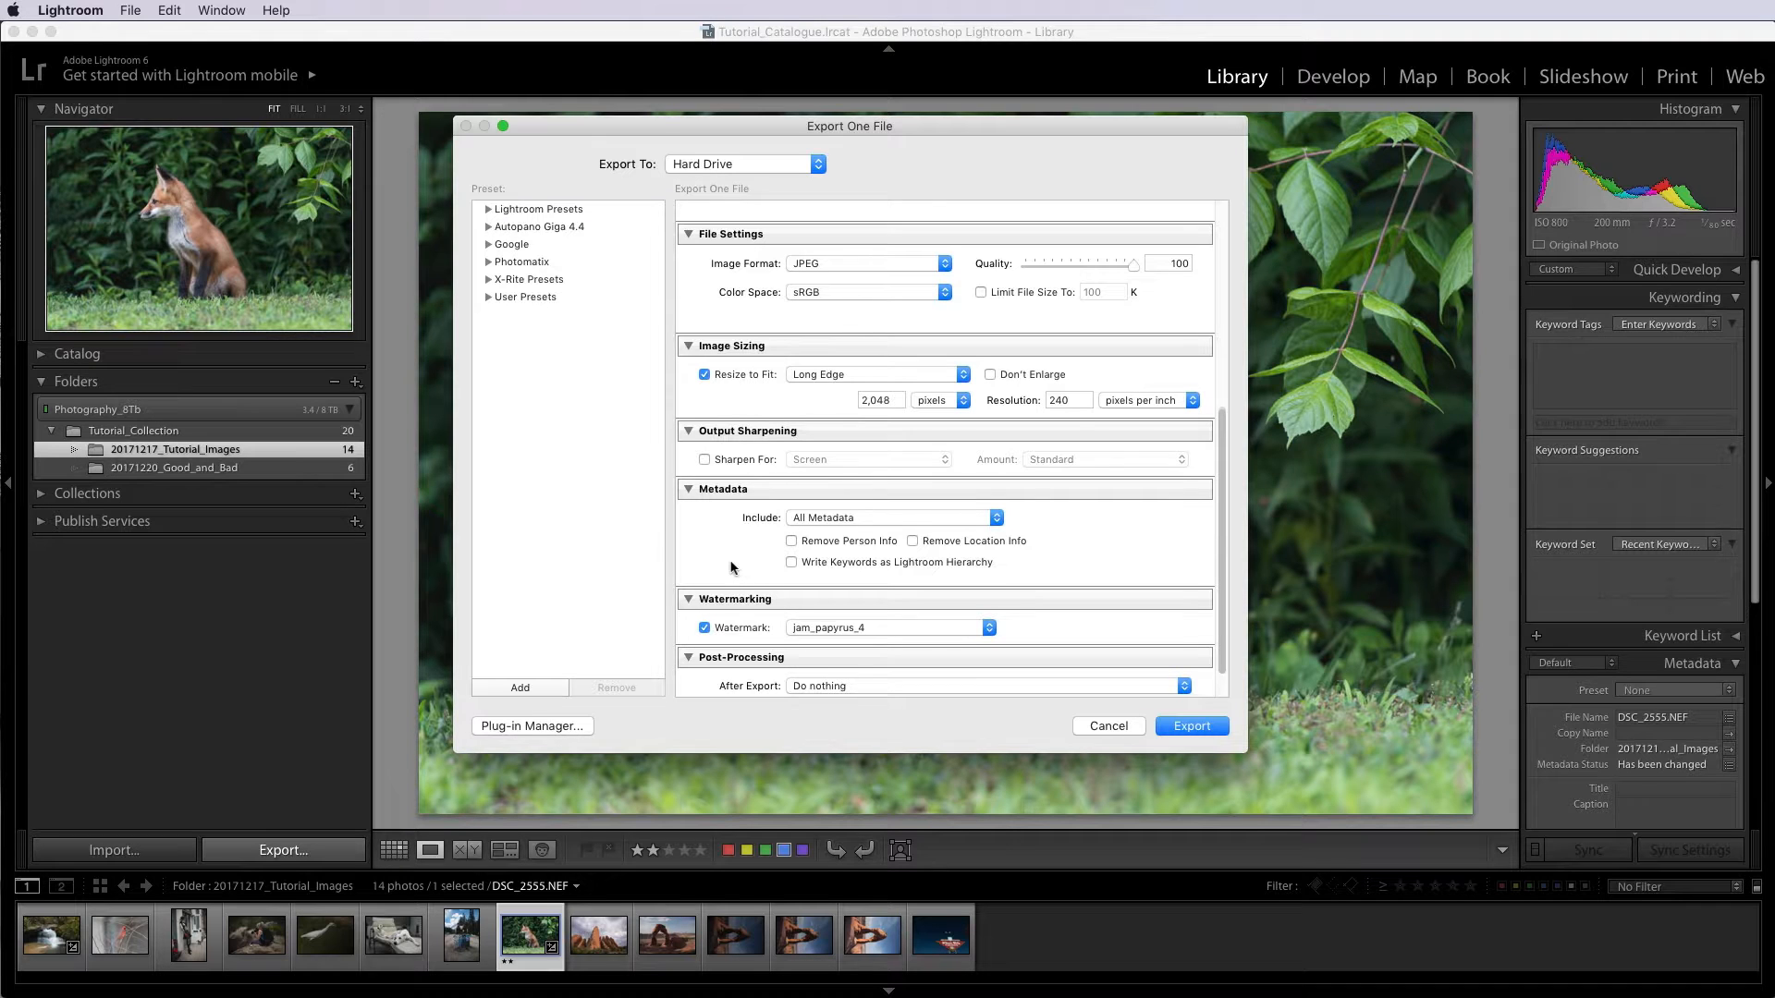
# Try Copyright Only metadata, then set Include back to All Metadata
pyautogui.click(893, 518)
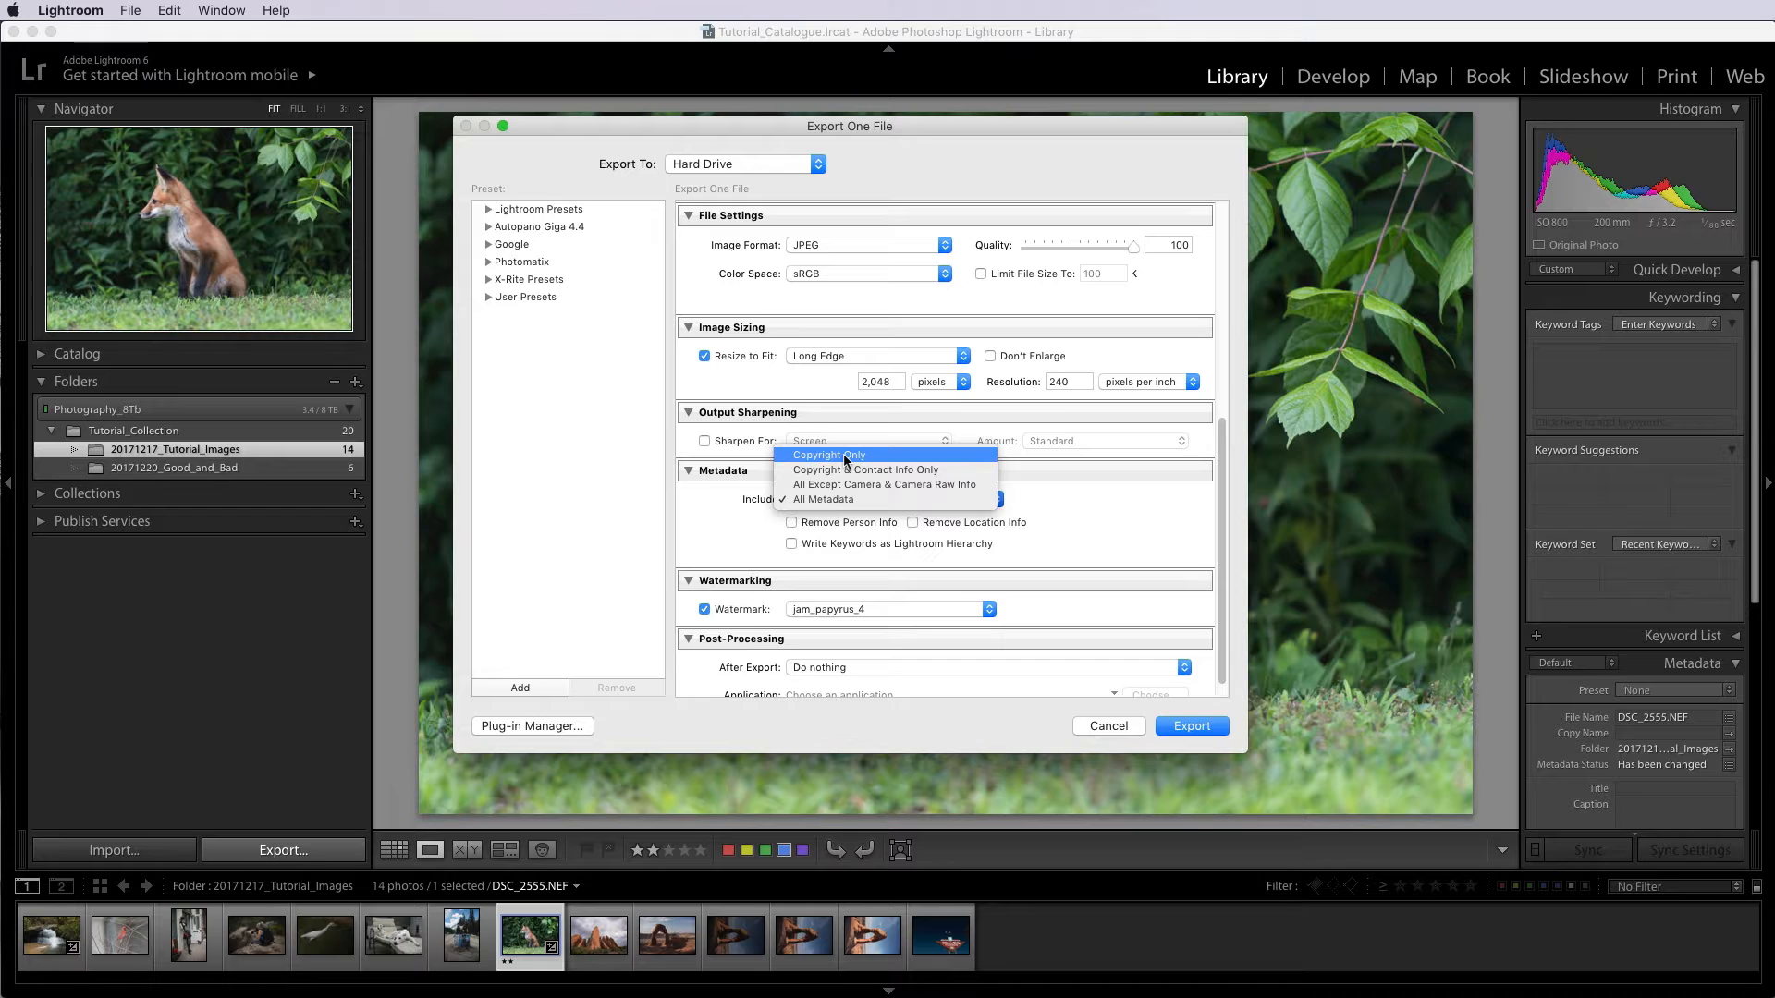
pyautogui.click(829, 455)
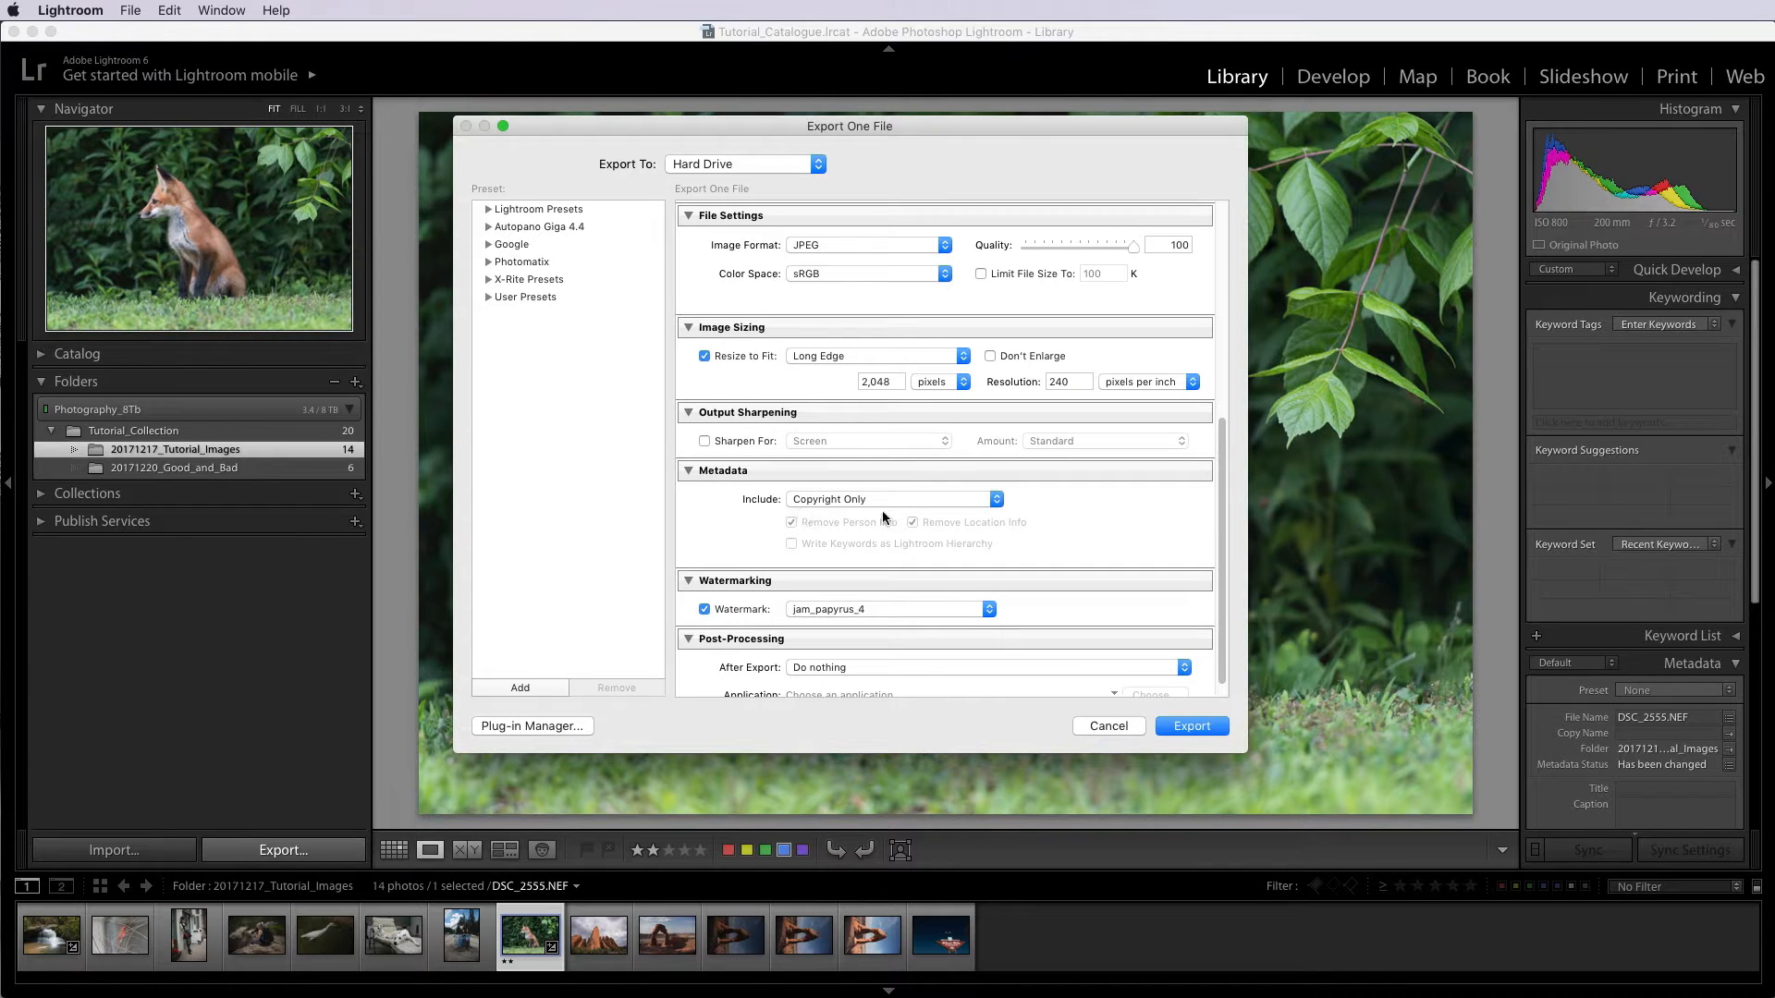
pyautogui.click(891, 500)
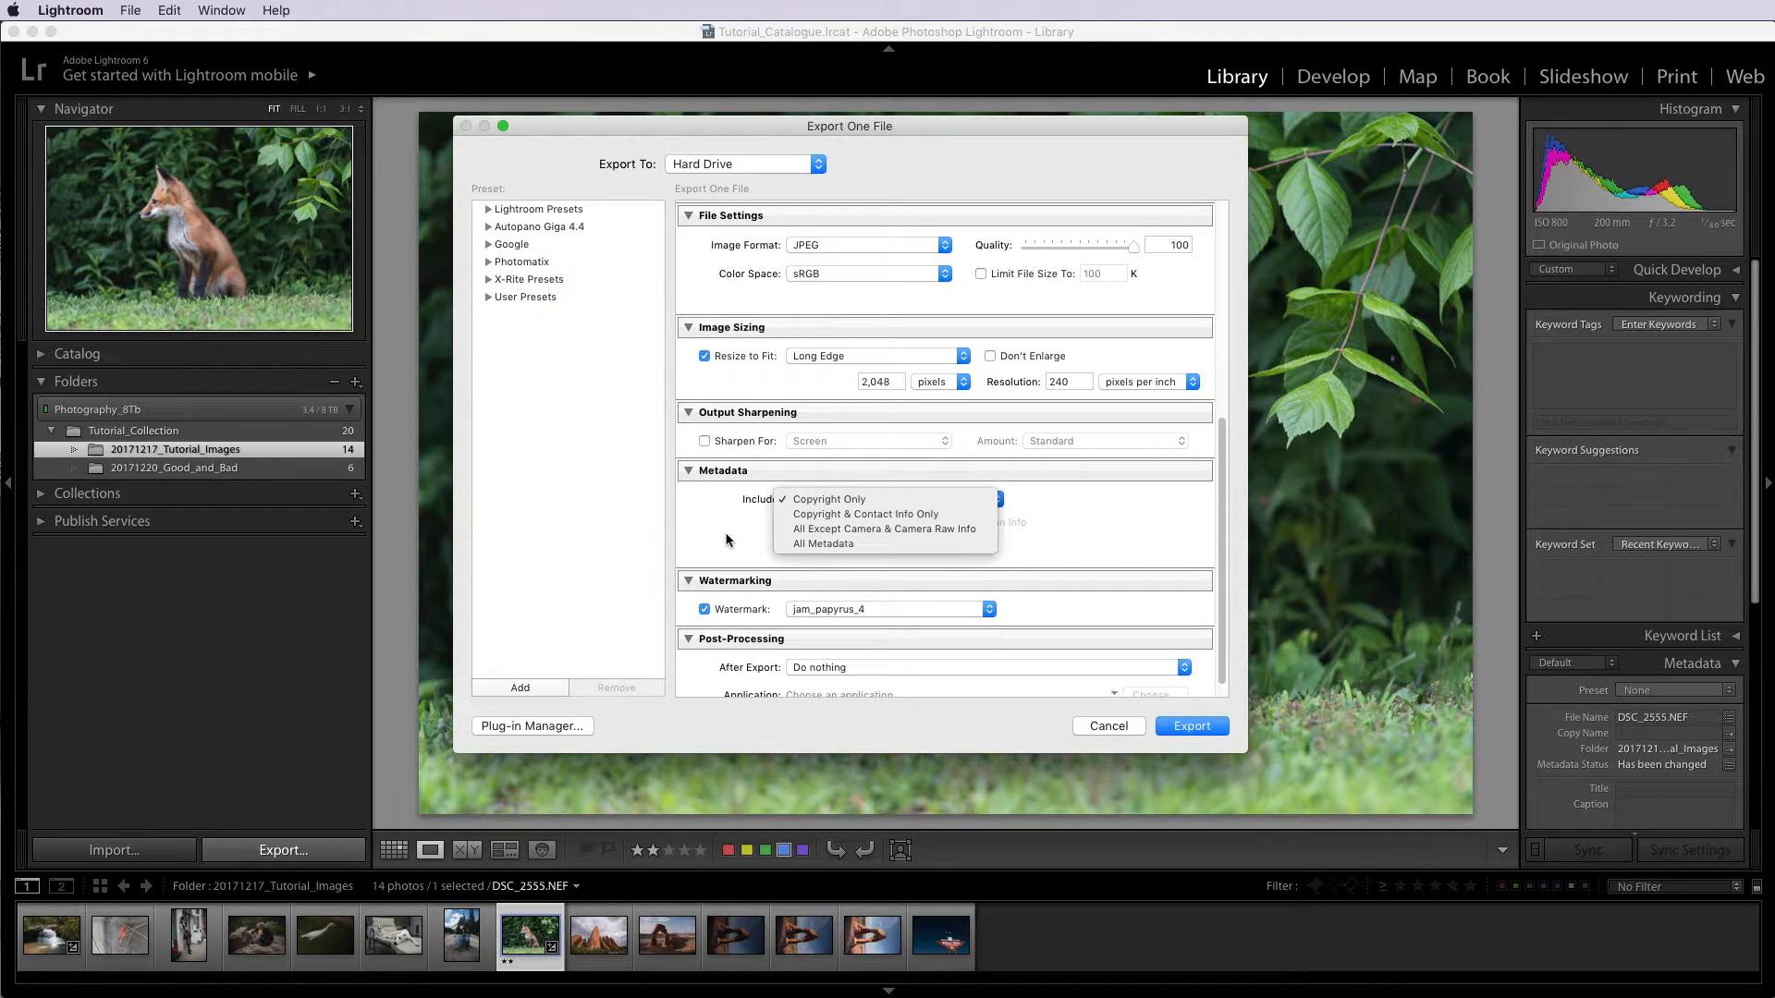
pyautogui.click(828, 499)
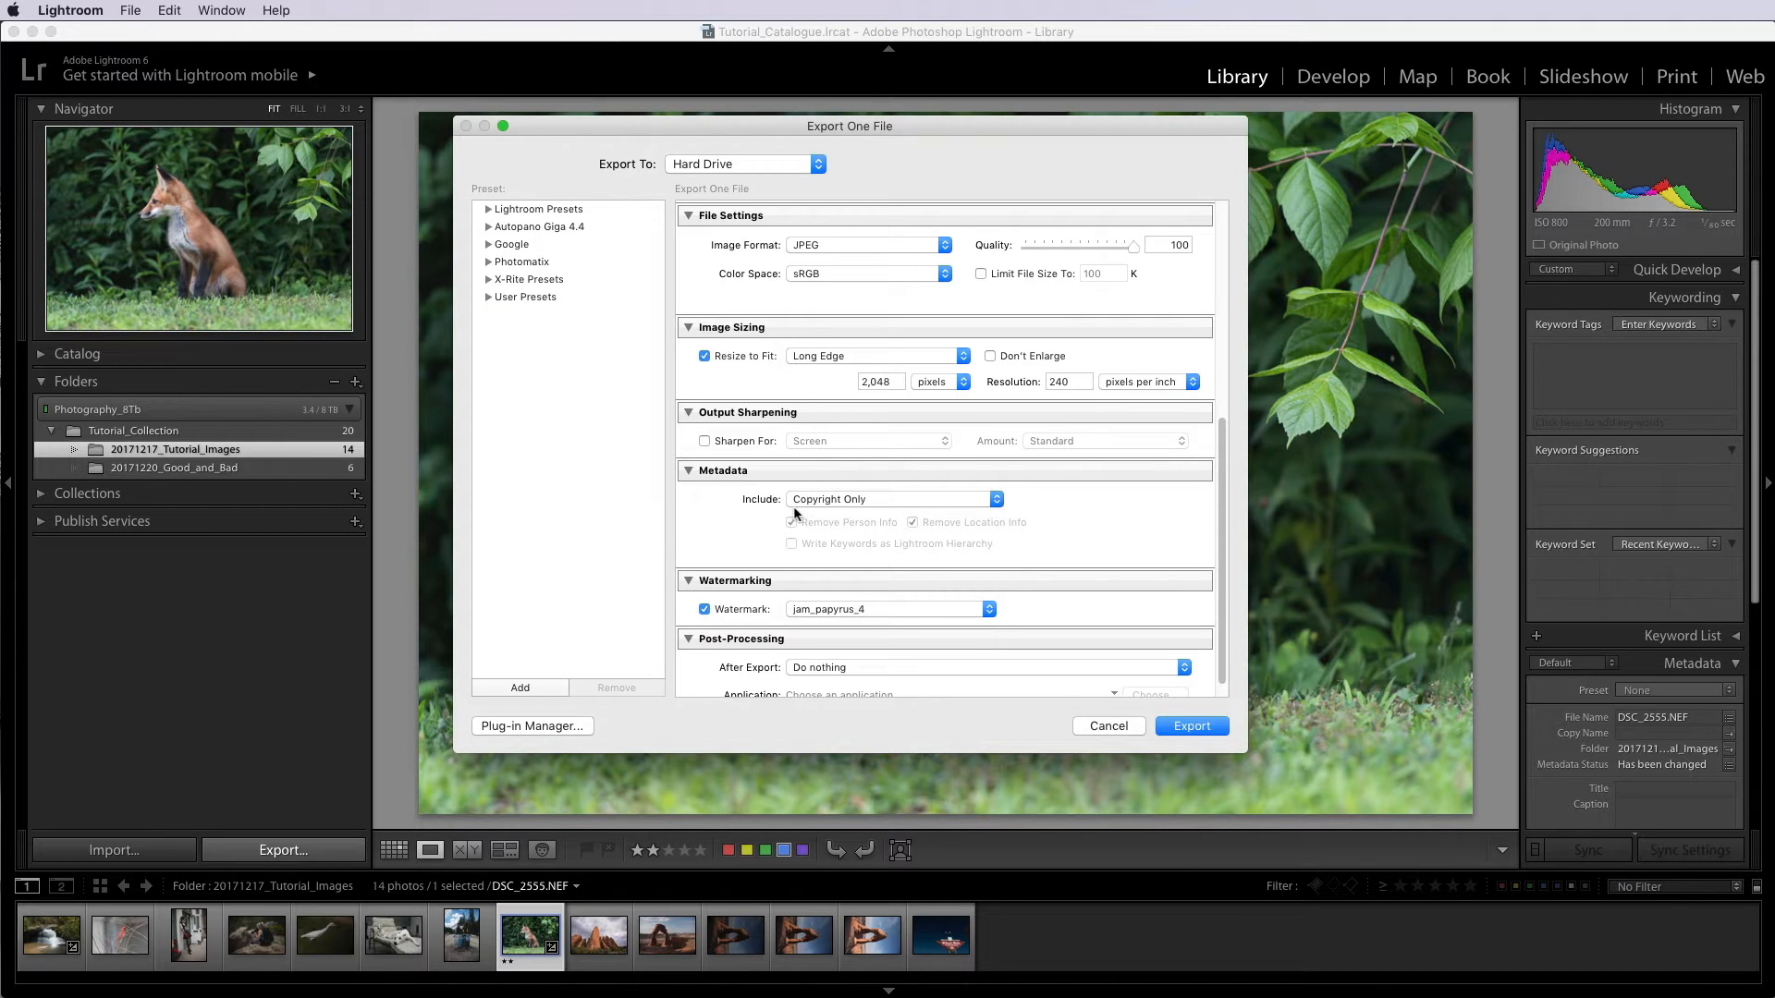
pyautogui.click(893, 499)
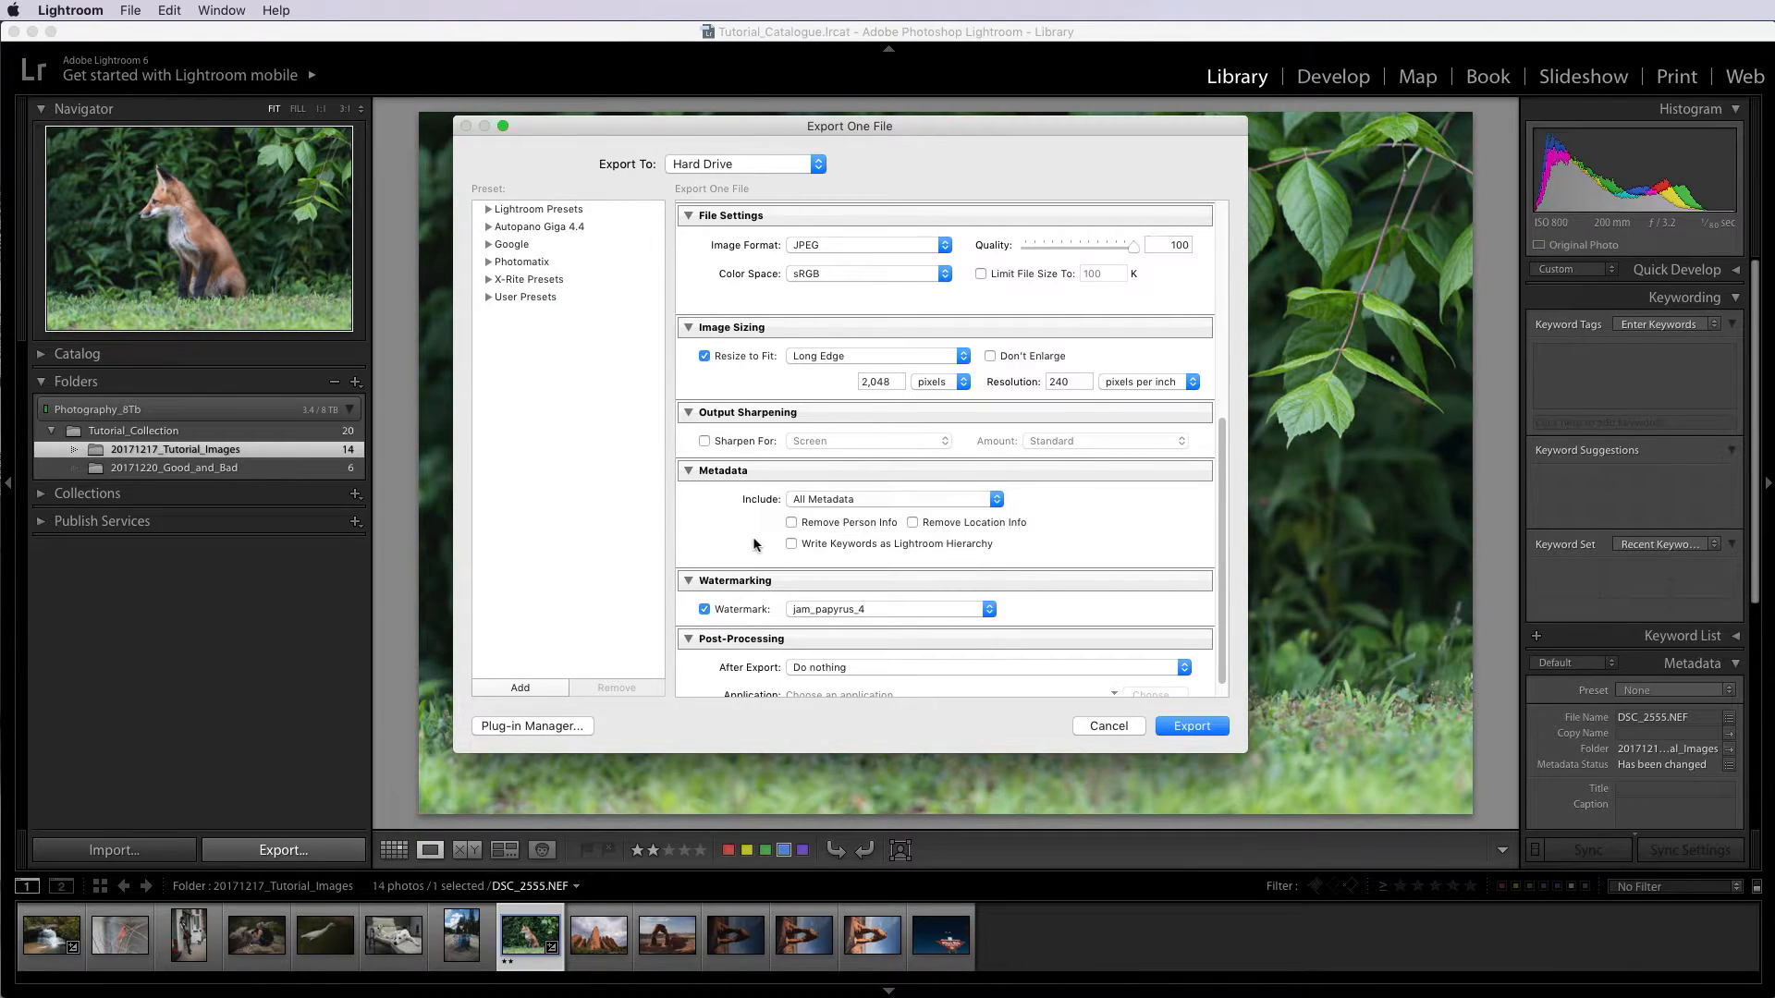
# Turn off the watermark for the export
pyautogui.scroll(-3)
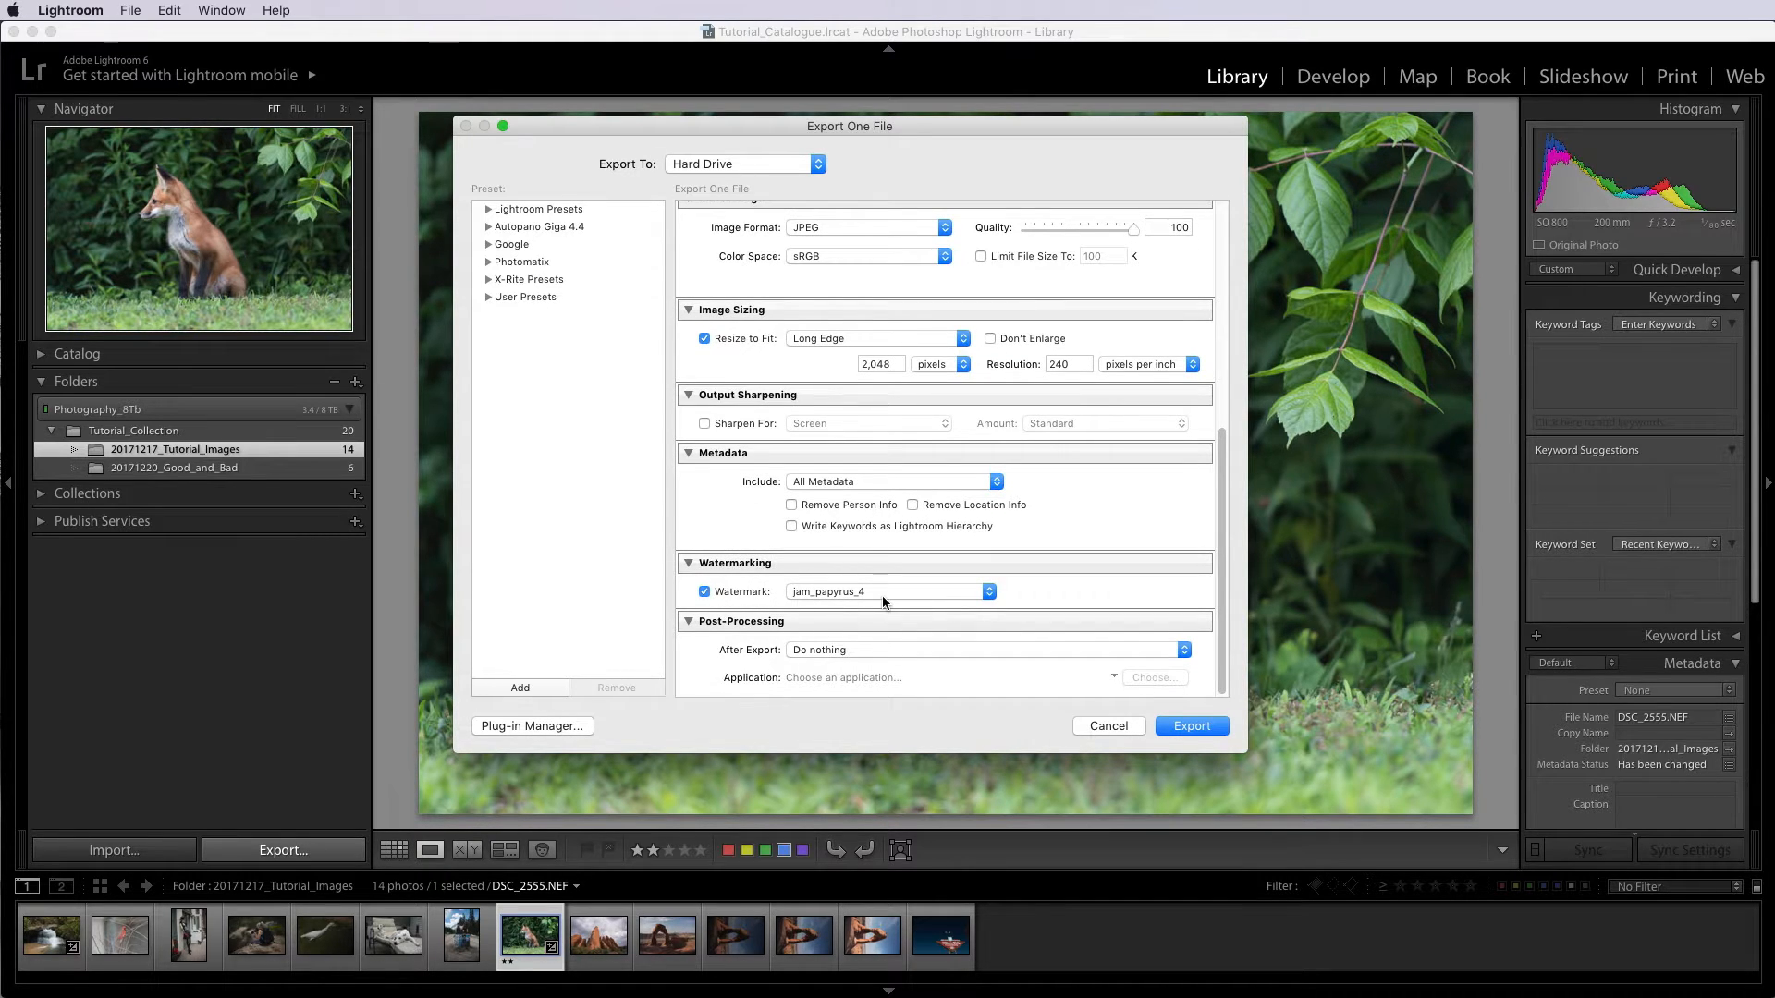
pyautogui.moveTo(768, 601)
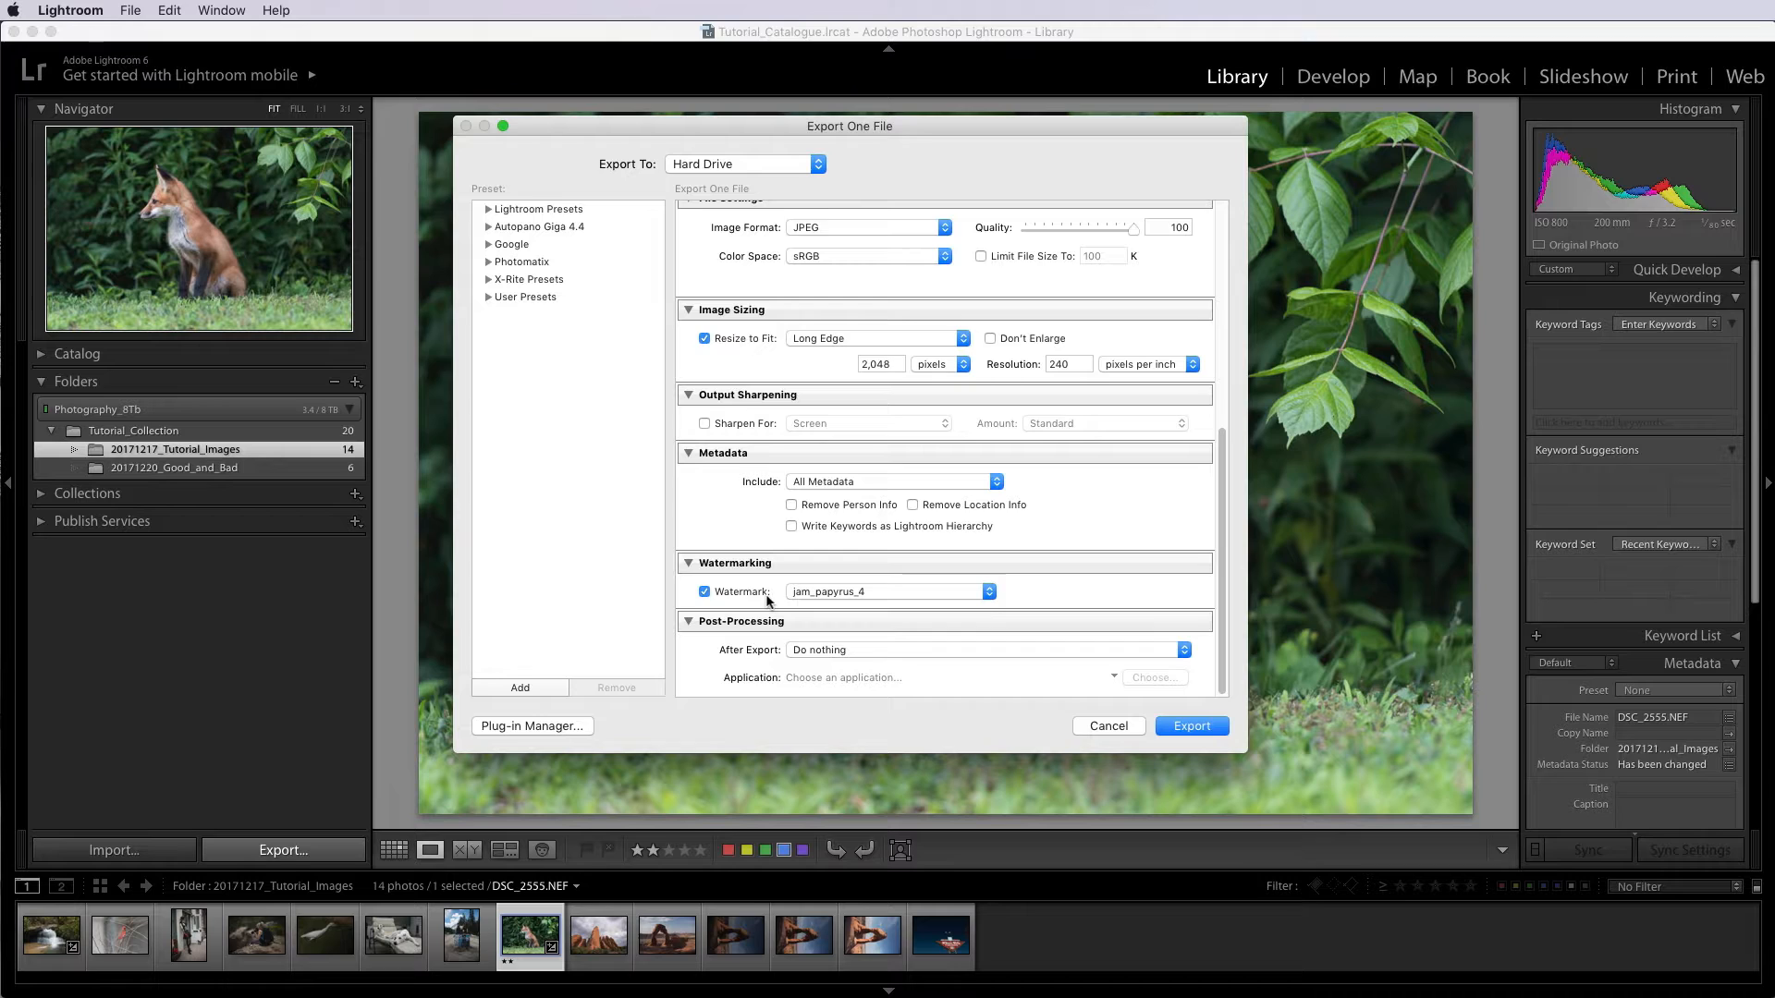
pyautogui.click(705, 590)
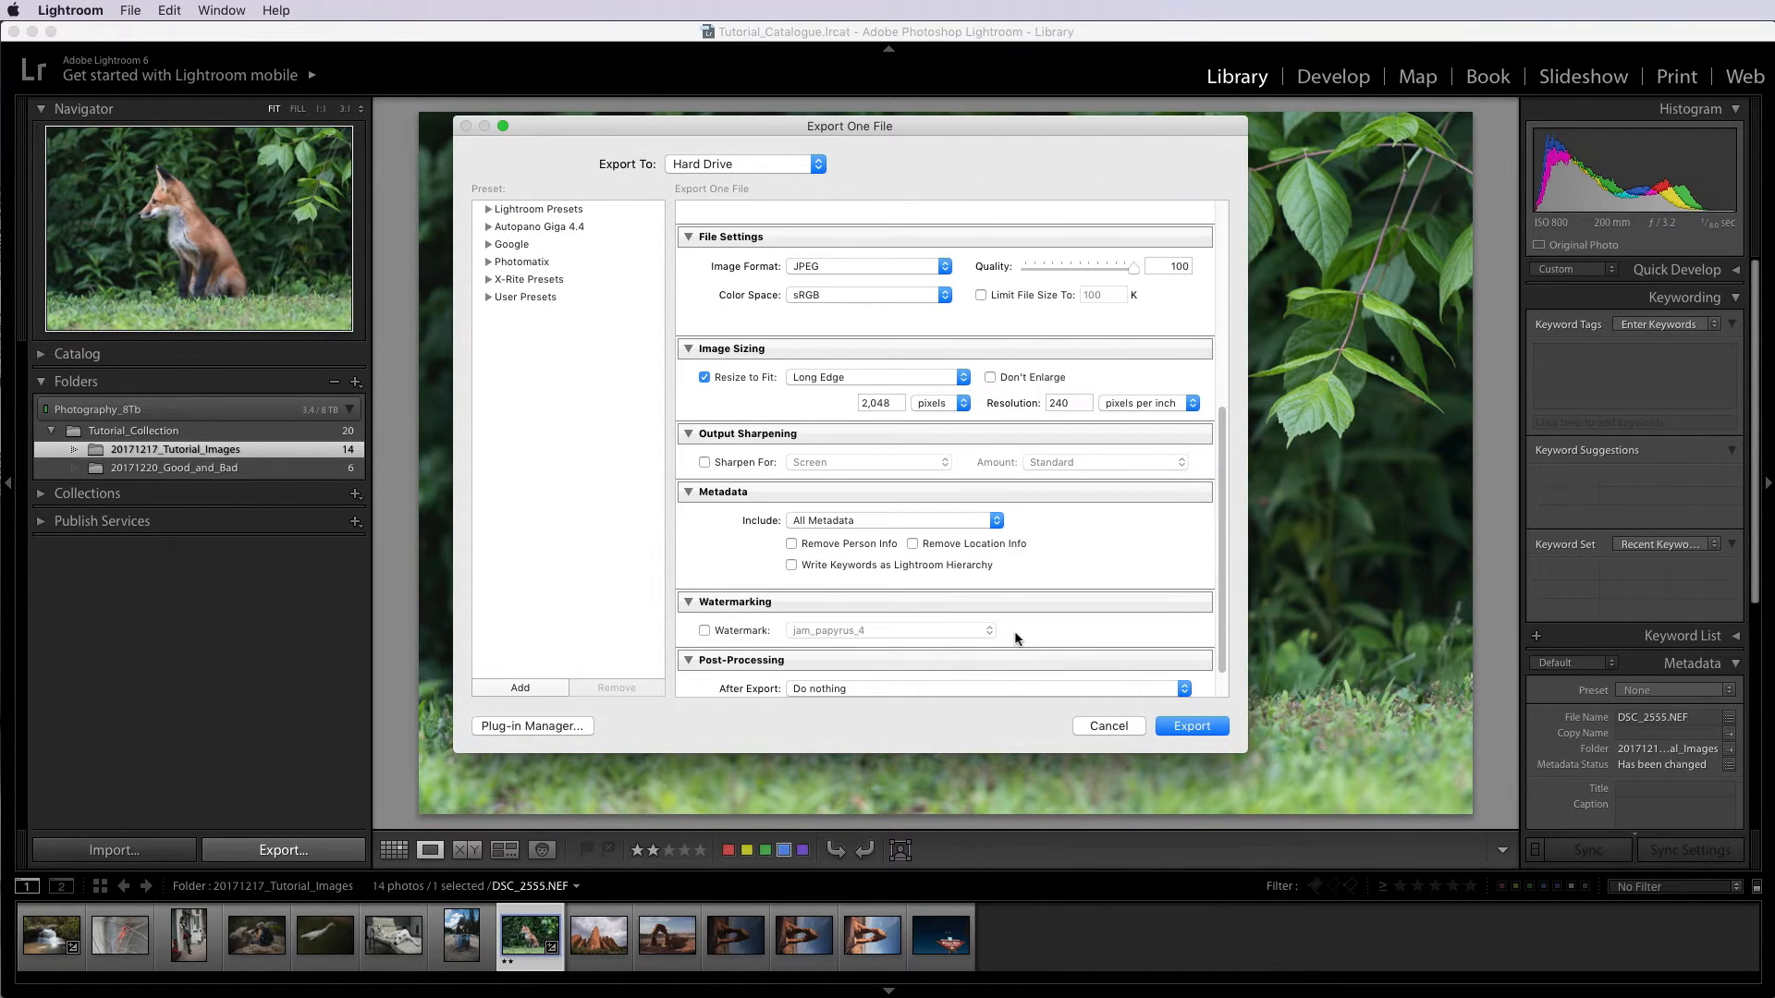
pyautogui.scroll(-3)
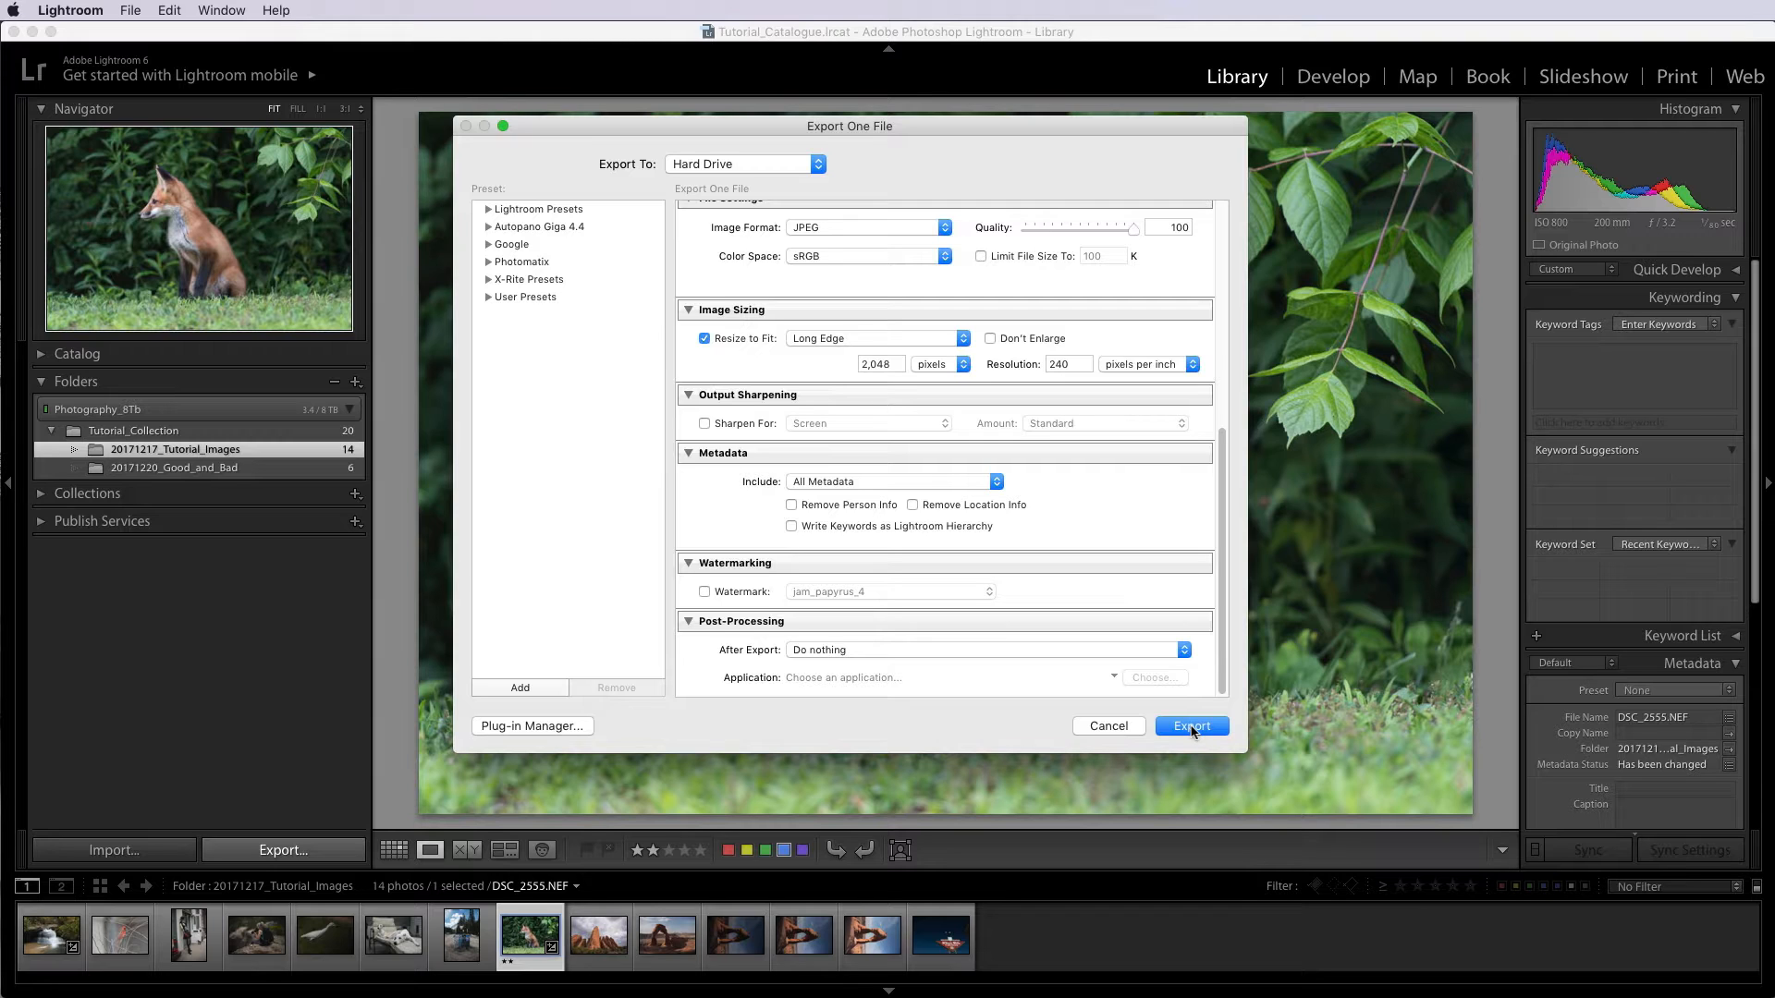
# Export the fox photo, then find DSC2555_FoxKitt.jpg on the Desktop in Finder
pyautogui.click(1190, 726)
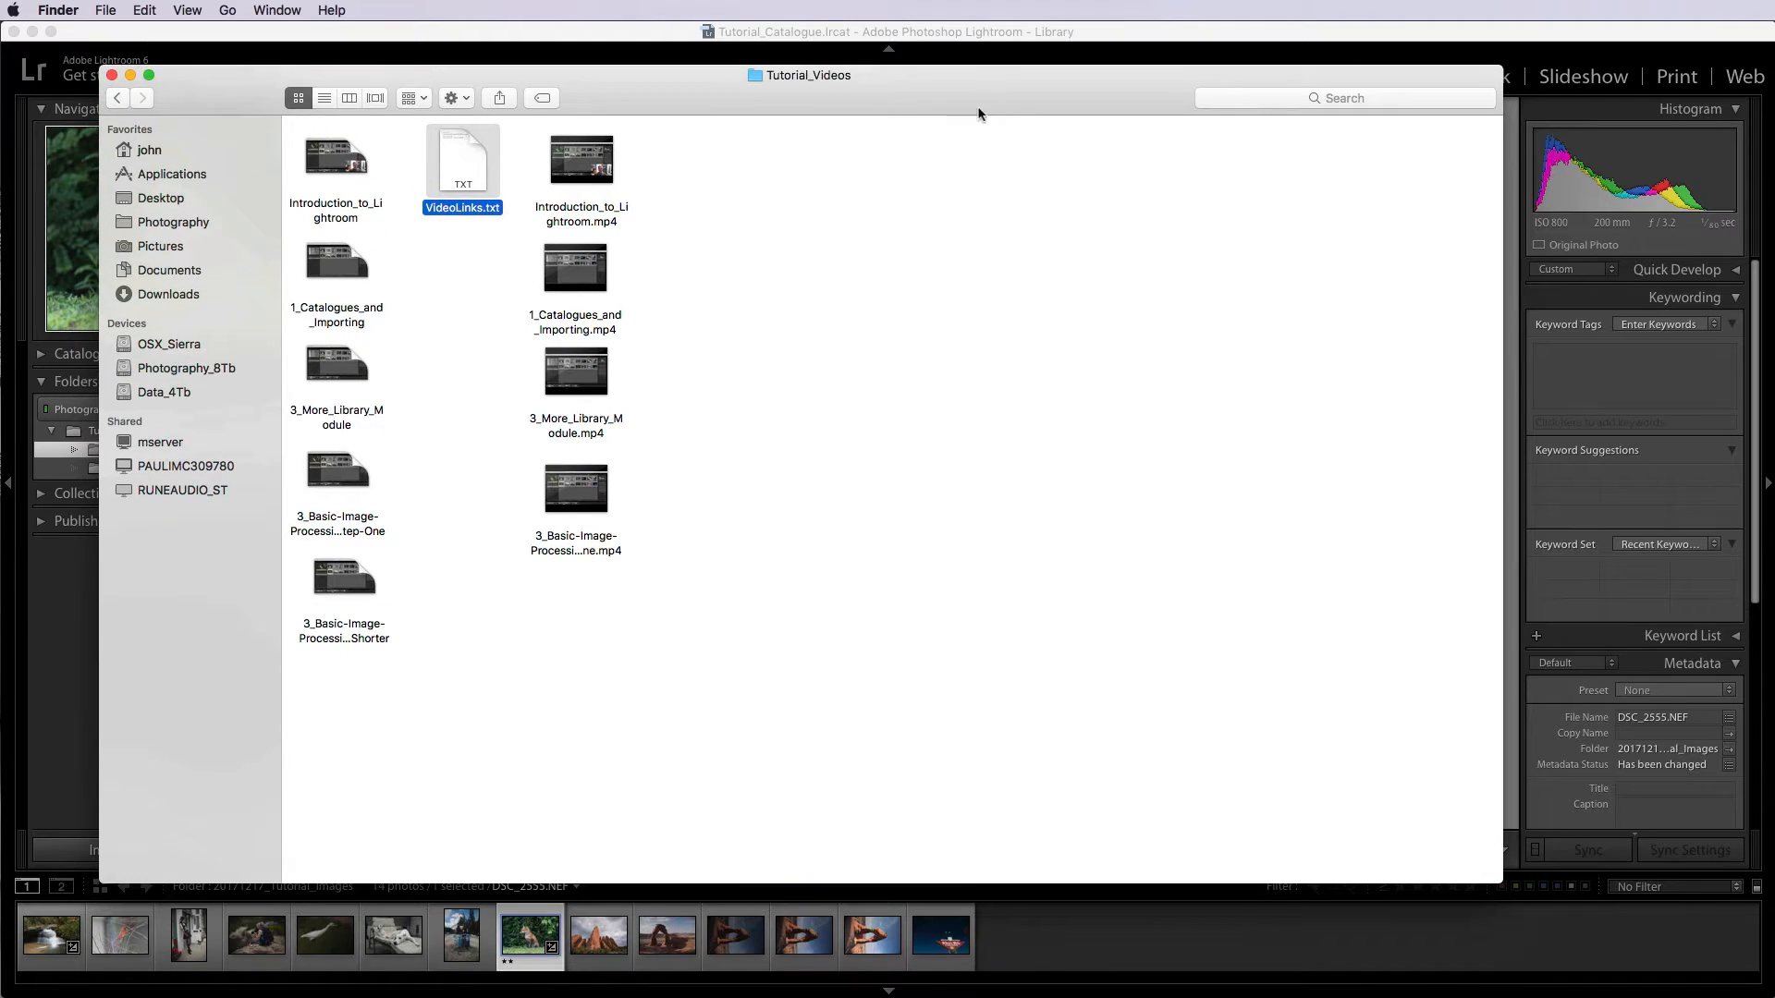
pyautogui.click(160, 197)
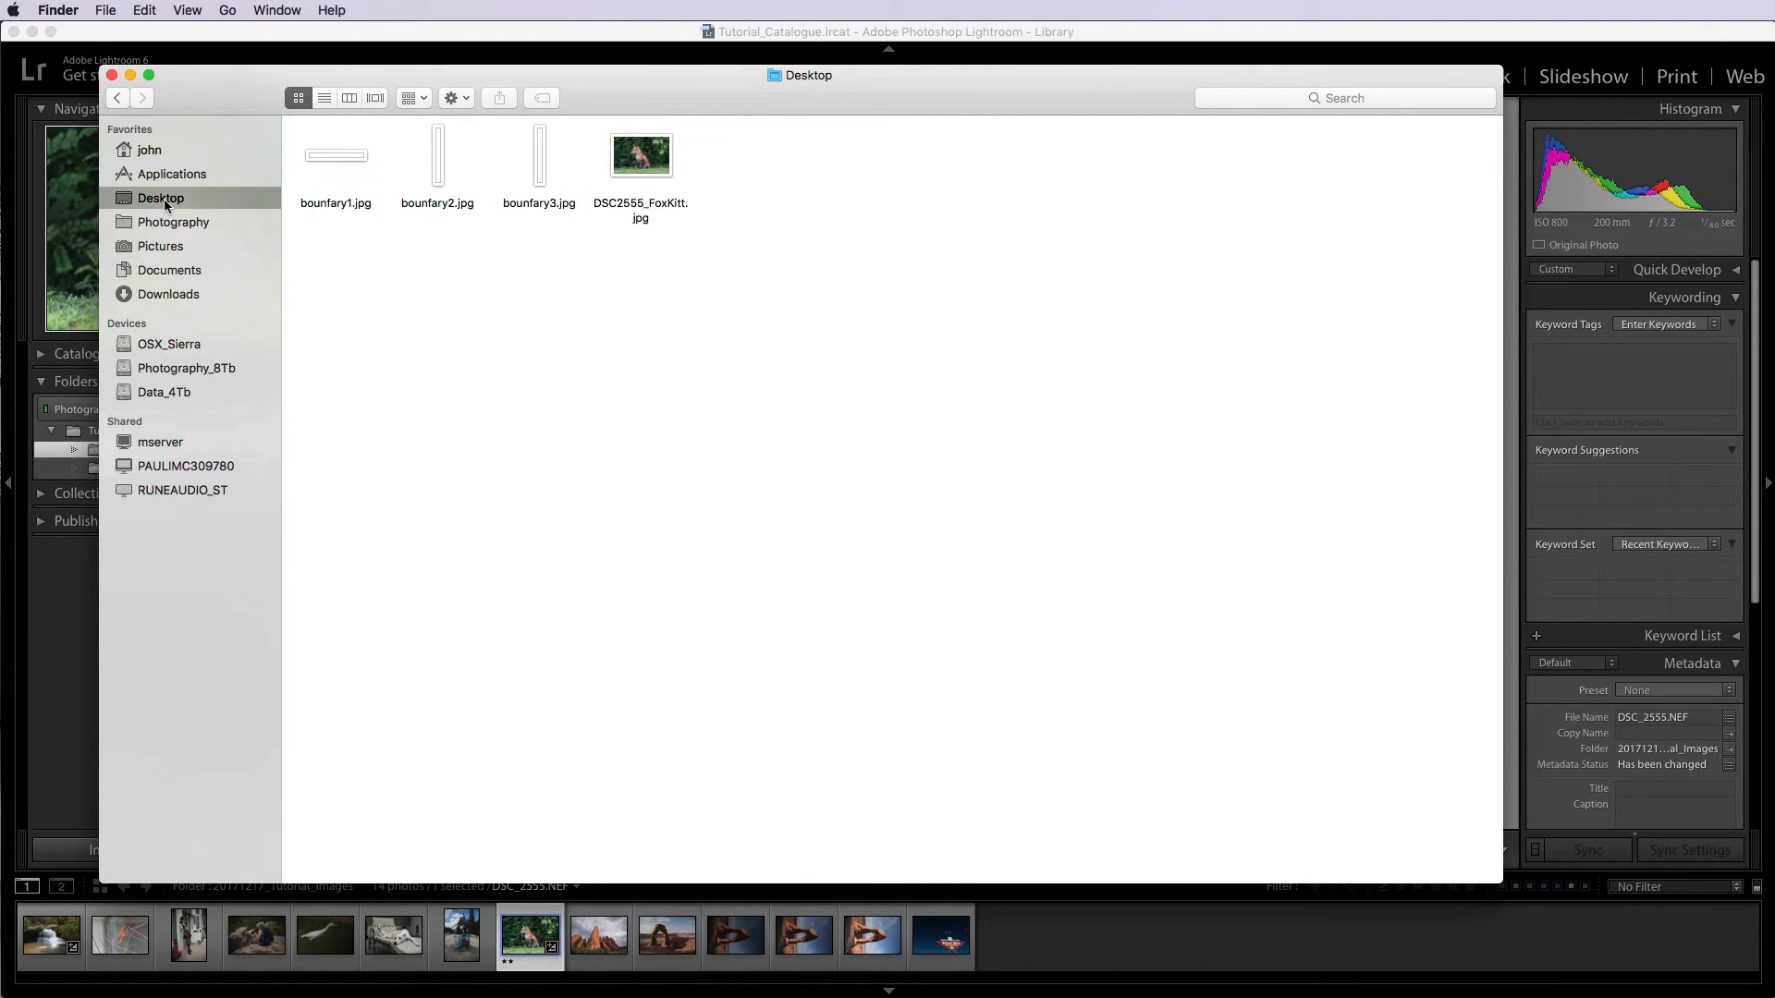
pyautogui.moveTo(642, 155)
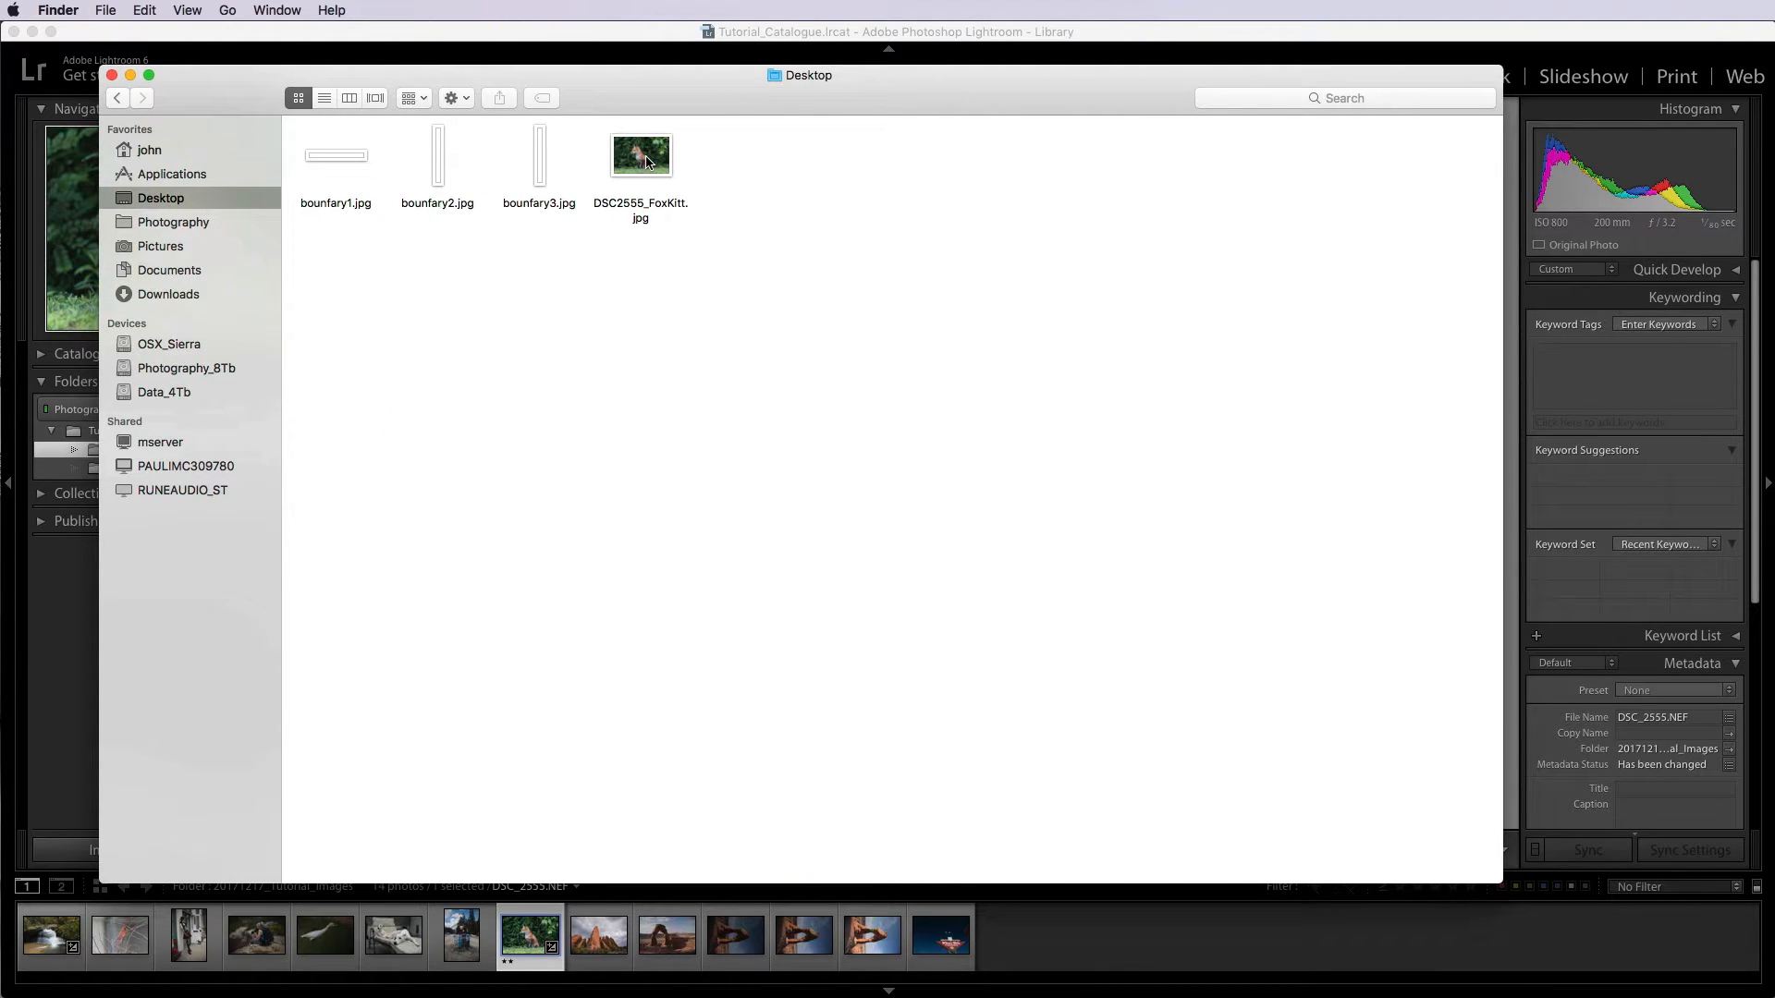
pyautogui.rightClick(640, 156)
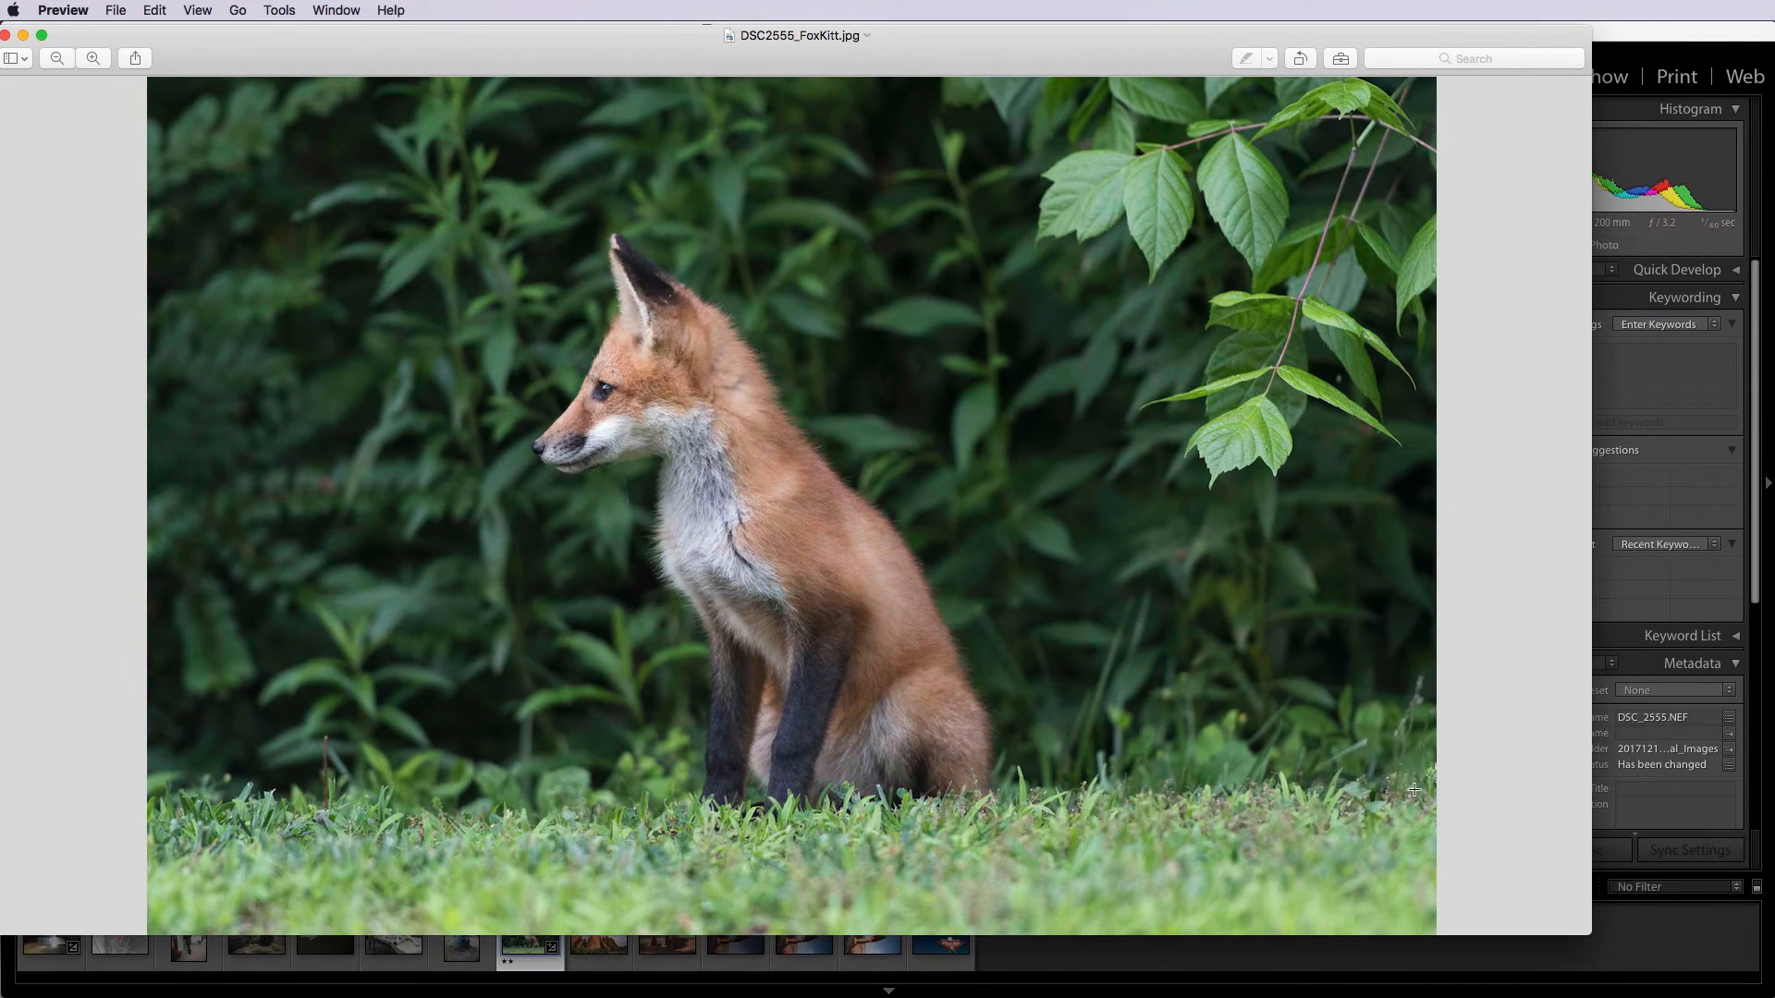
pyautogui.moveTo(460, 205)
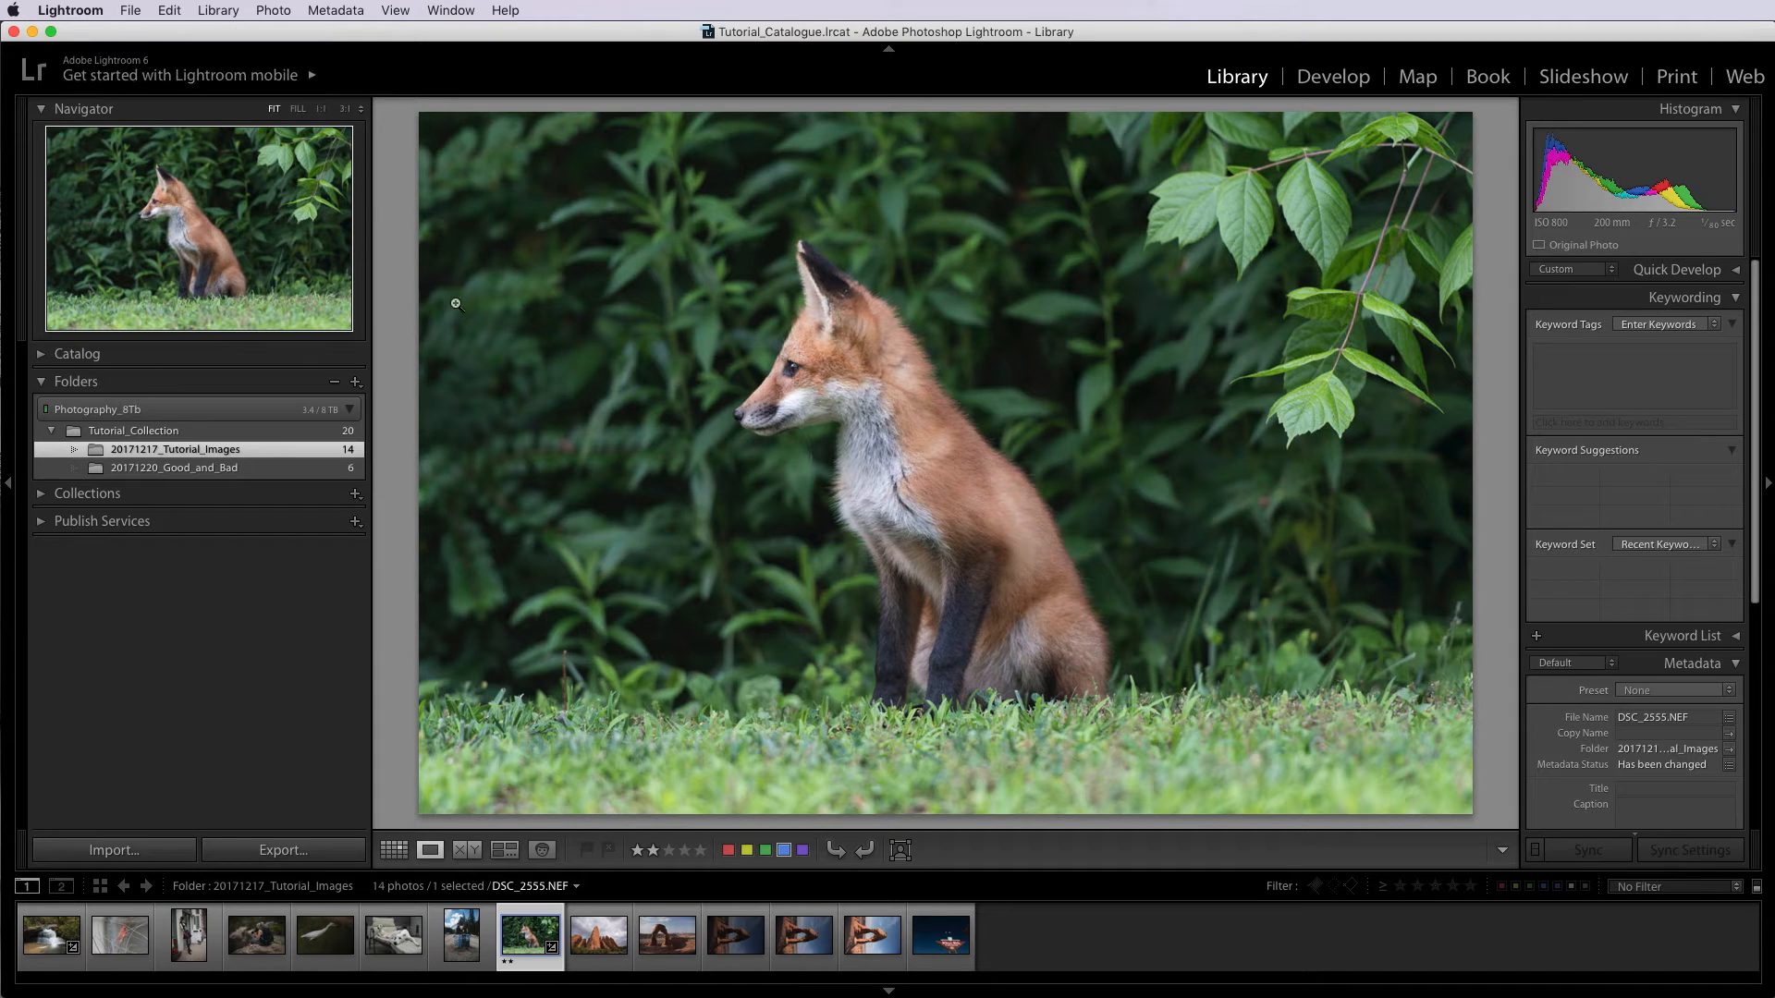
pyautogui.moveTo(1239, 445)
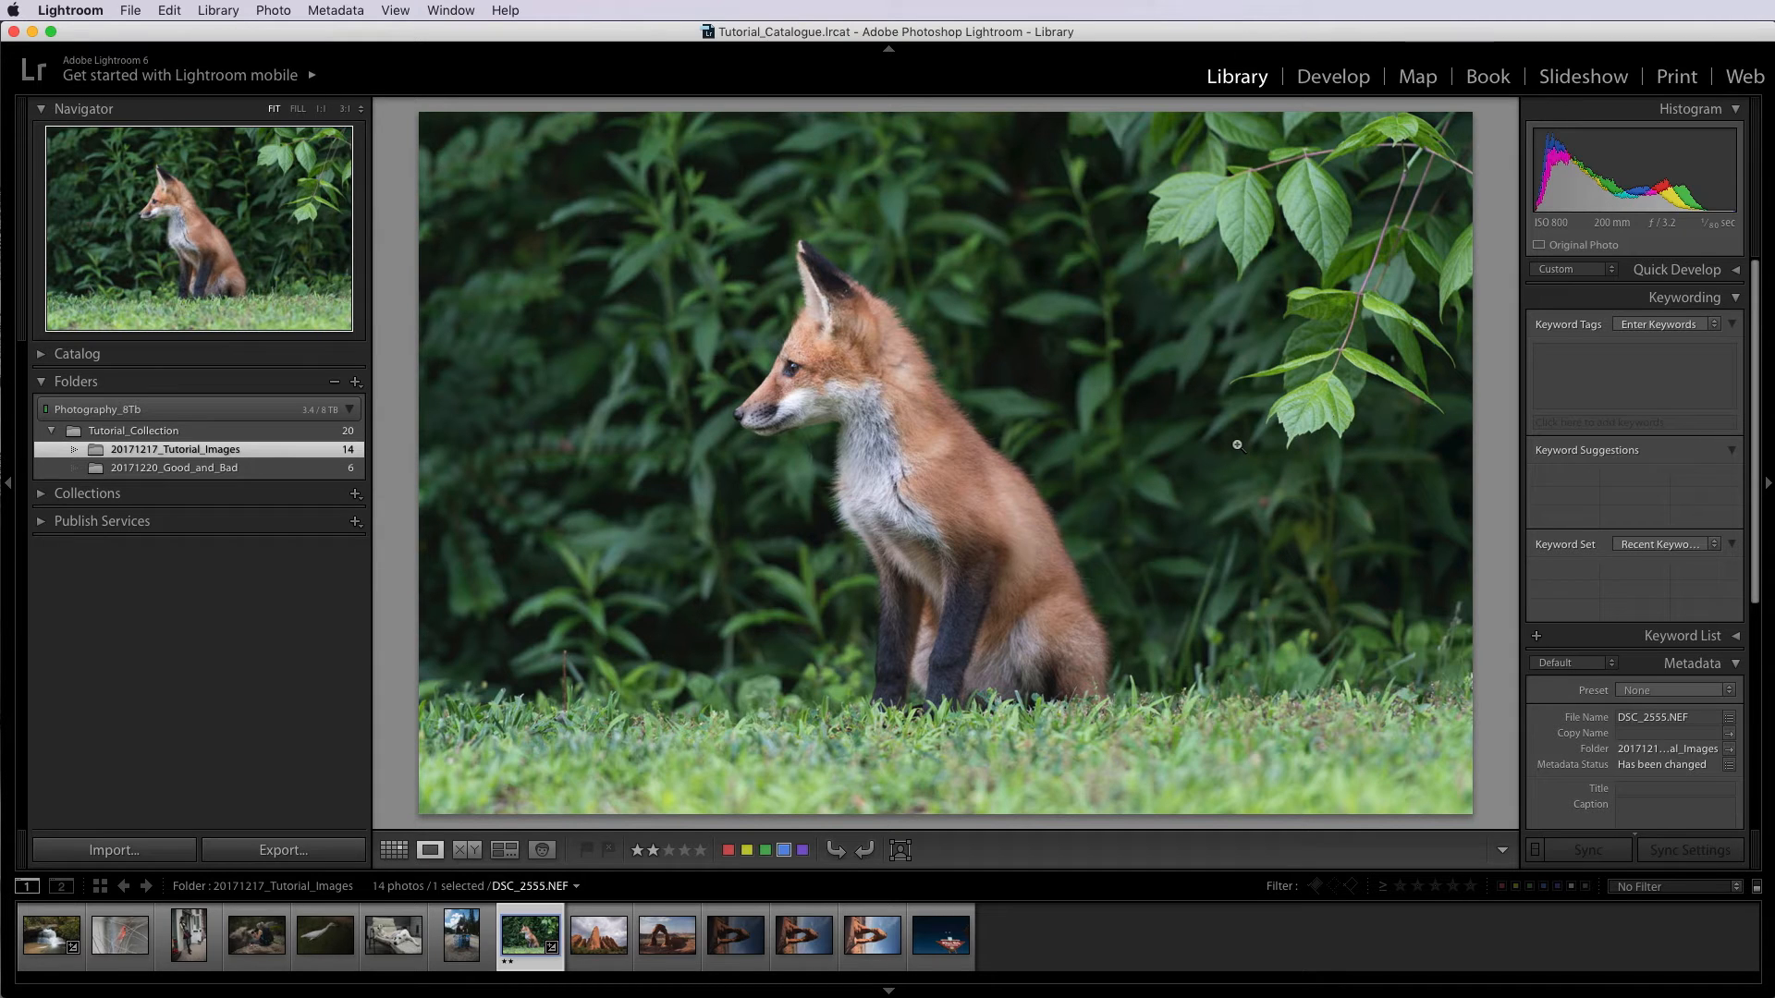
pyautogui.moveTo(978, 493)
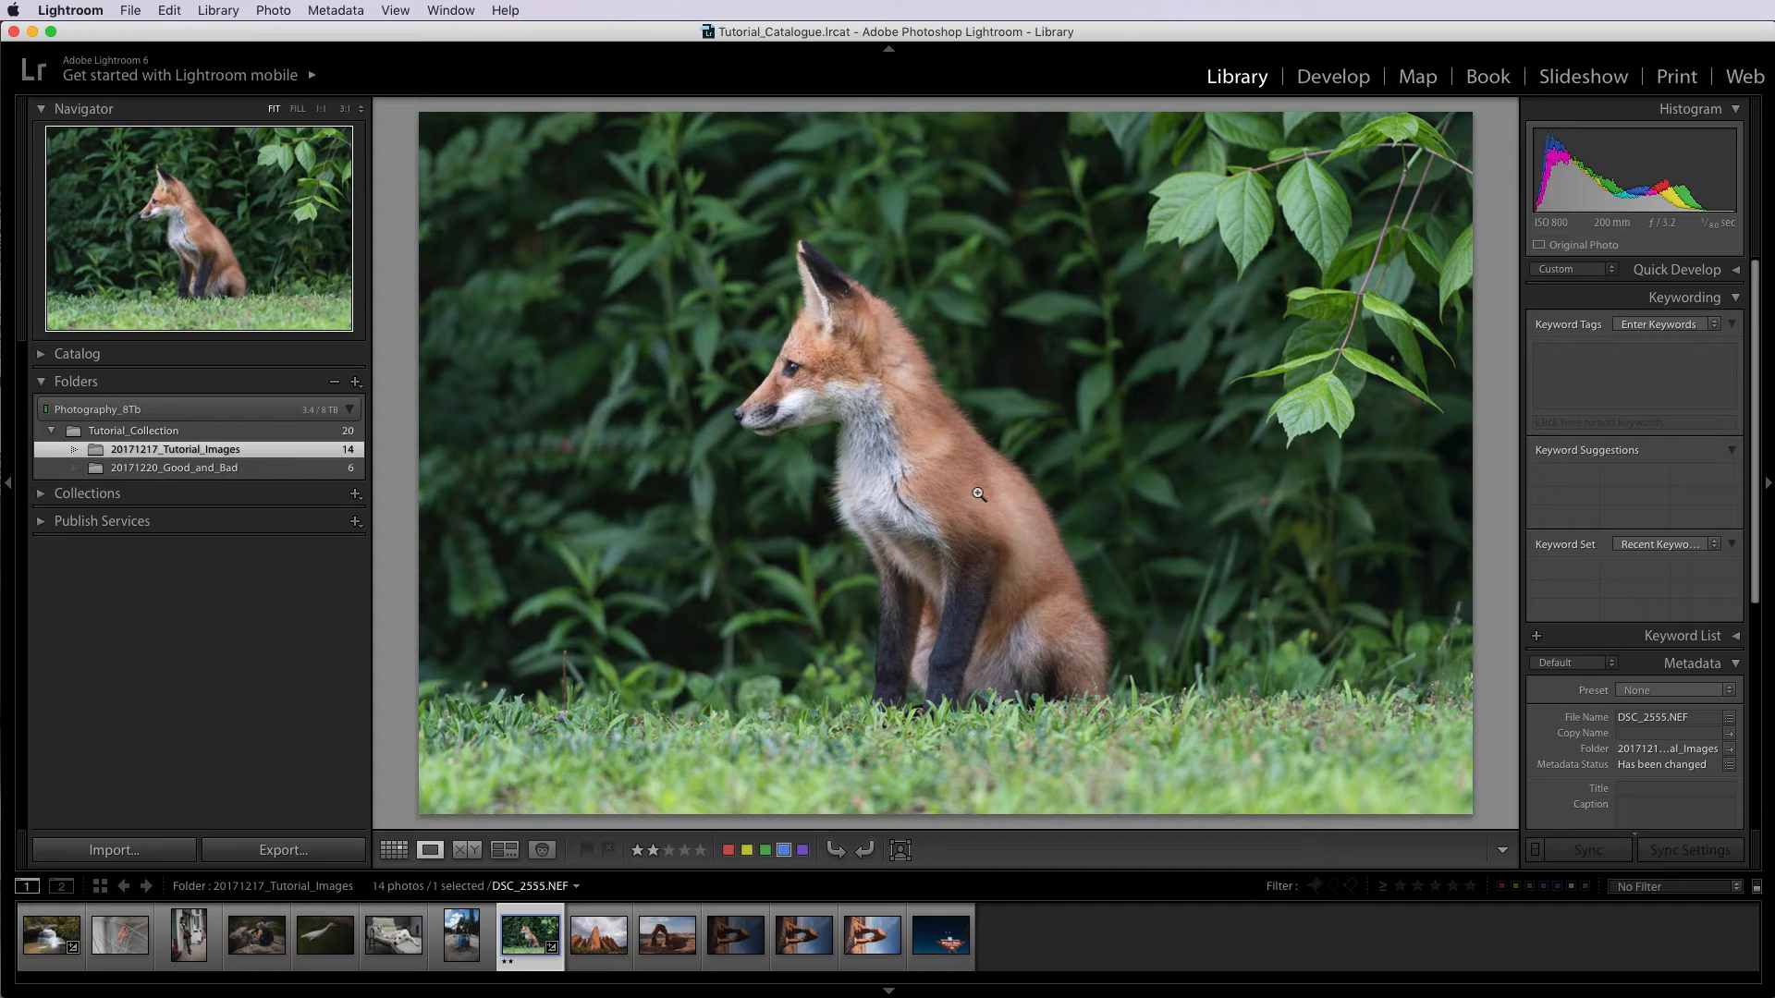